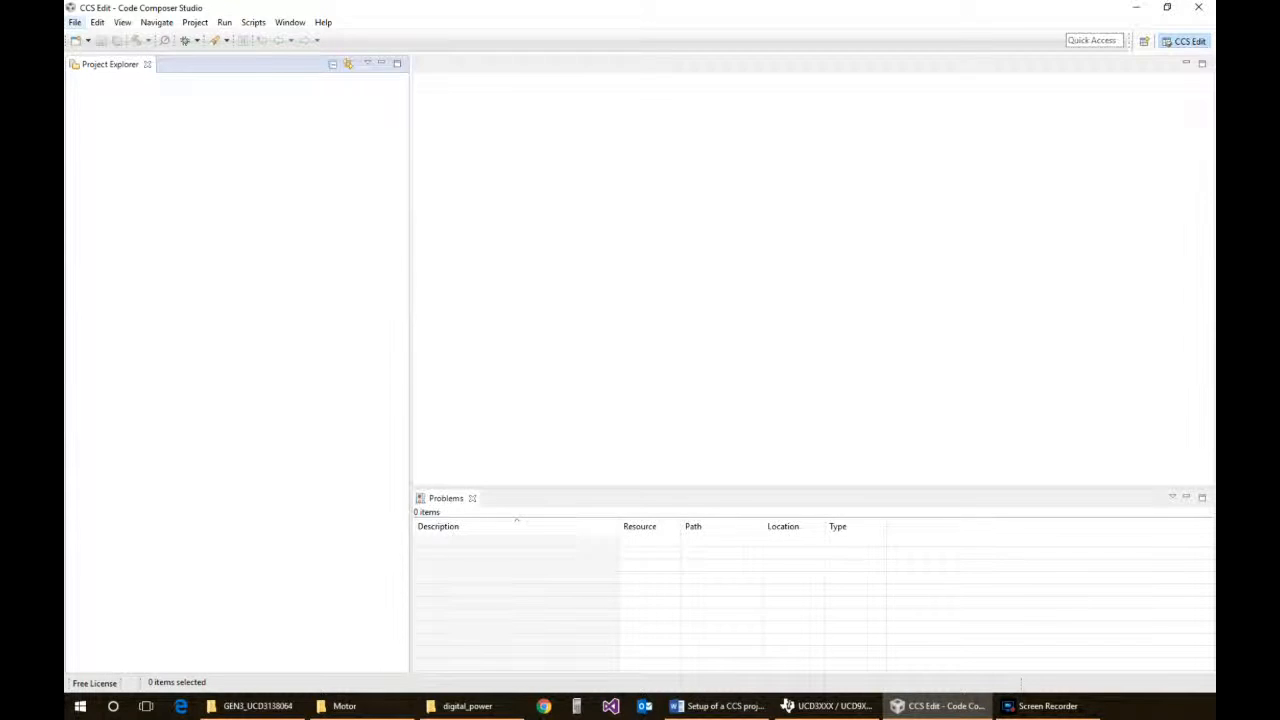
Open the File menu to begin a new CCS project
click(74, 22)
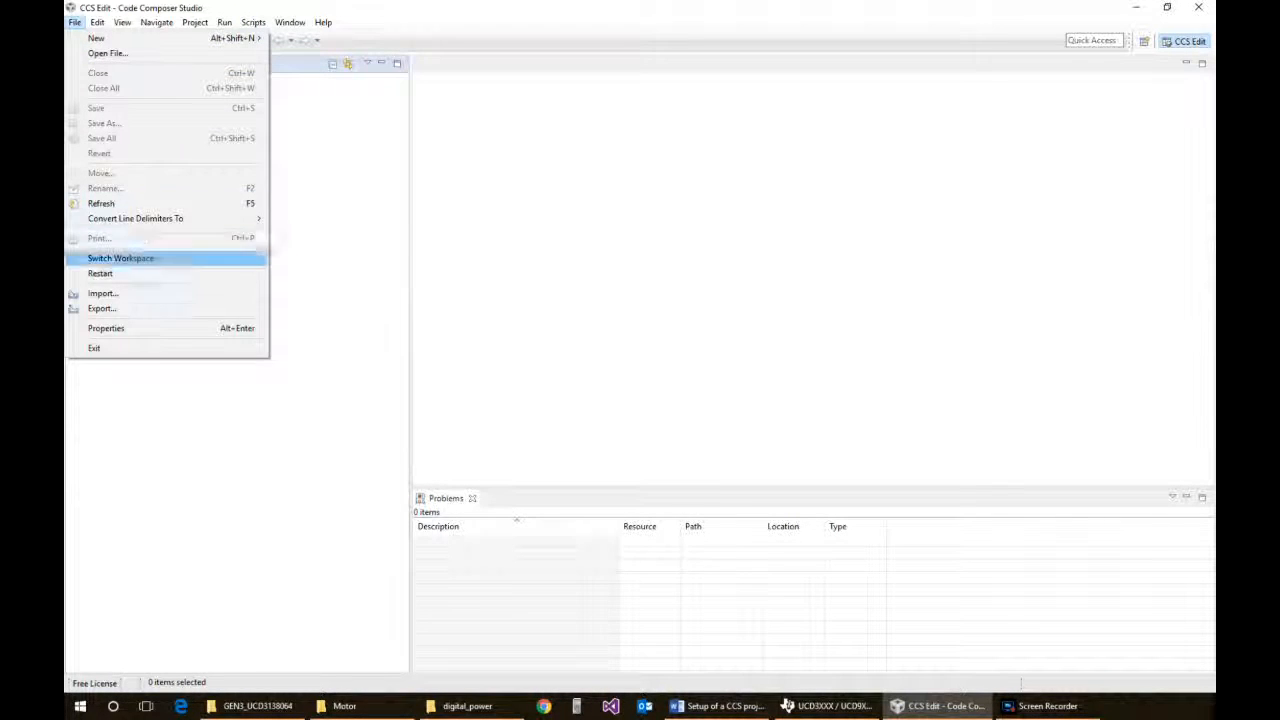
mouse_move(120, 258)
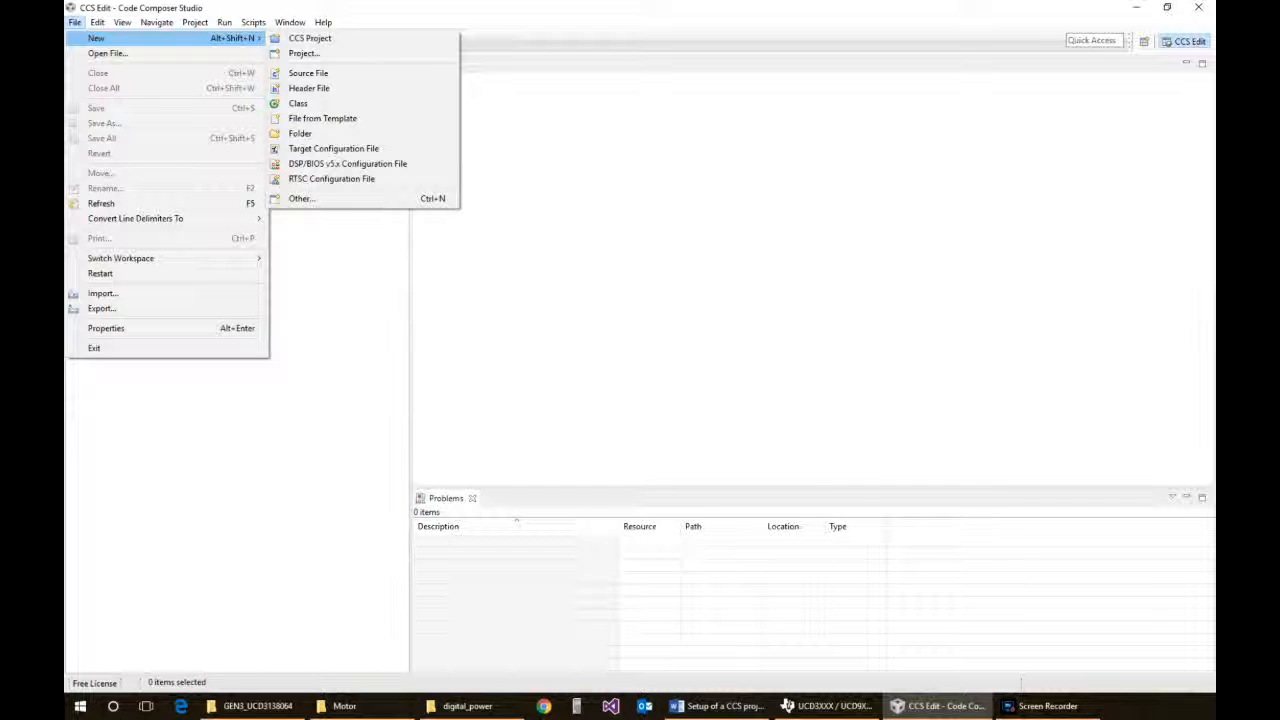
mouse_move(310, 38)
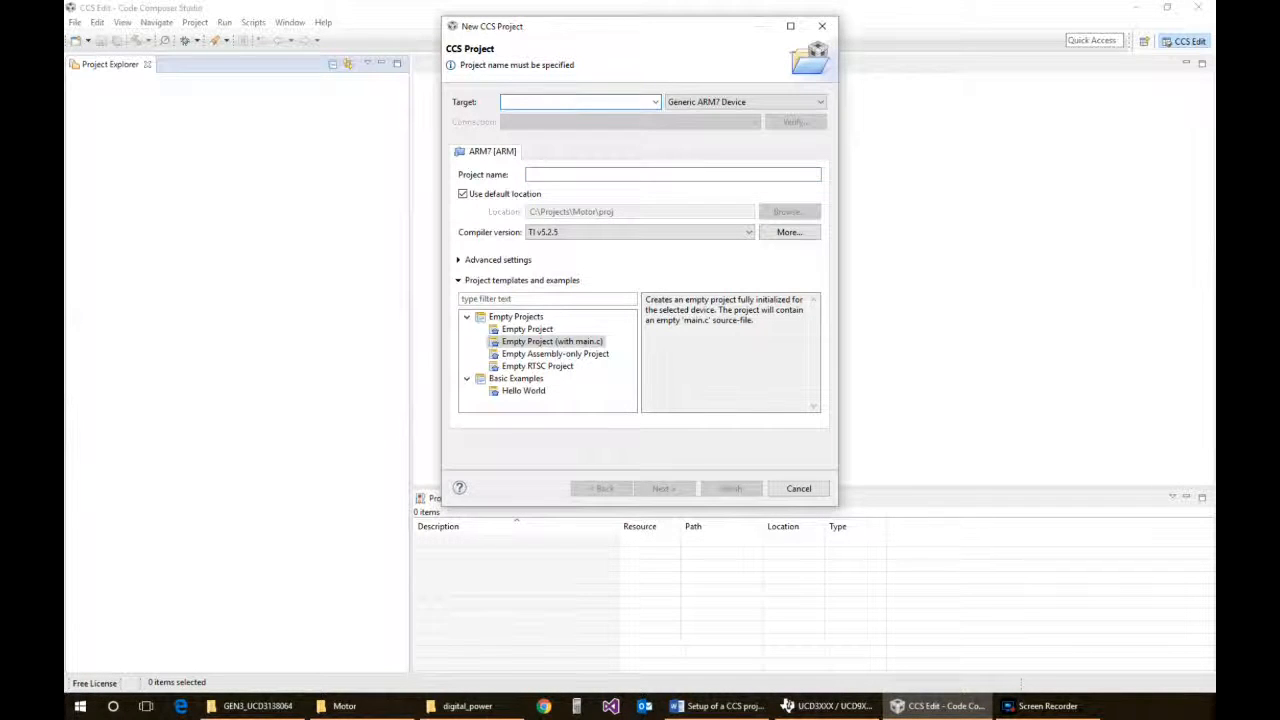
Create project test_proj_example for UCD3138064 with legacy COFF output format
text(ucd)
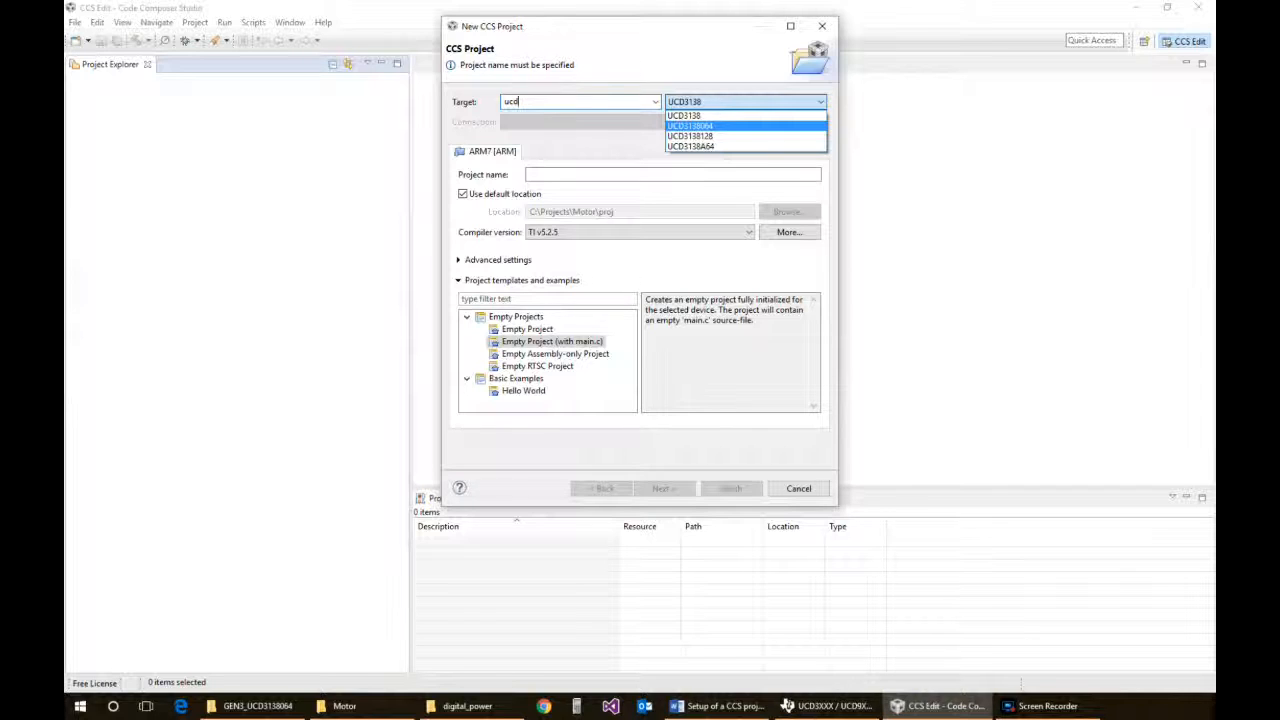
click(690, 125)
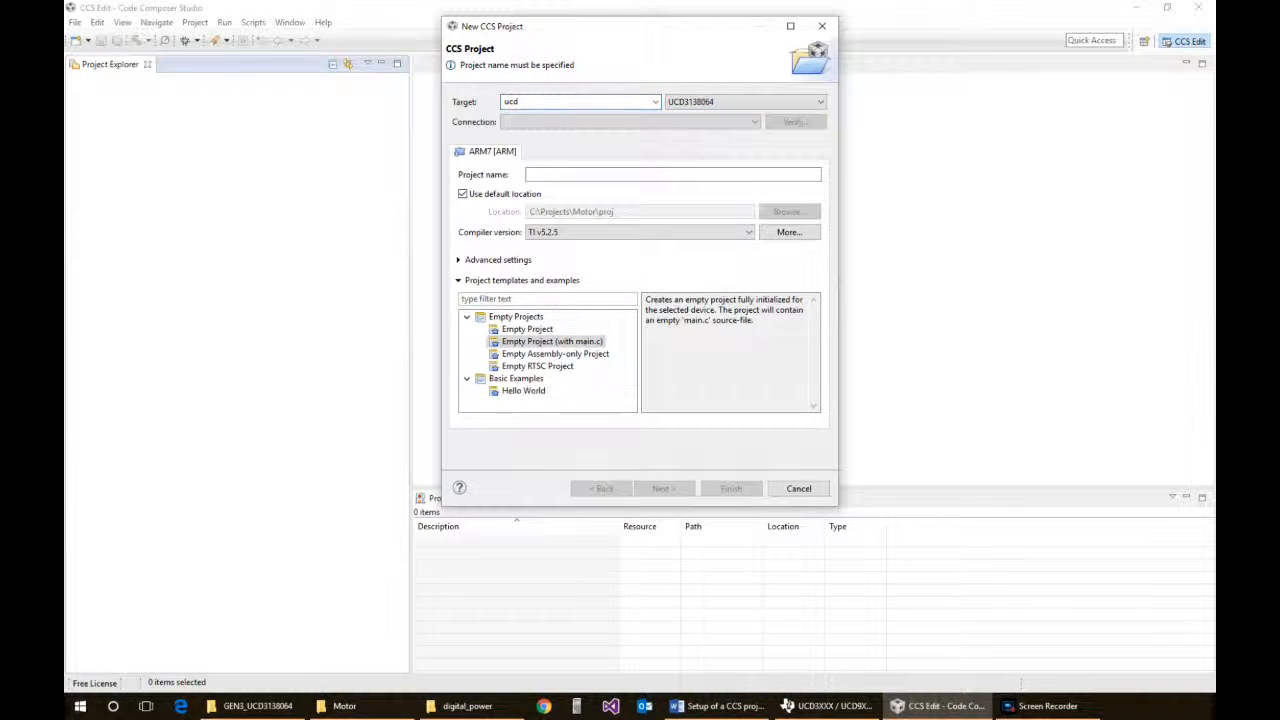
click(673, 174)
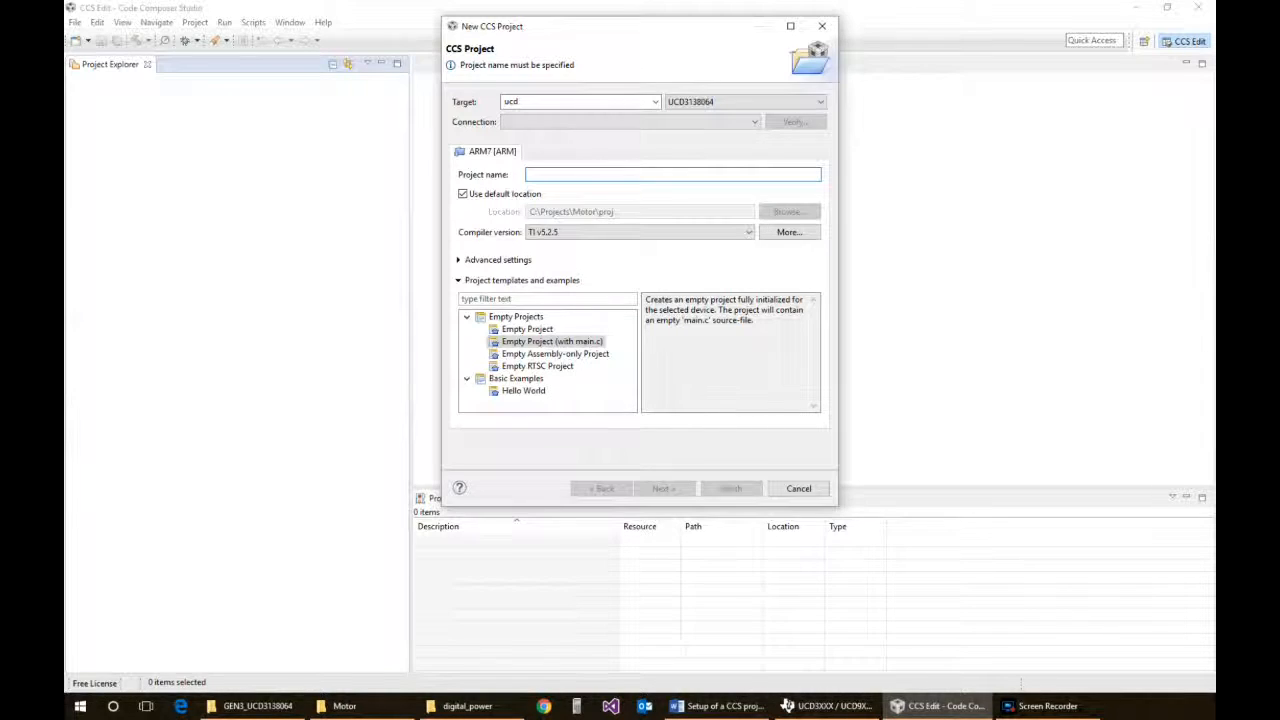
text(test_proj)
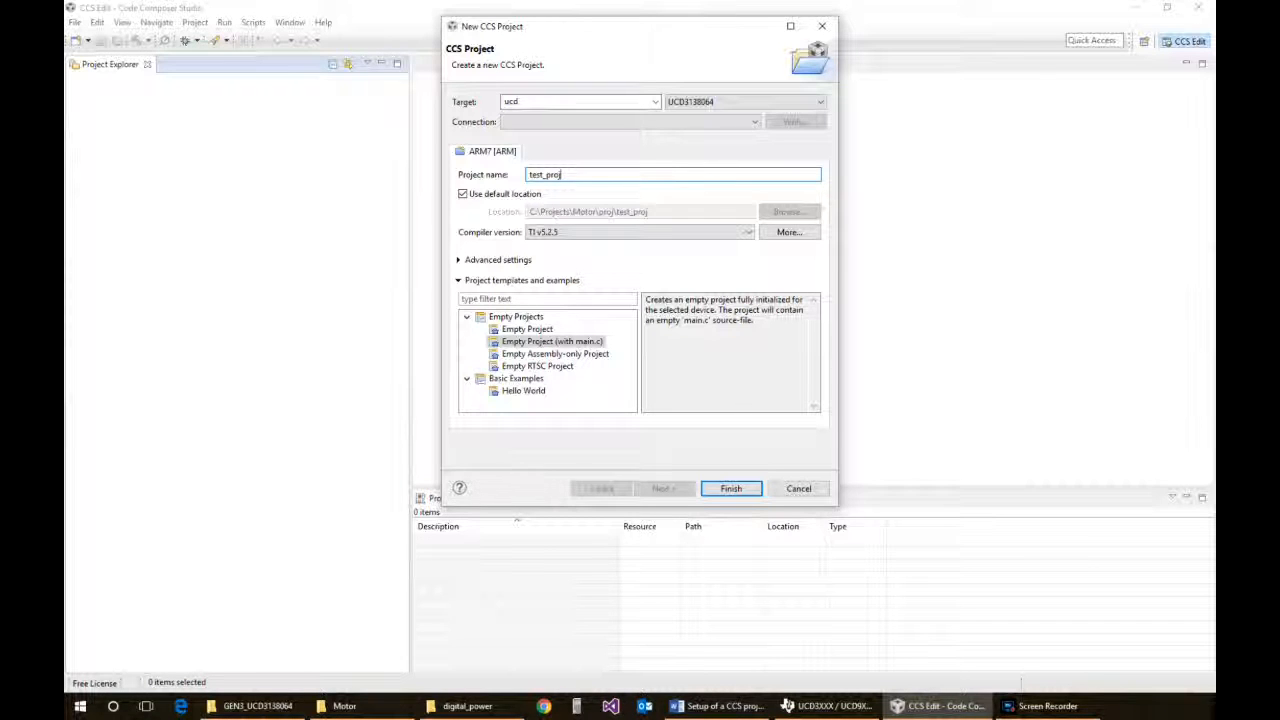
text(_example)
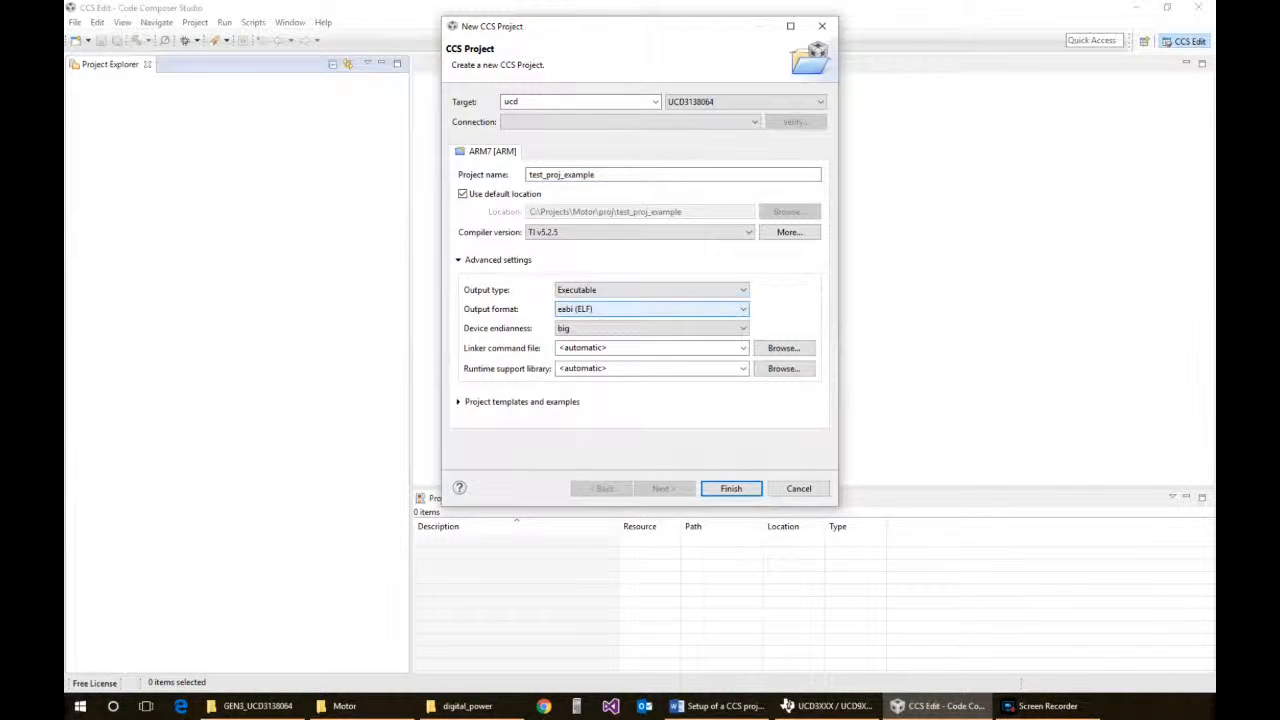
click(742, 308)
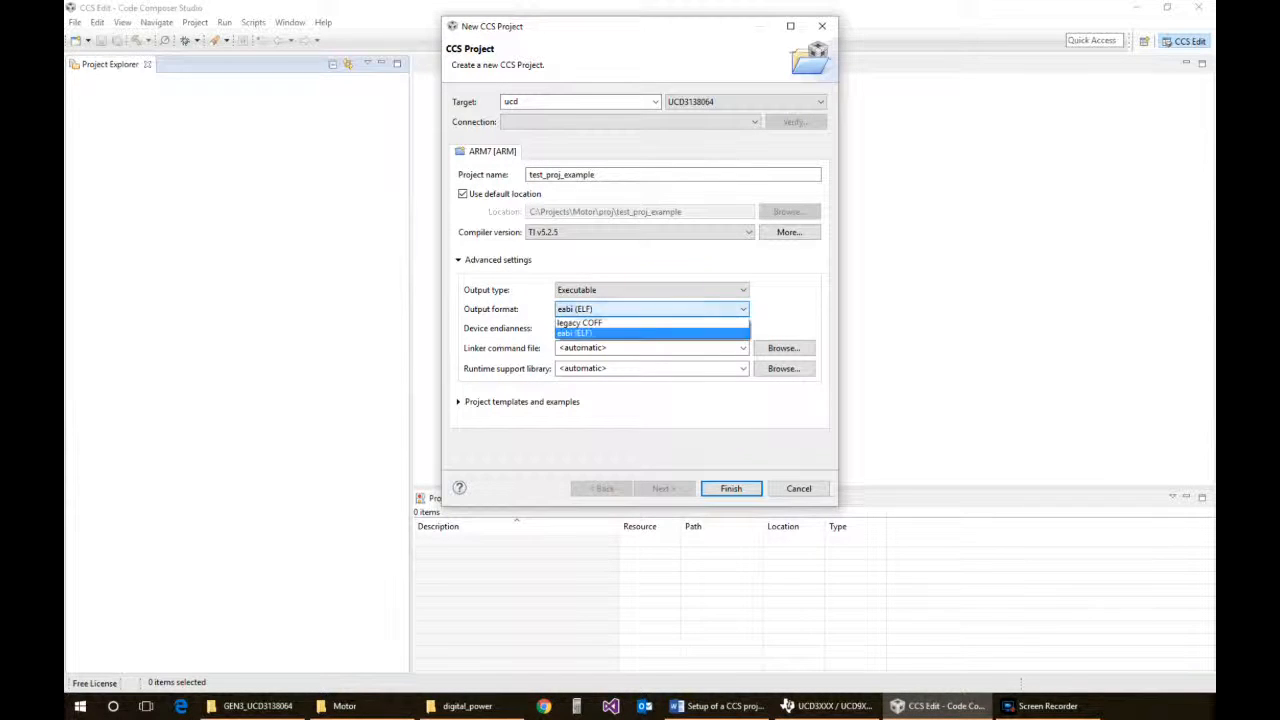
click(579, 322)
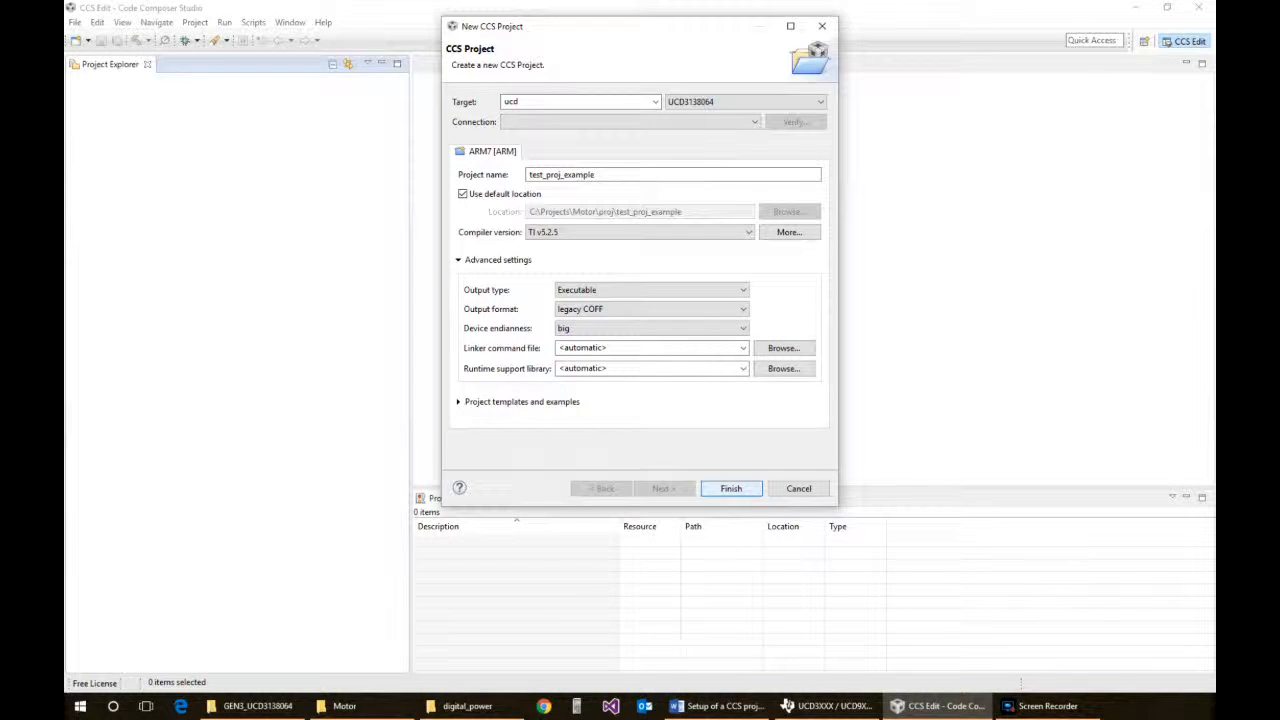
click(730, 488)
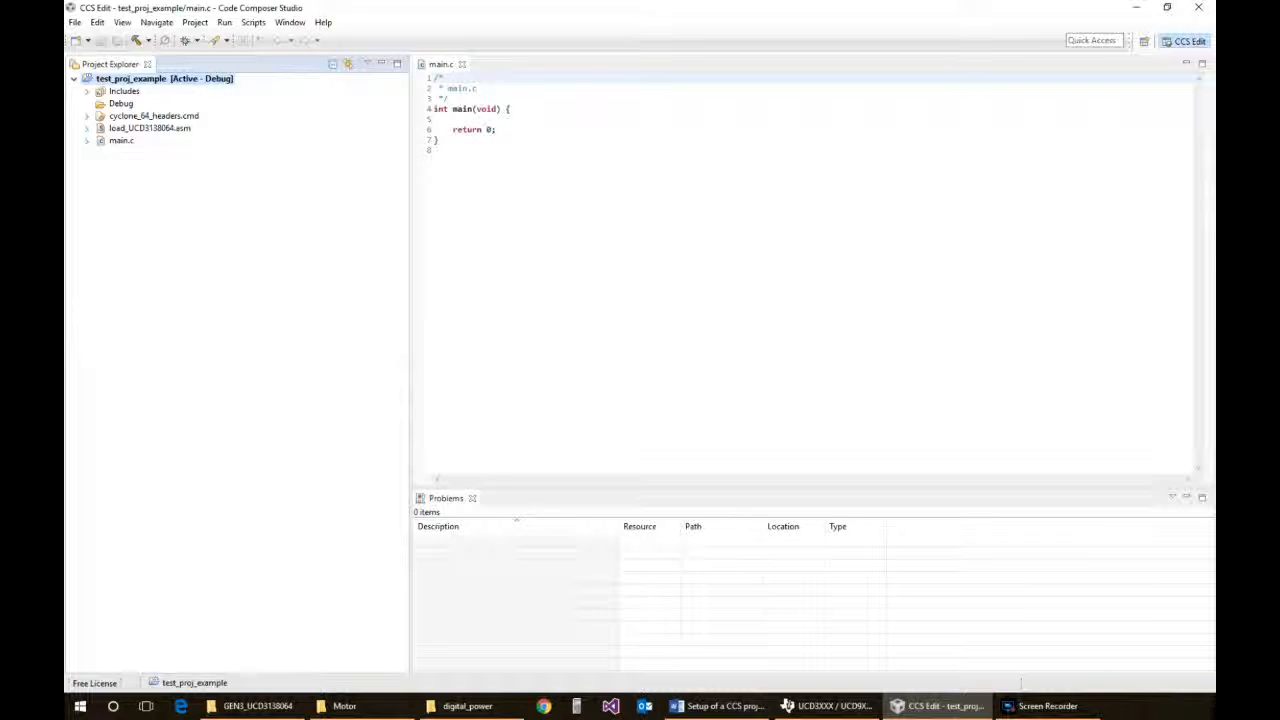
Expand main.c and load_UCD3138064.asm, then open and scroll through the .asm startup file
click(88, 140)
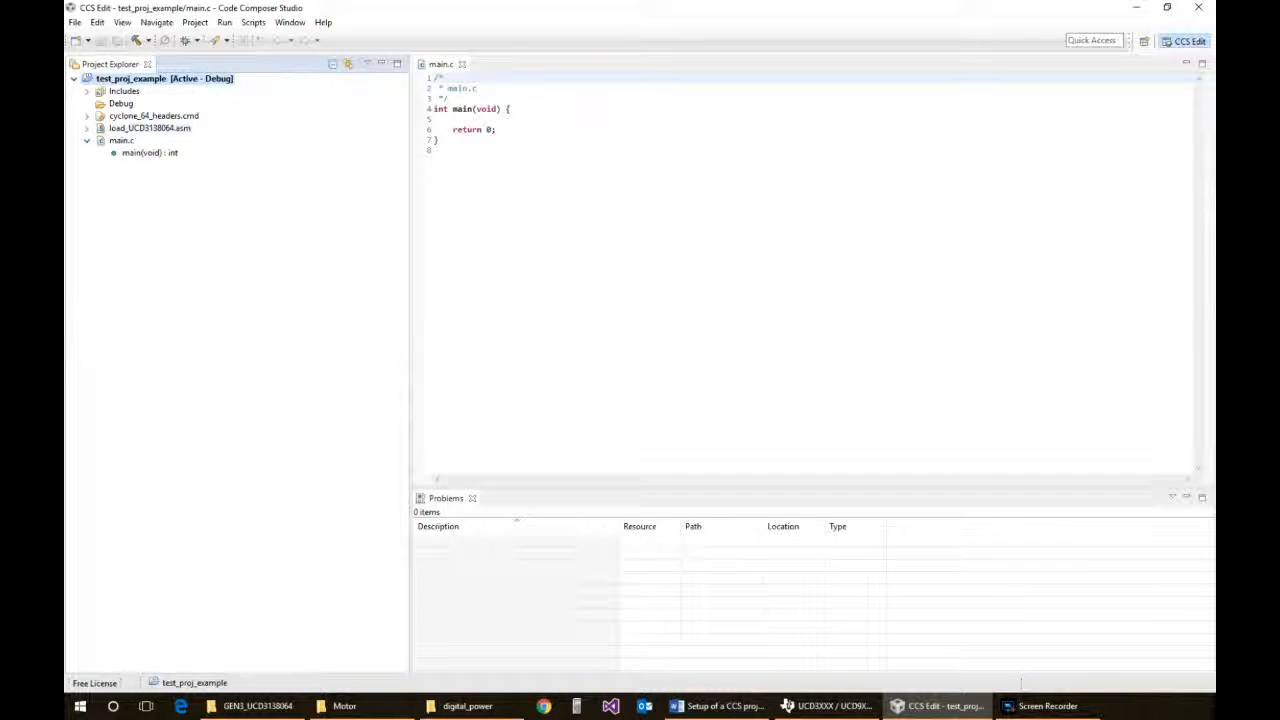
click(88, 128)
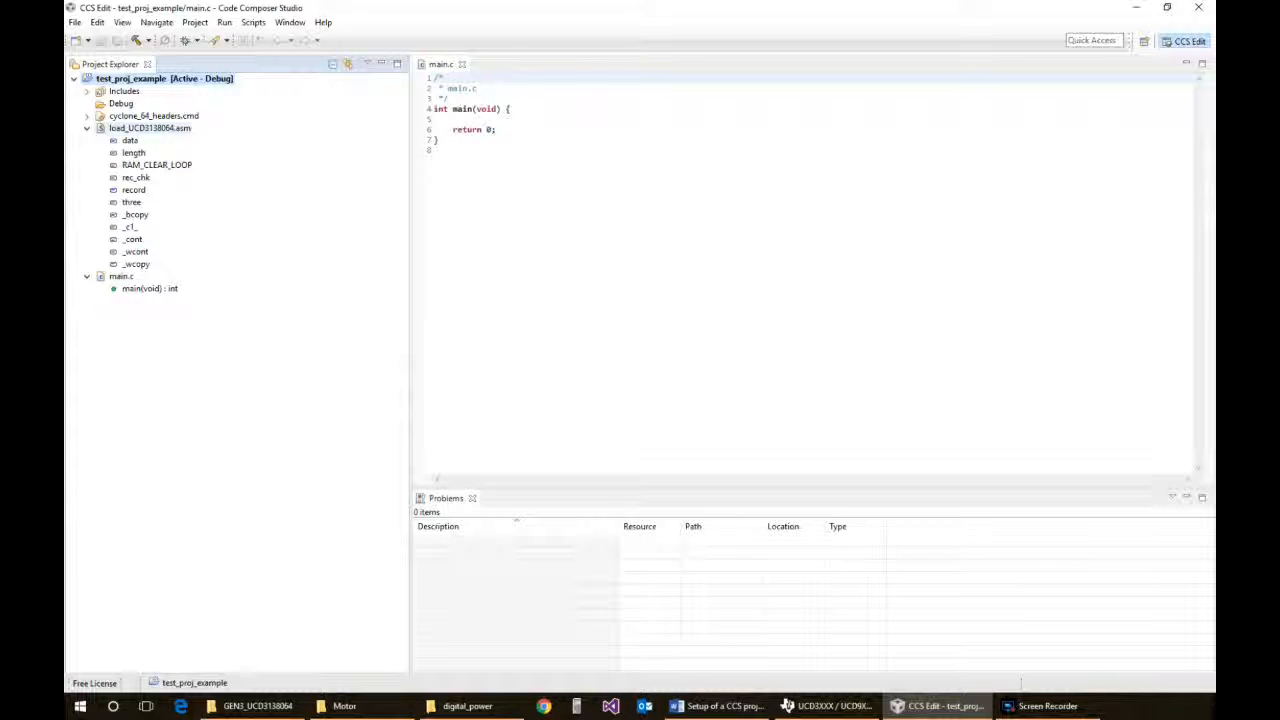
double_click(149, 128)
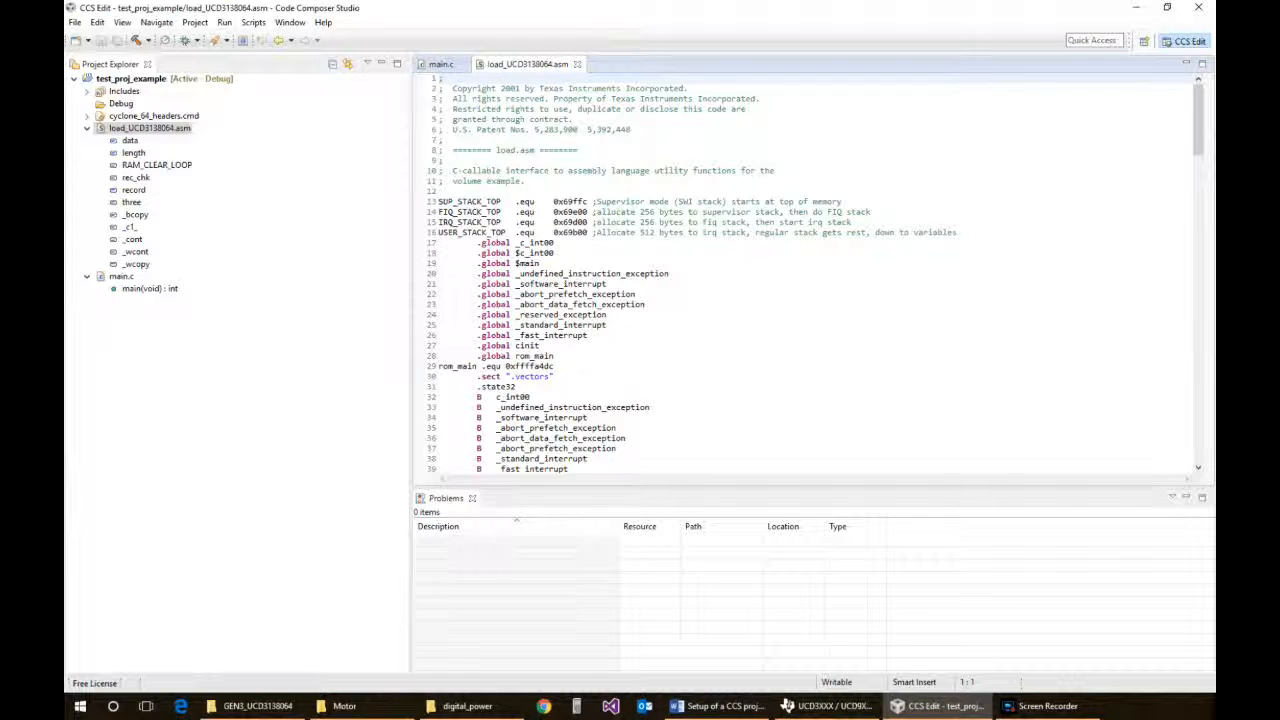
scroll(down, 3)
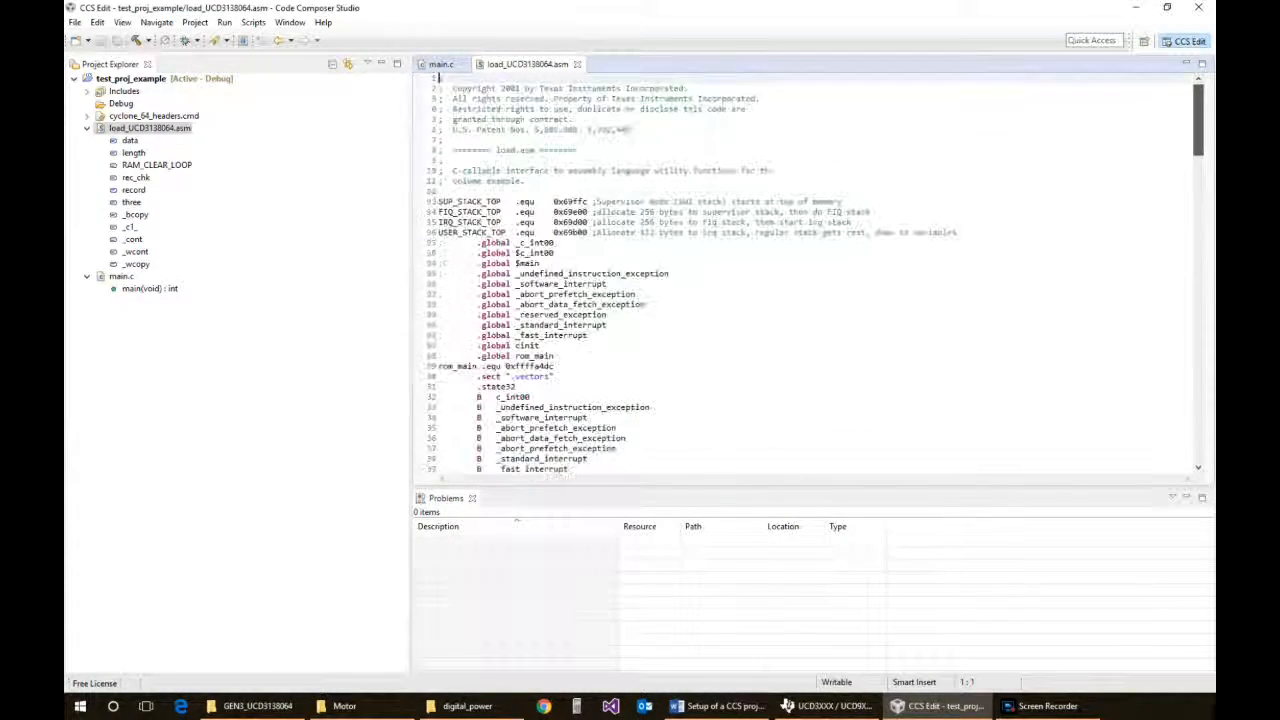
scroll(down, 3)
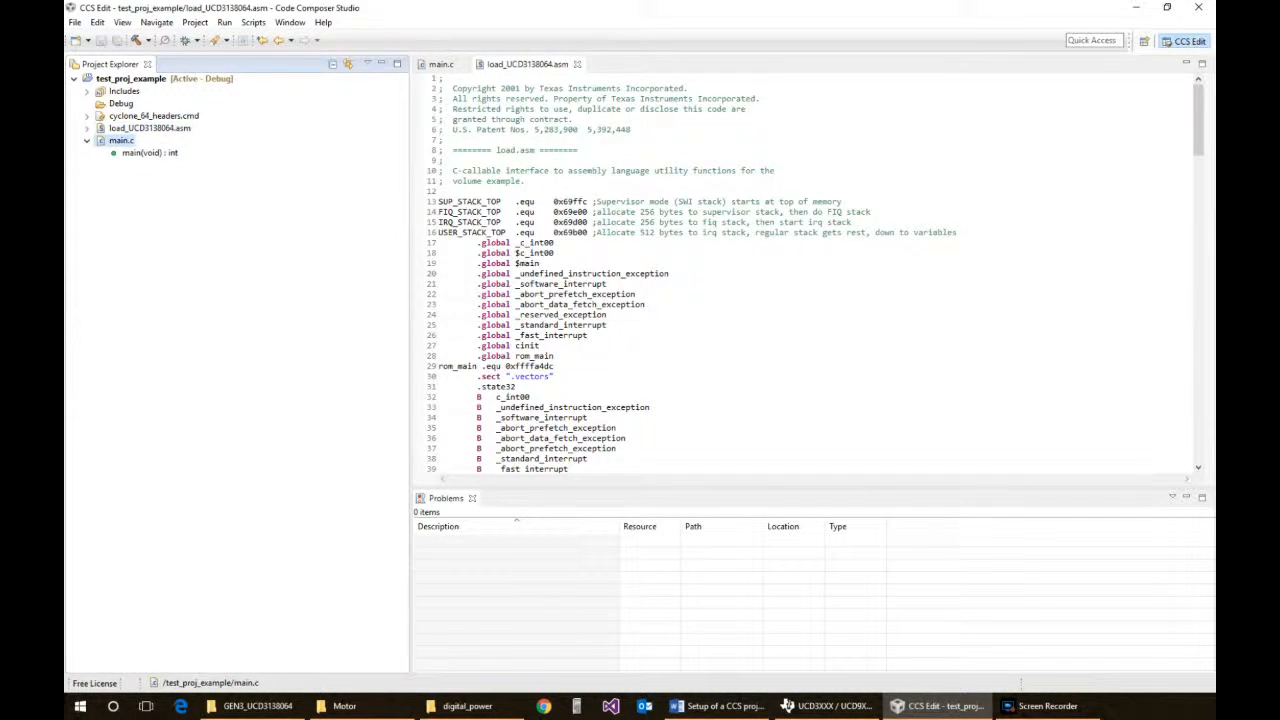
Paste the #pragma INTERRUPT(c_int00,RESET) function calling main() into main.c and save
click(441, 63)
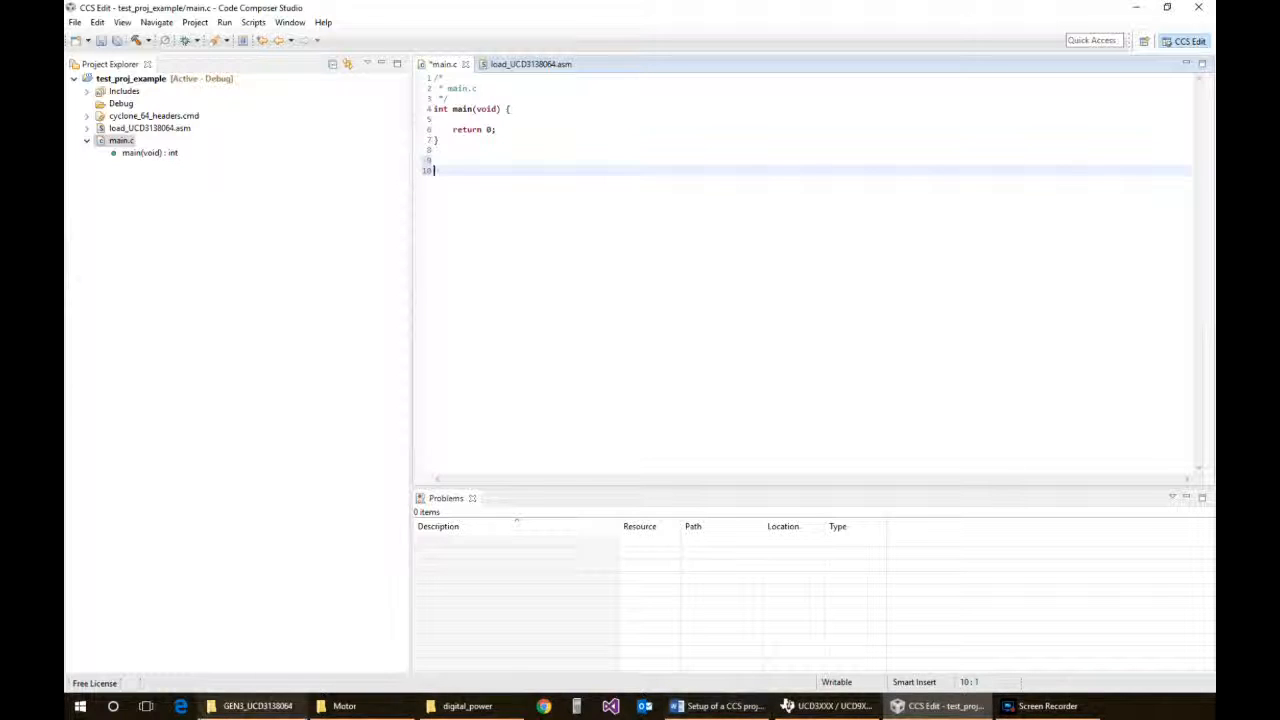
right_click(257, 706)
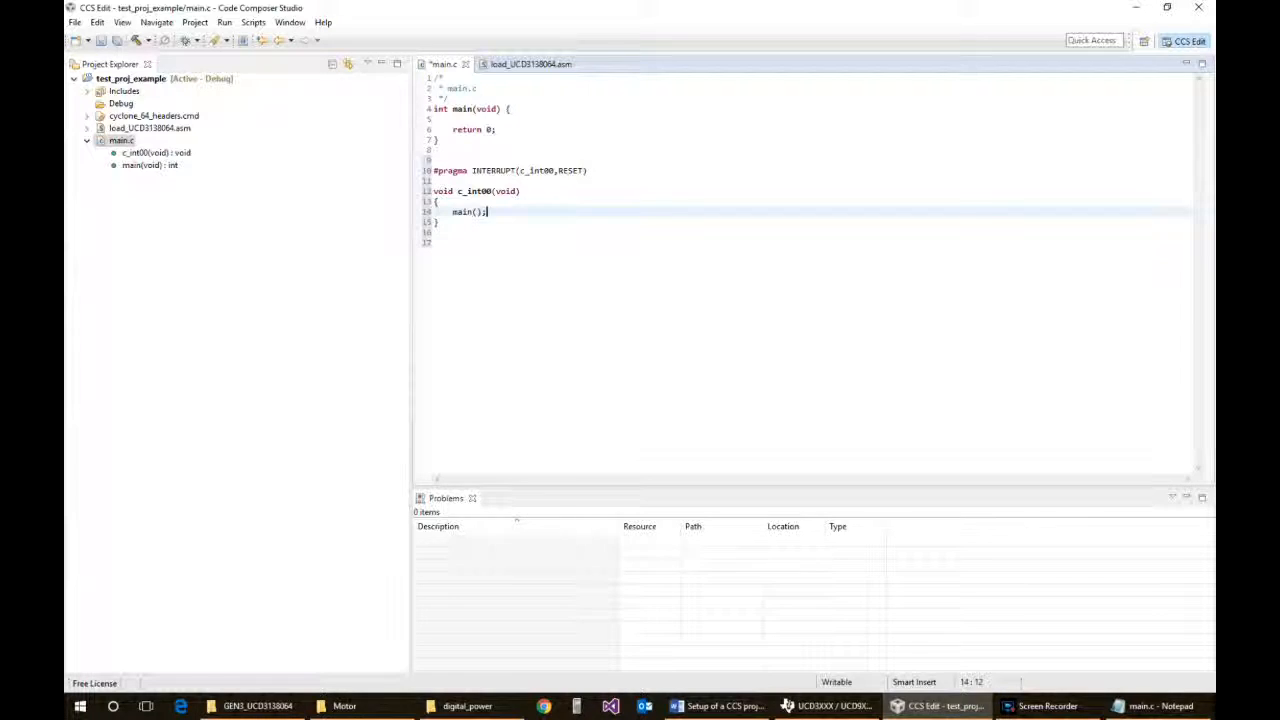
key(ctrl+s)
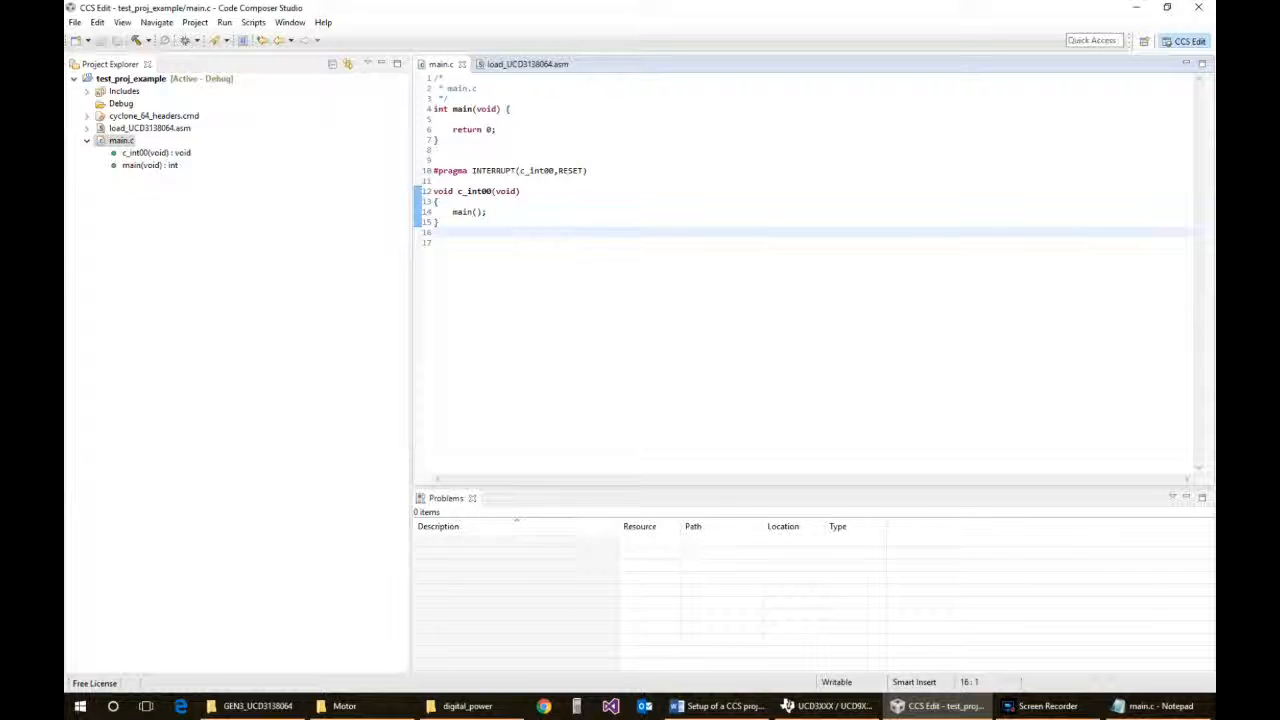
Paste undefined-instruction, abort, software, IRQ and FIQ handlers below c_int00 and save
click(432, 242)
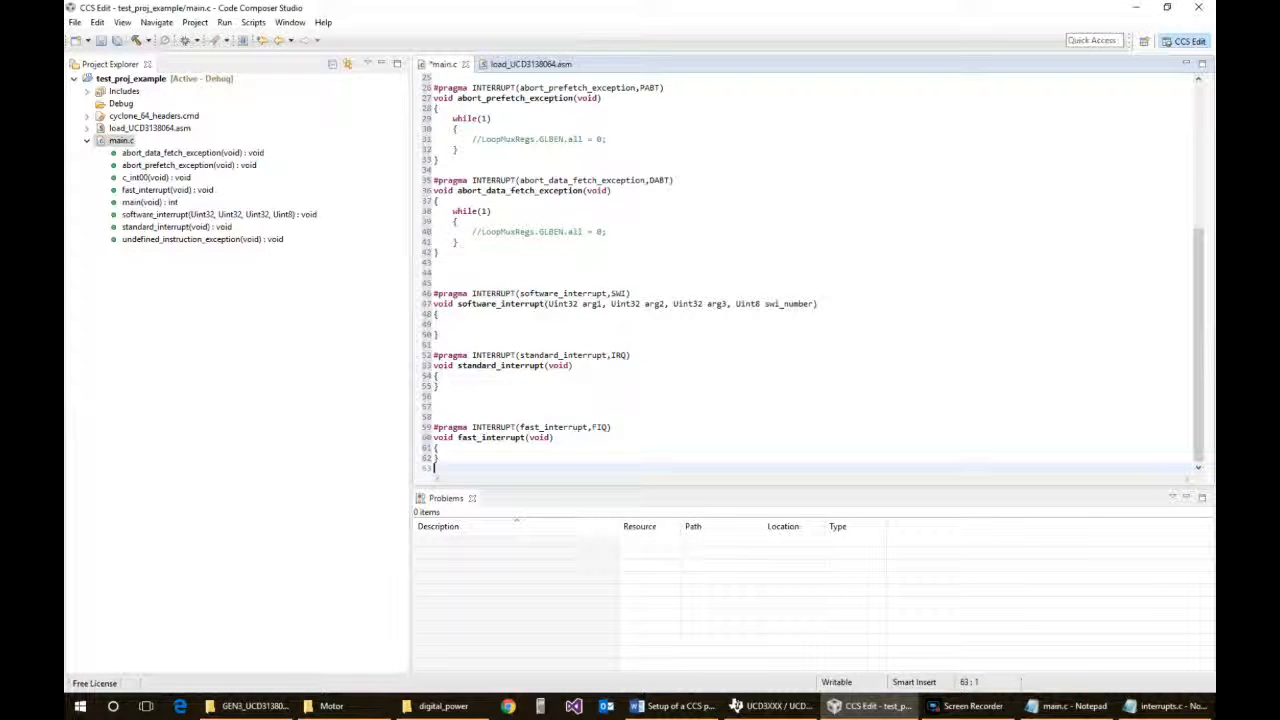
scroll(up, 3)
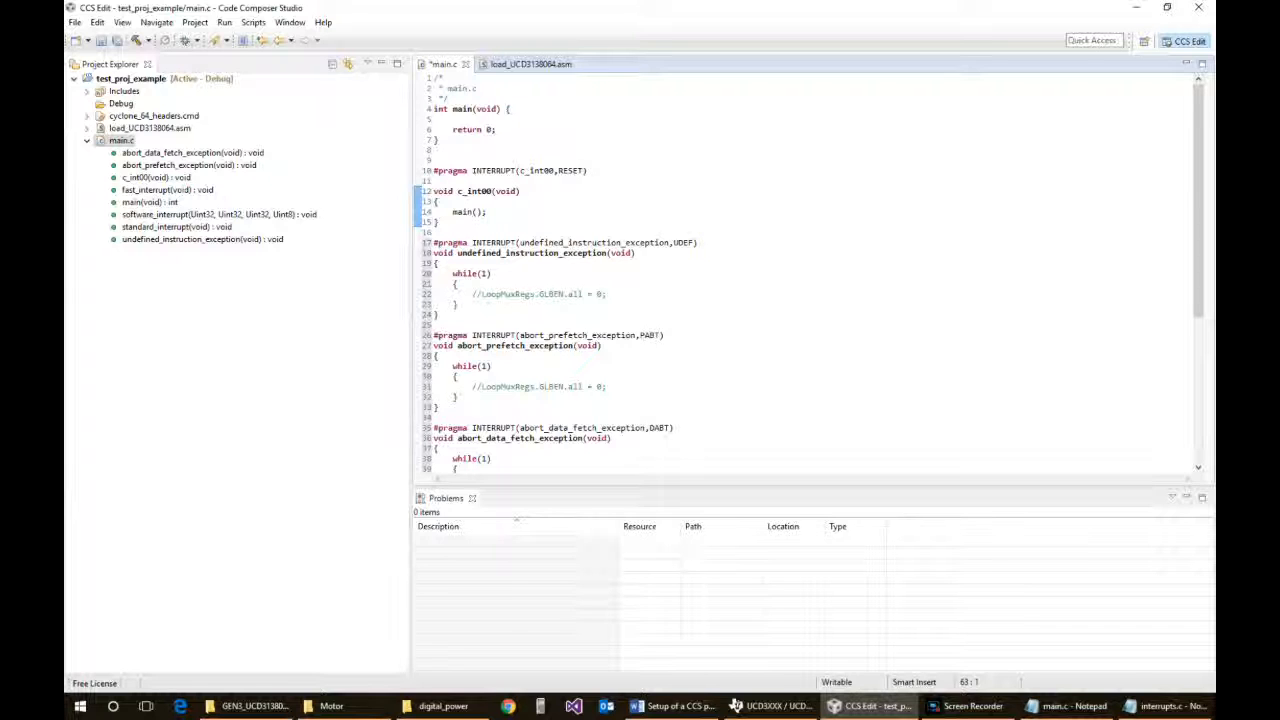
scroll(down, 3)
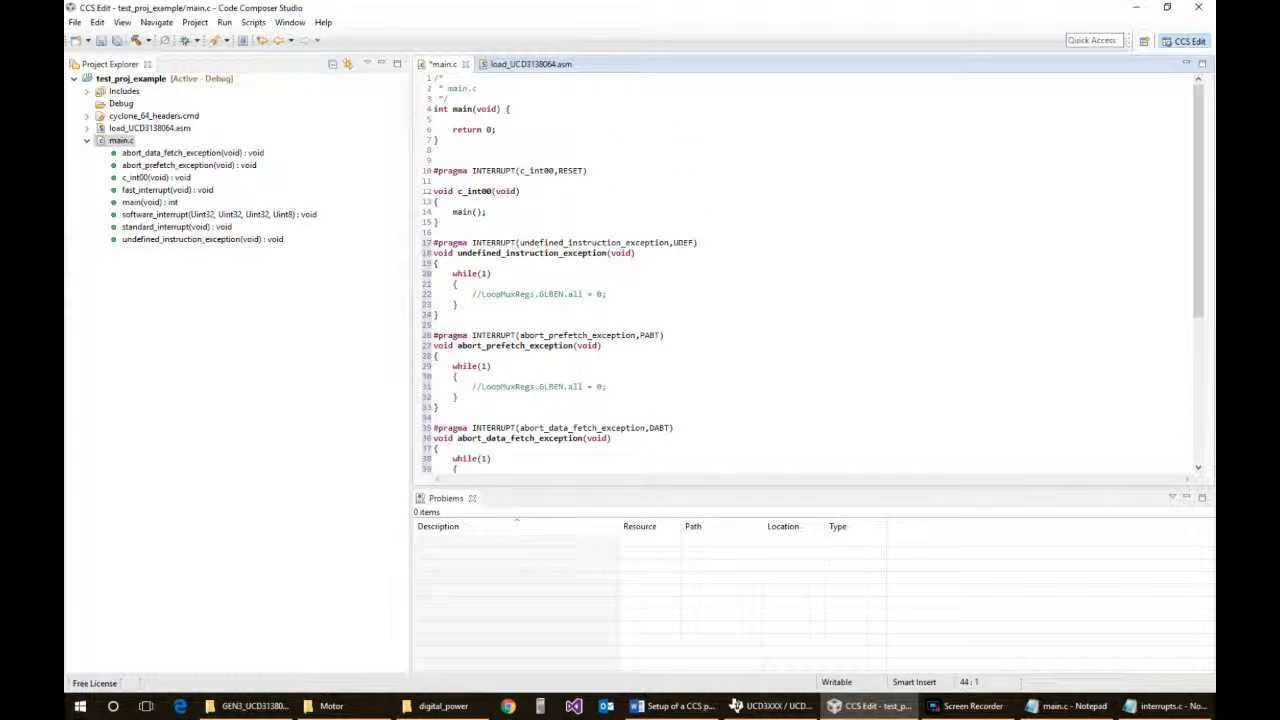
click(432, 232)
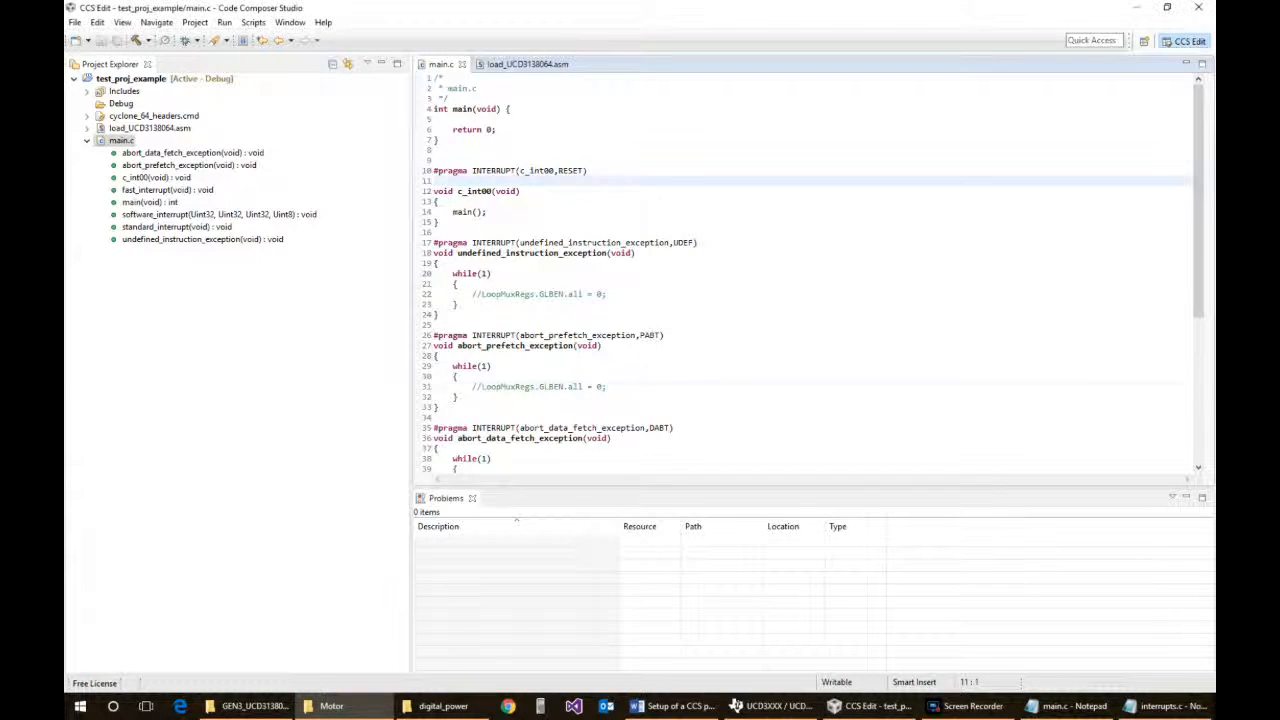
scroll(down, 3)
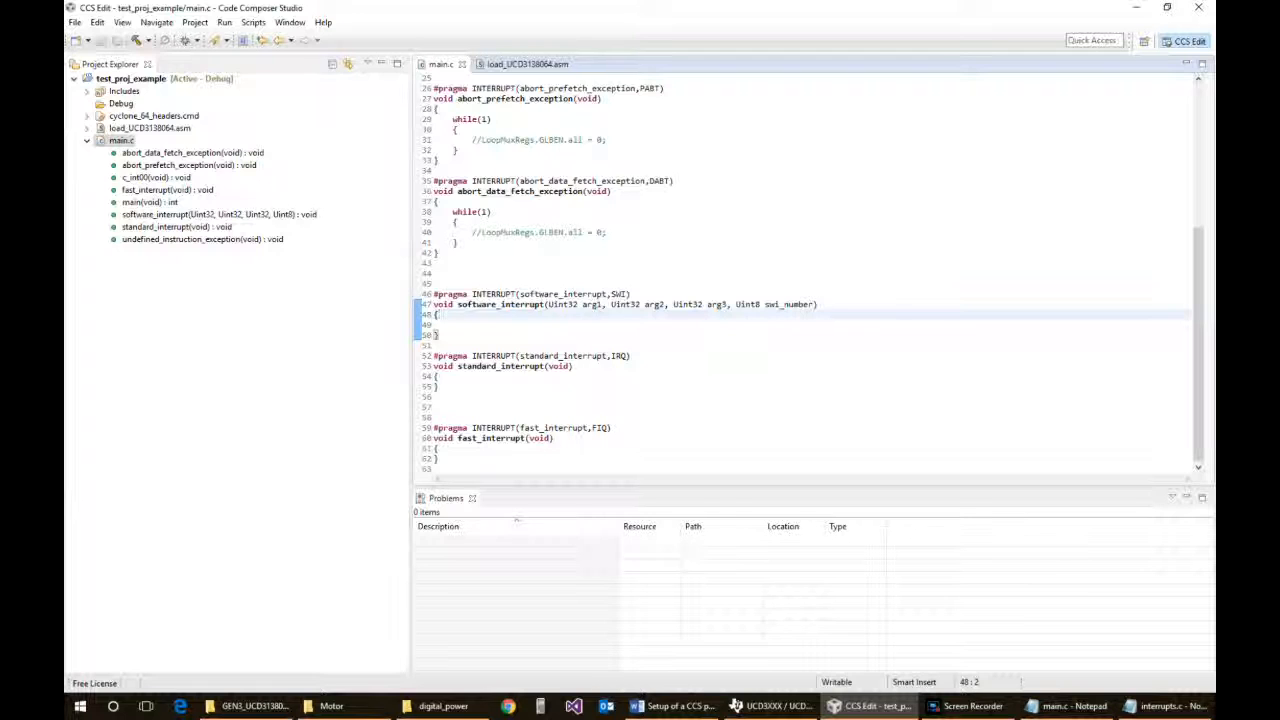
Change software_interrupt's parameter types, including swi_number's Uint8, to unsigned int in main.c
click(817, 304)
text(unsigned )
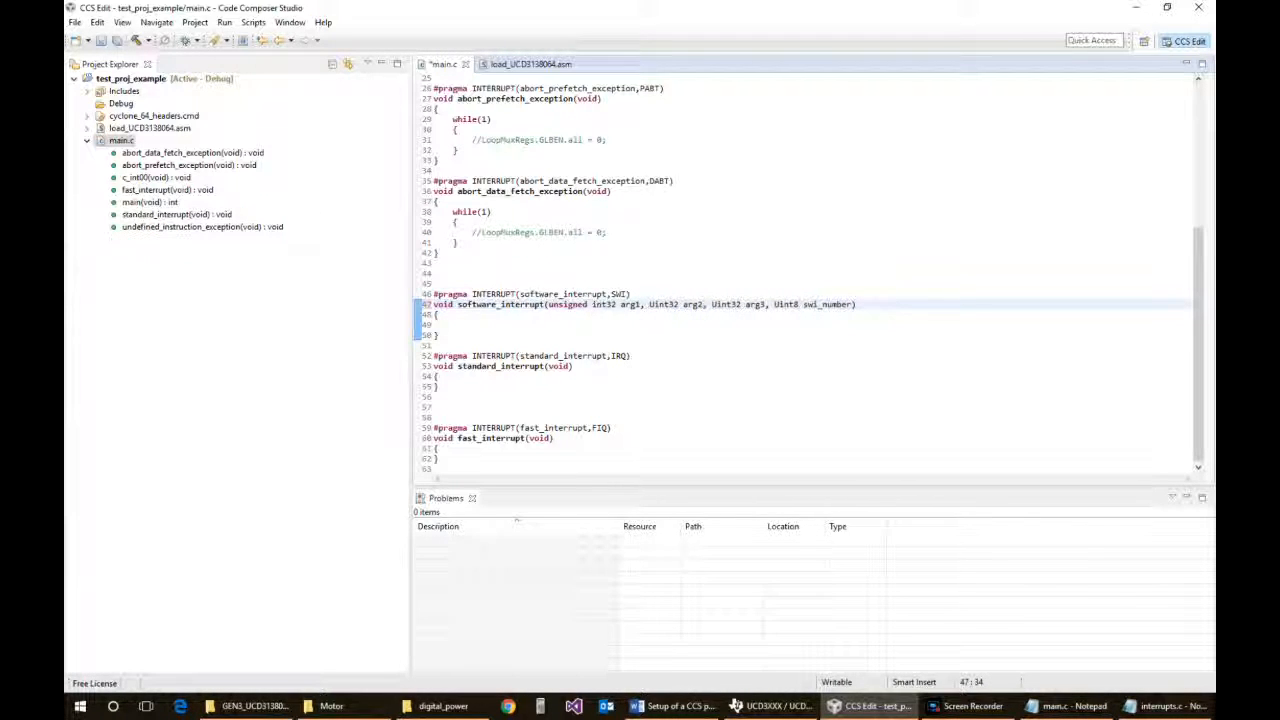
double_click(610, 304)
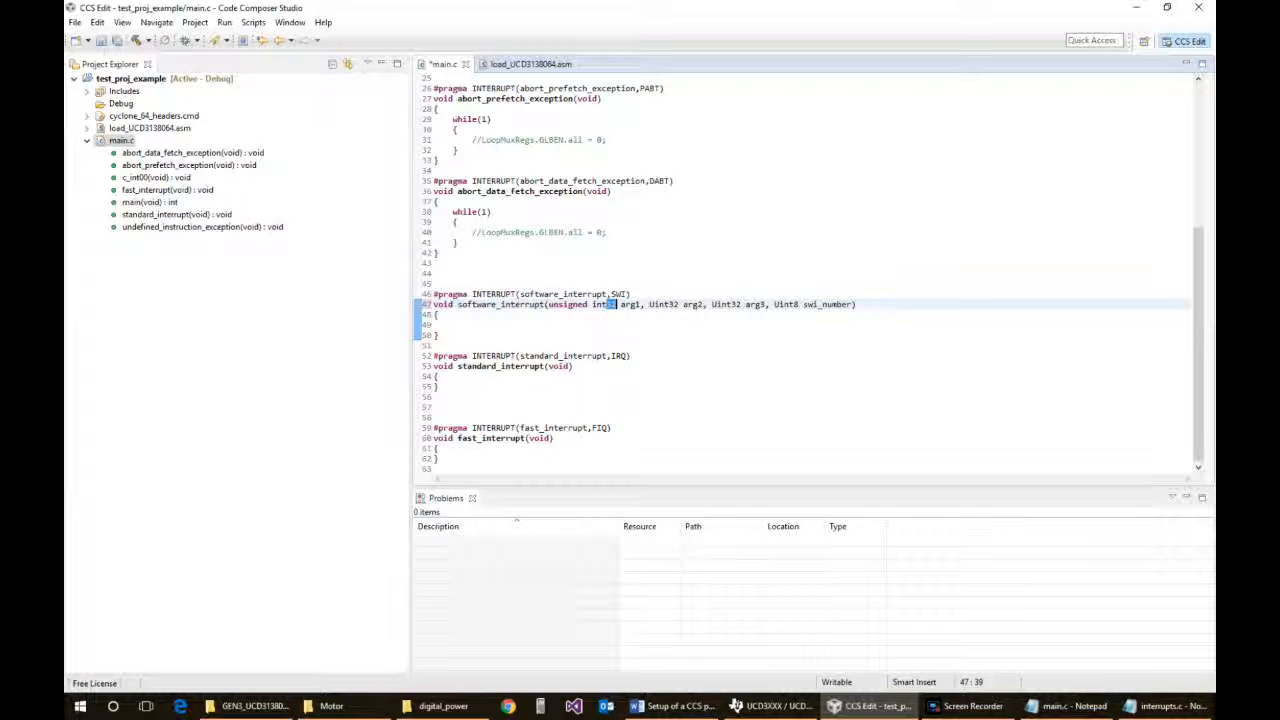
key(BackSpace)
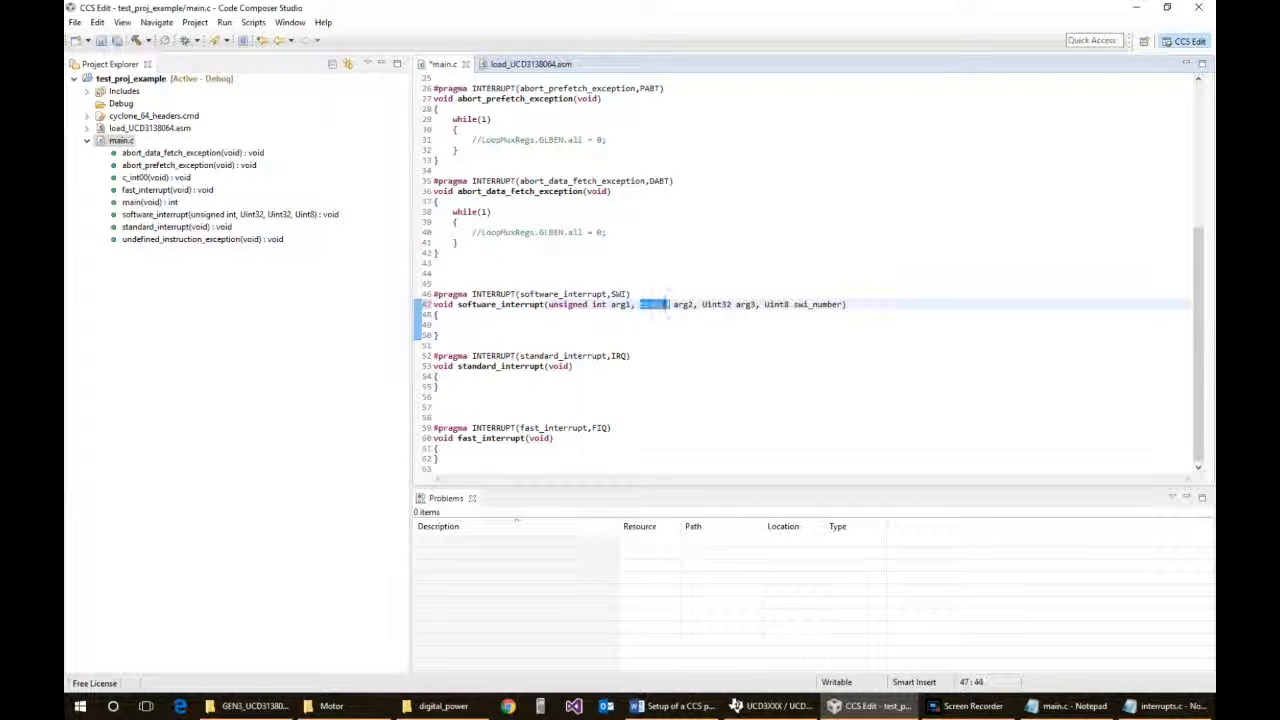
text(unsigned int)
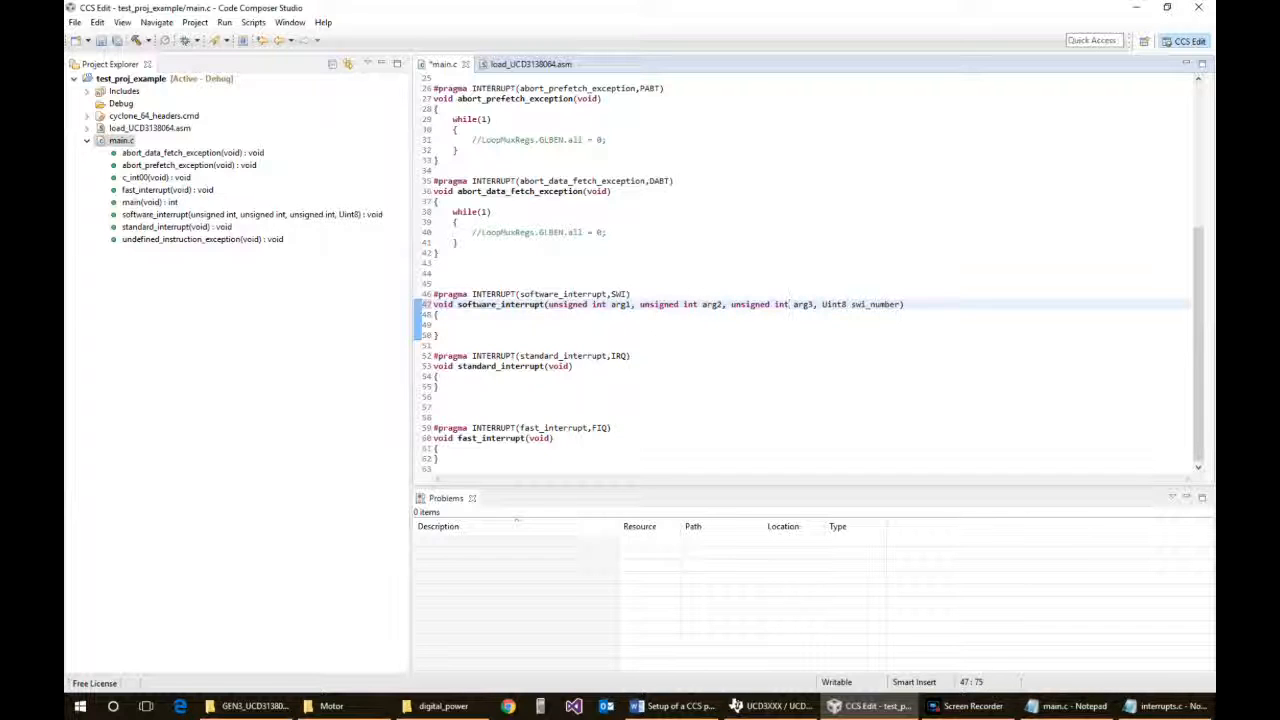
double_click(833, 304)
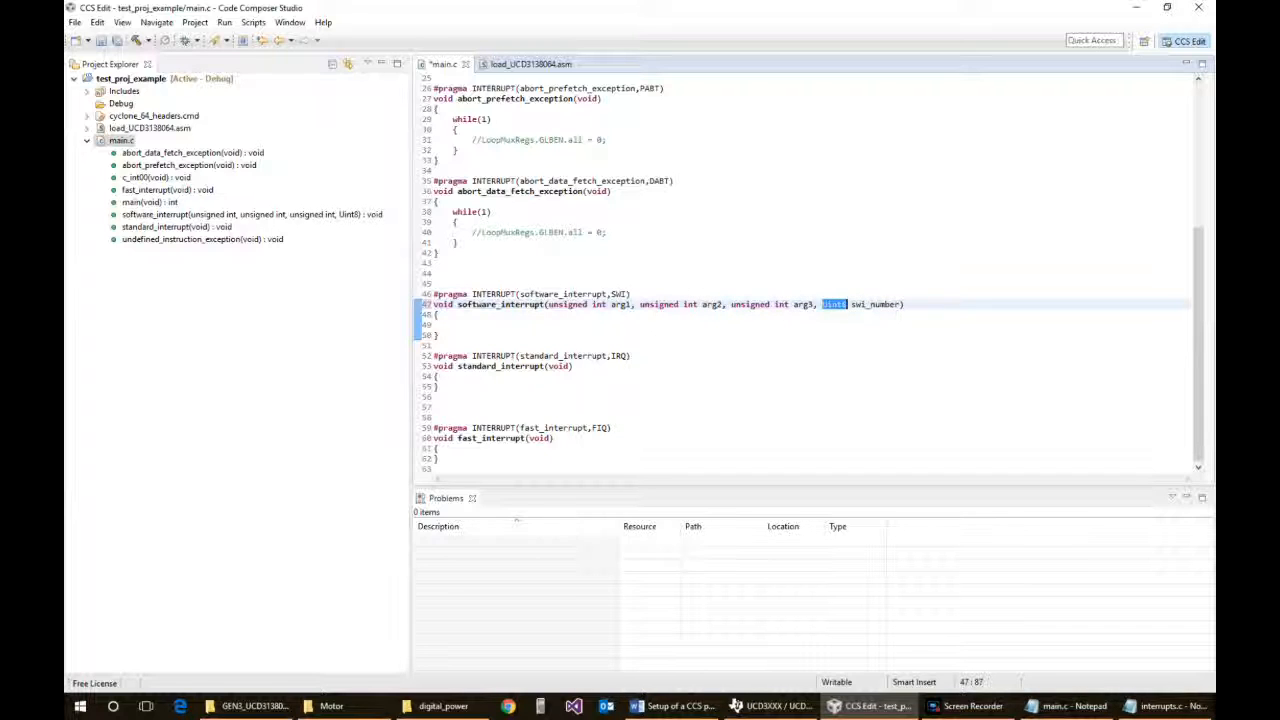
text(unsigned int)
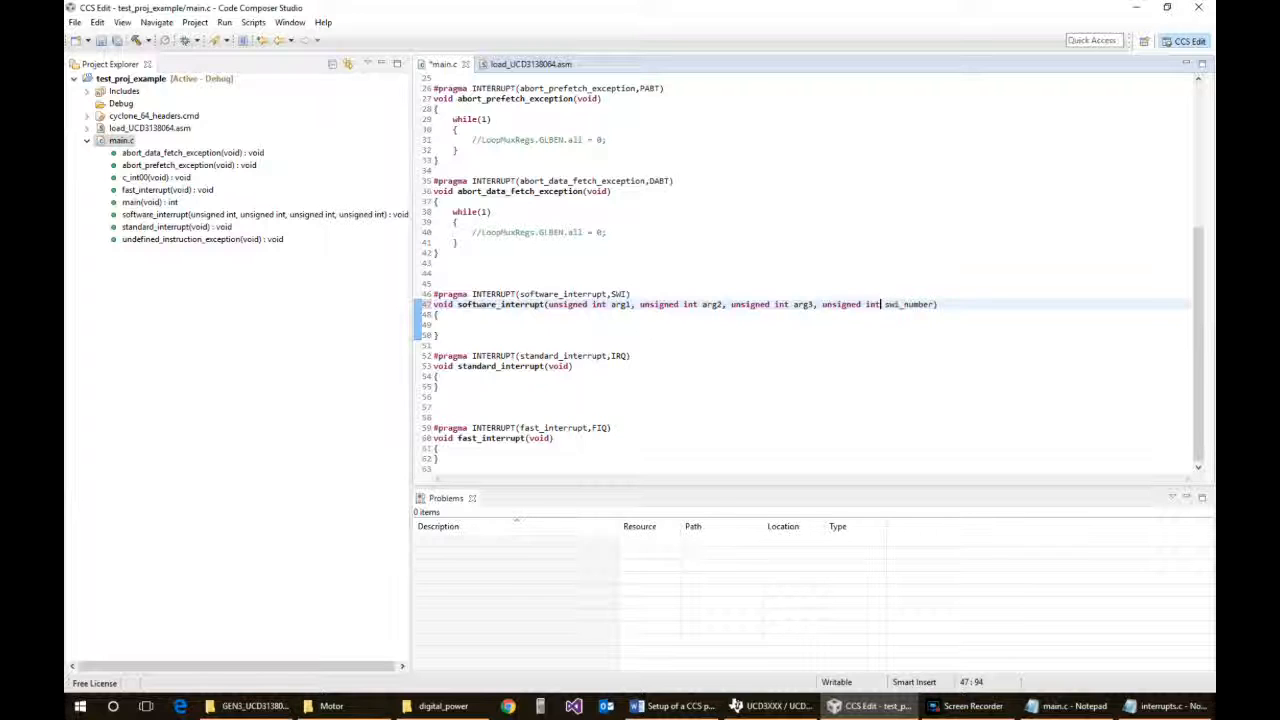
text(char)
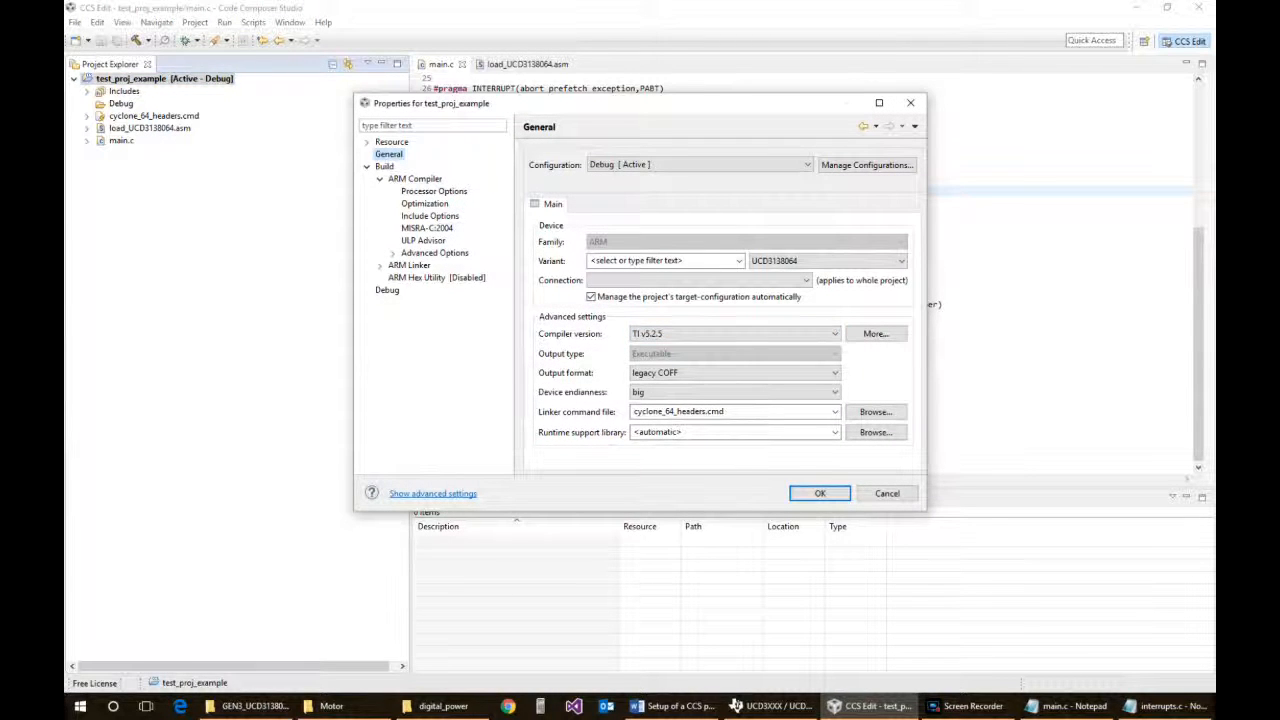
Select Build > ARM Compiler to view the project's compiler flag summary
click(437, 277)
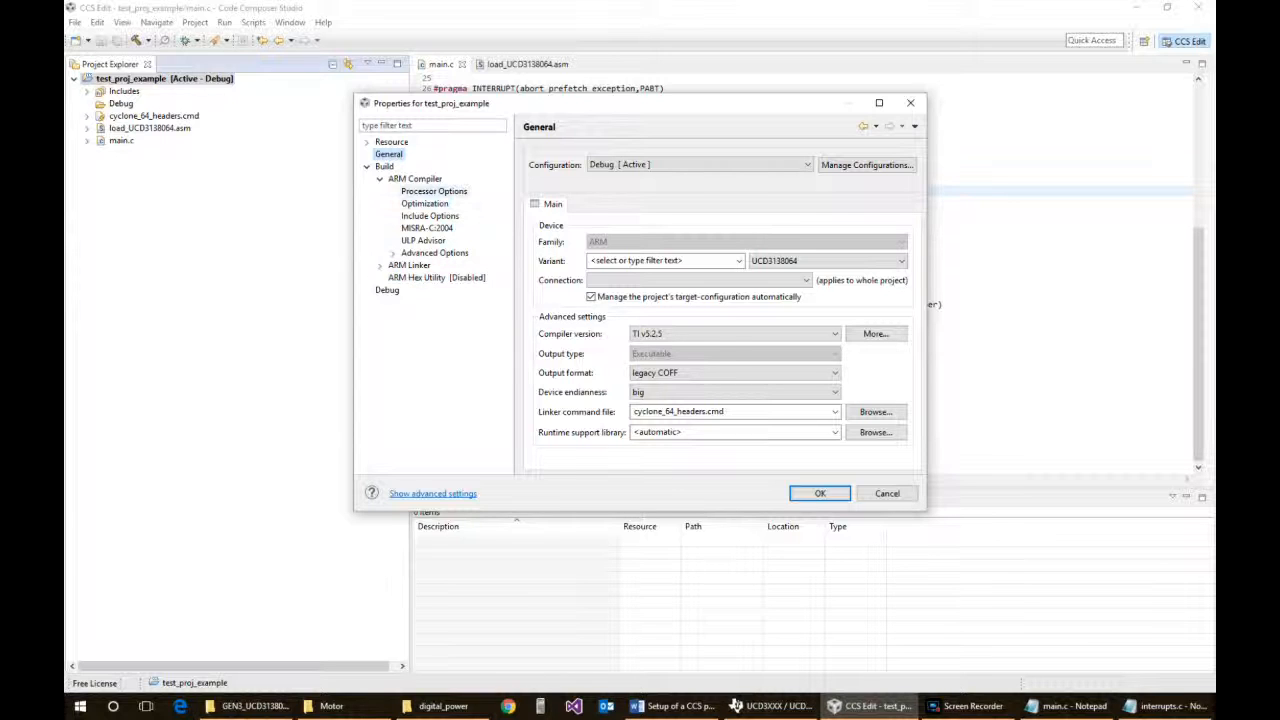
click(414, 178)
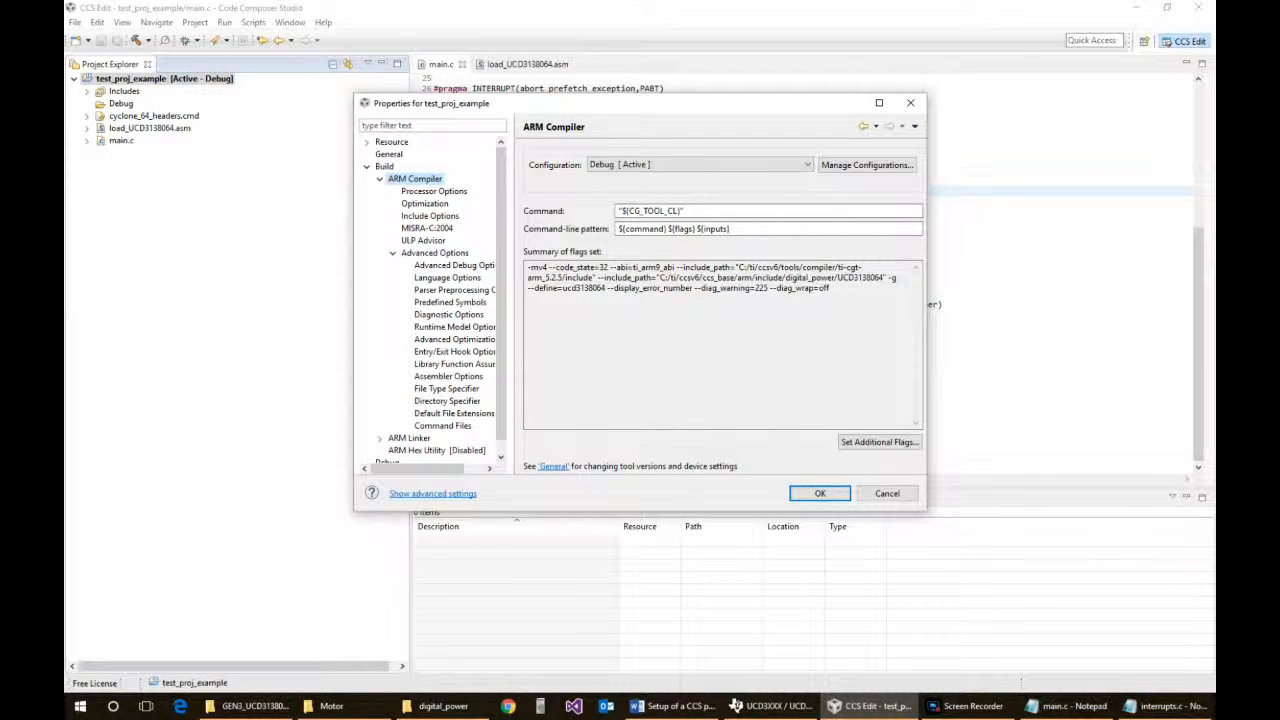
Widen the Properties dialog and select the general Build page
drag(431, 103, 335, 103)
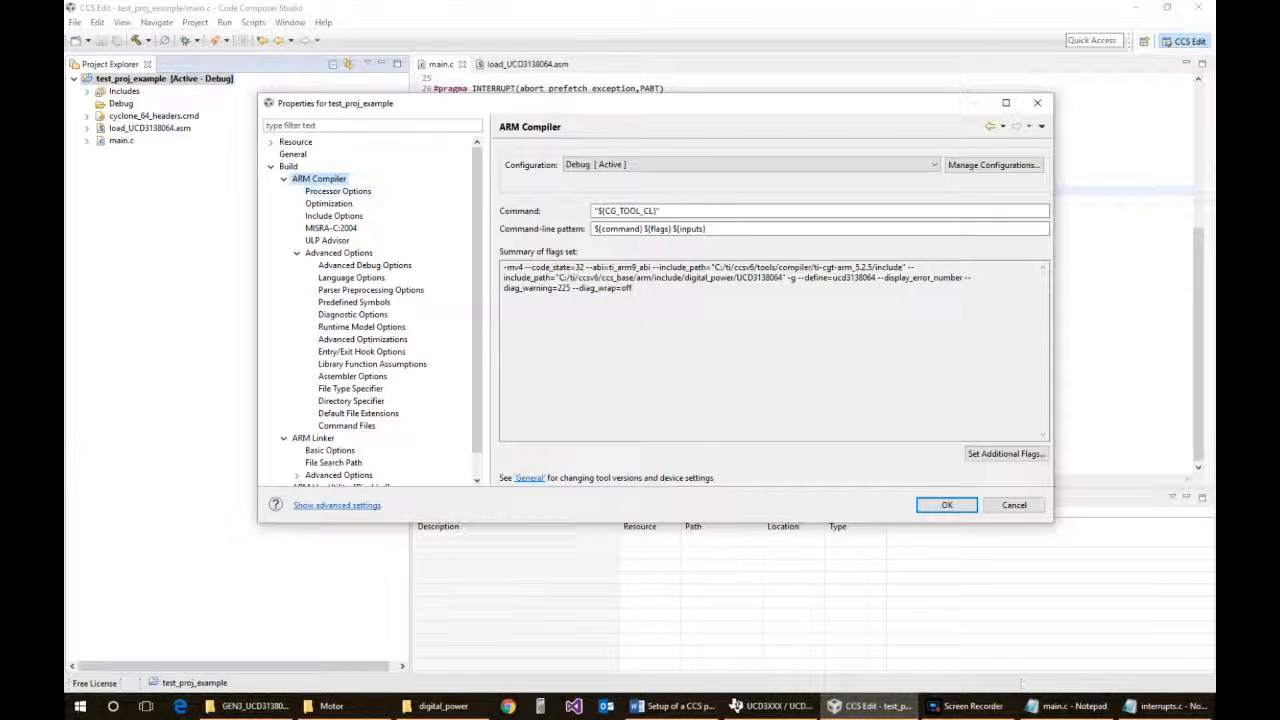
click(288, 166)
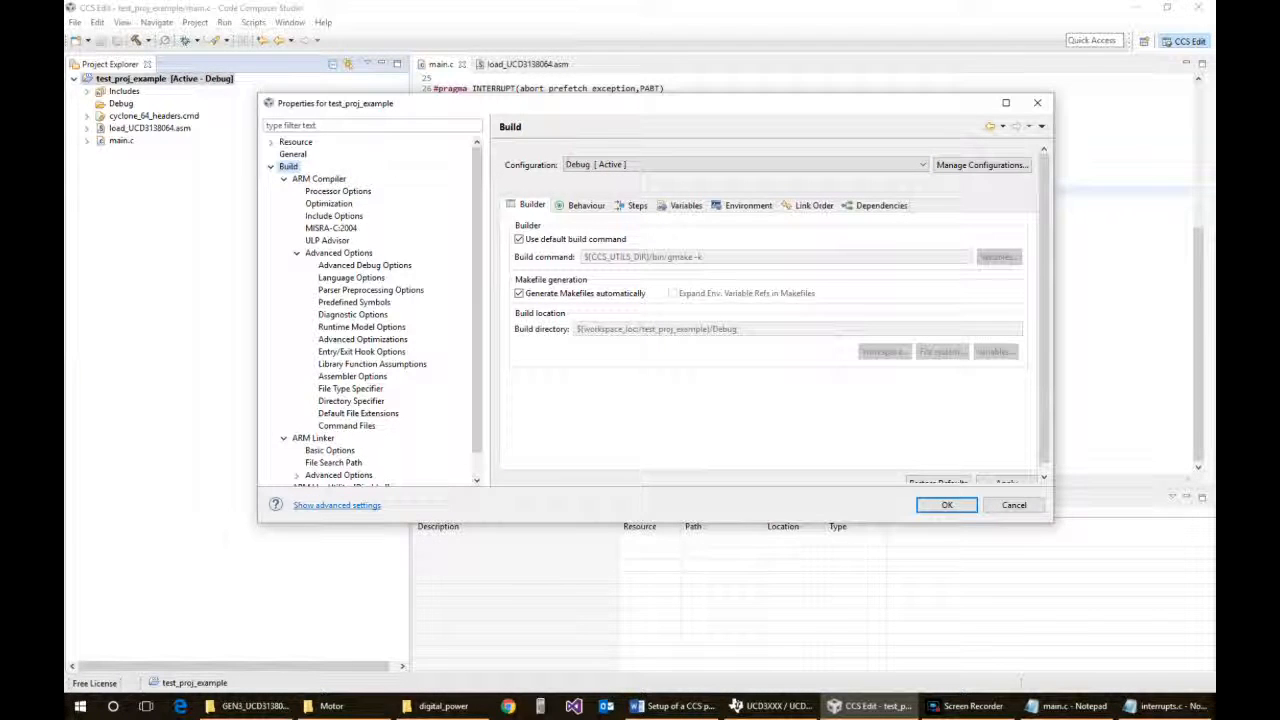
Enable parallel build under Behaviour and view the empty pre/post-build steps
click(586, 205)
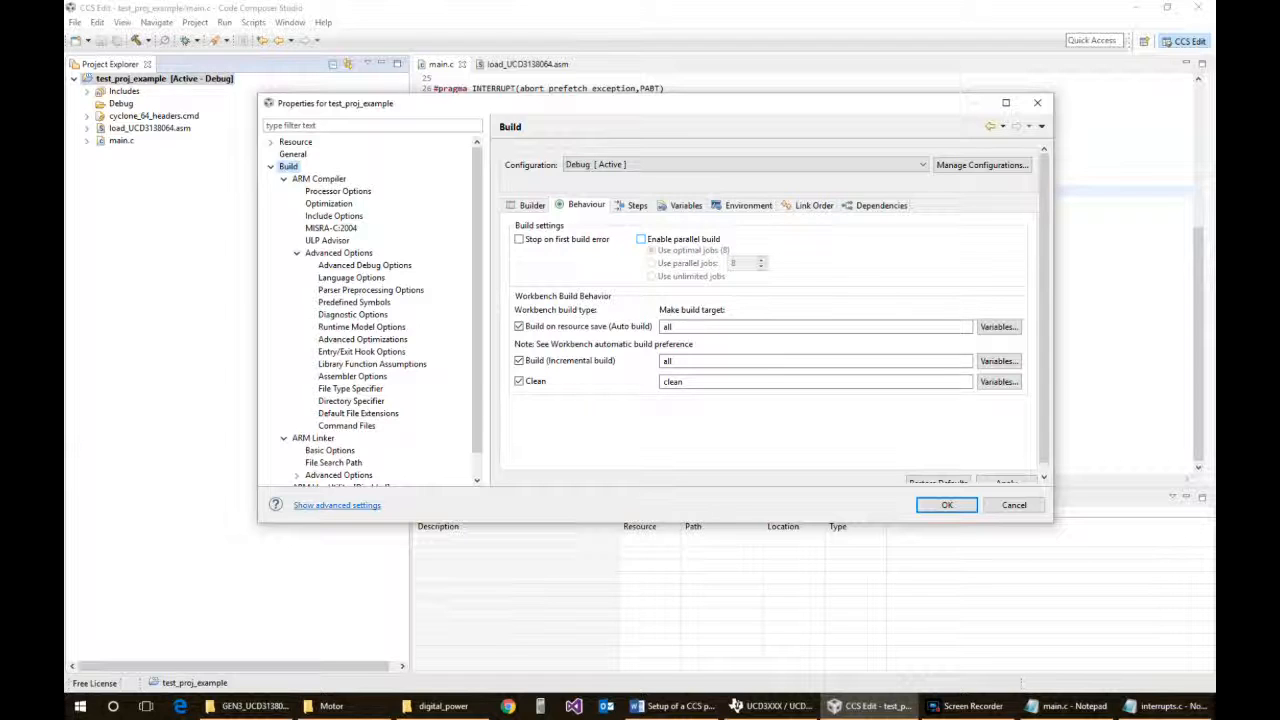
click(641, 239)
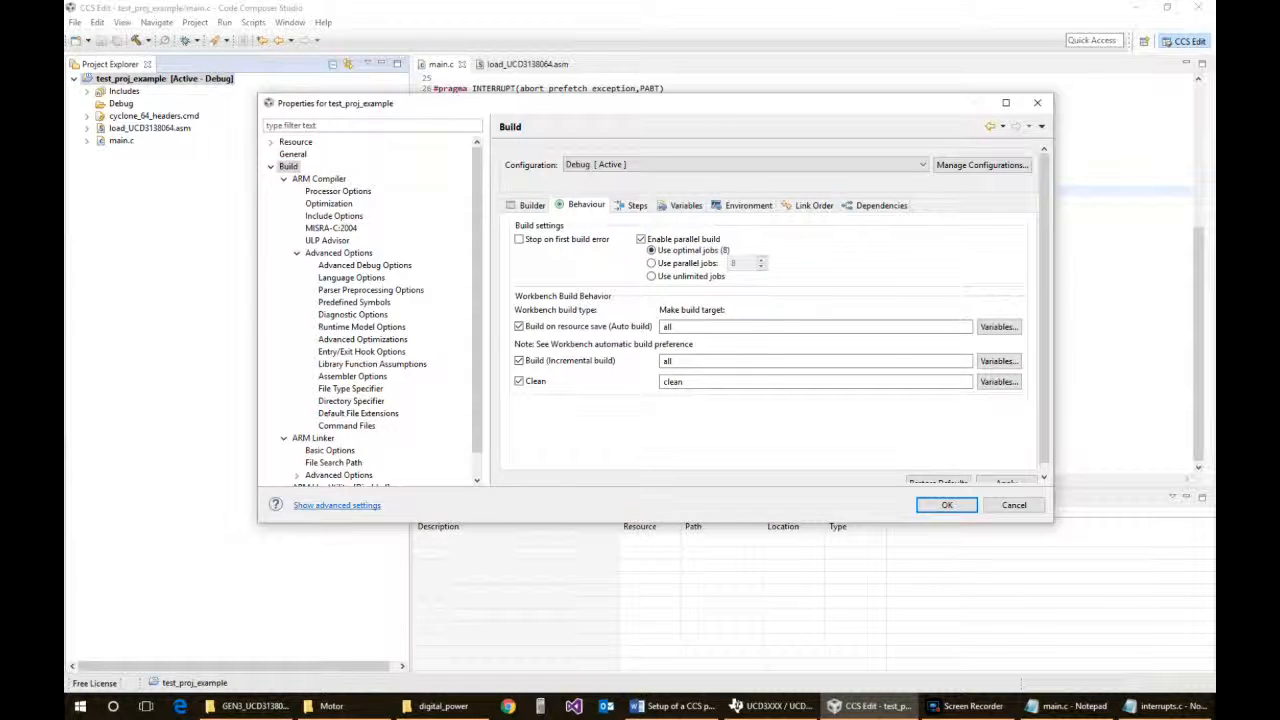
click(637, 205)
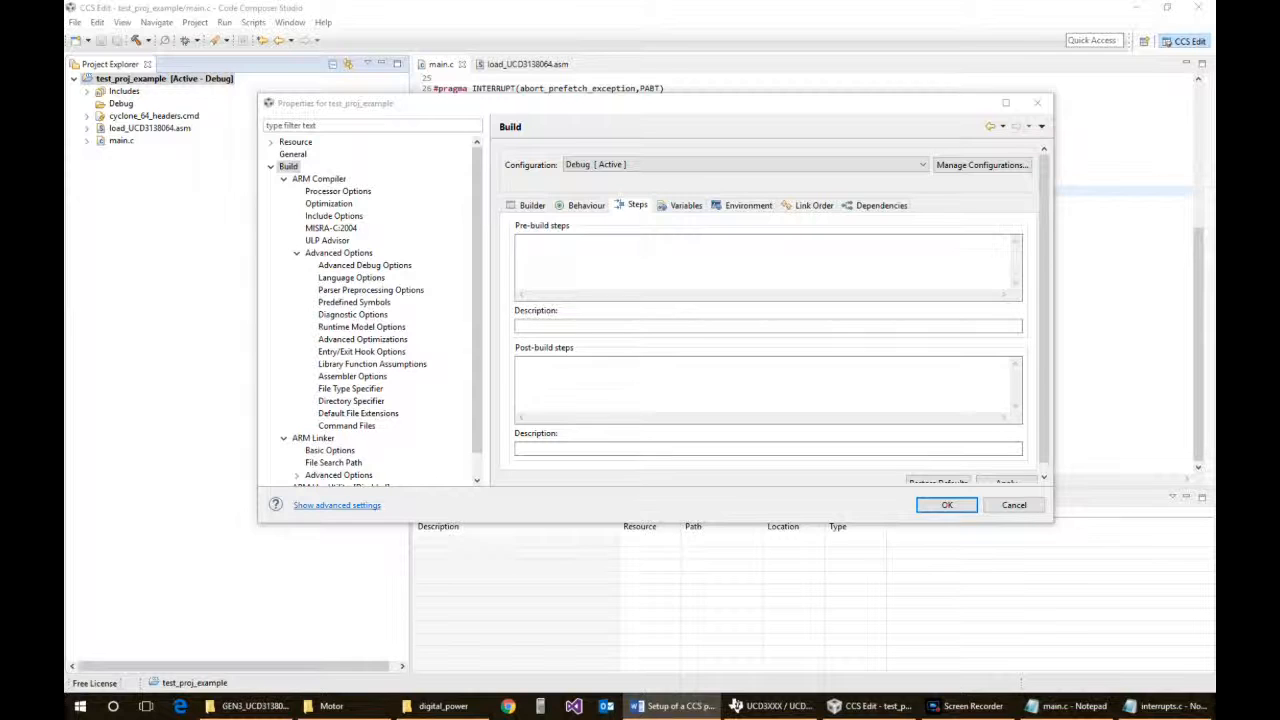
Add a Tektronix Extended hex post-build step, review build tabs, and show Processor Options
click(766, 388)
text(Tektronix Extended format)
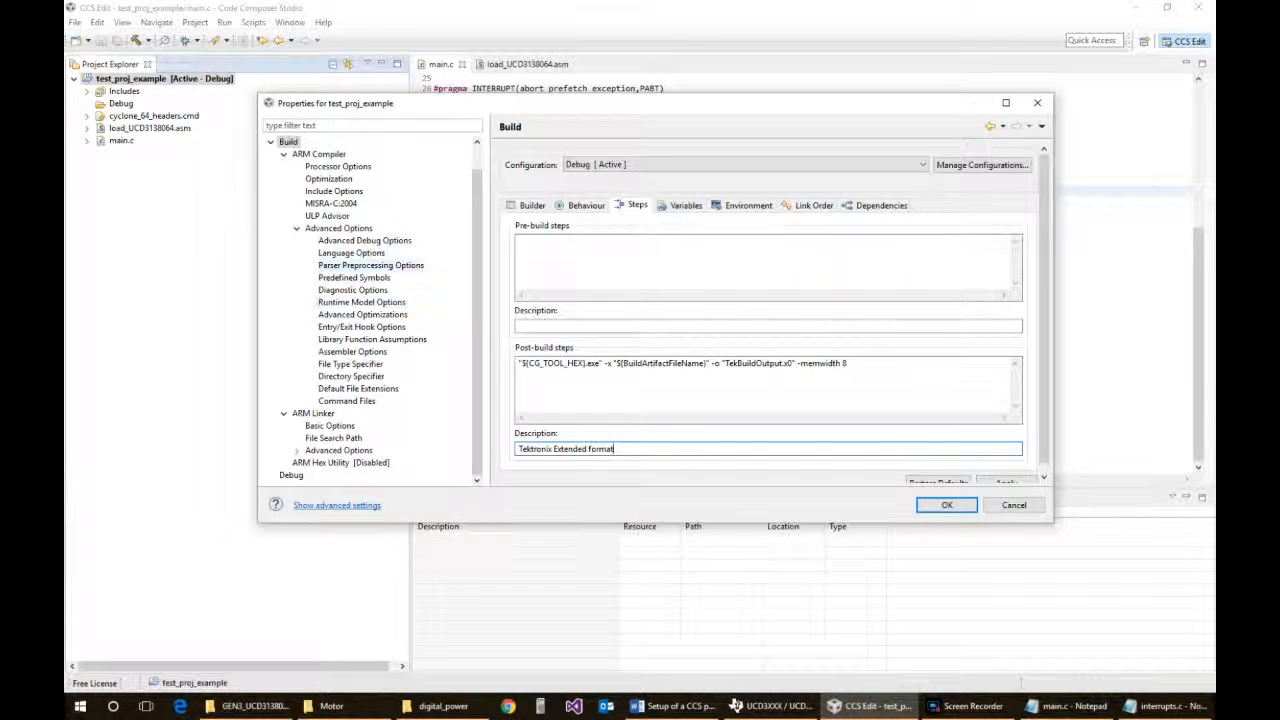
click(361, 327)
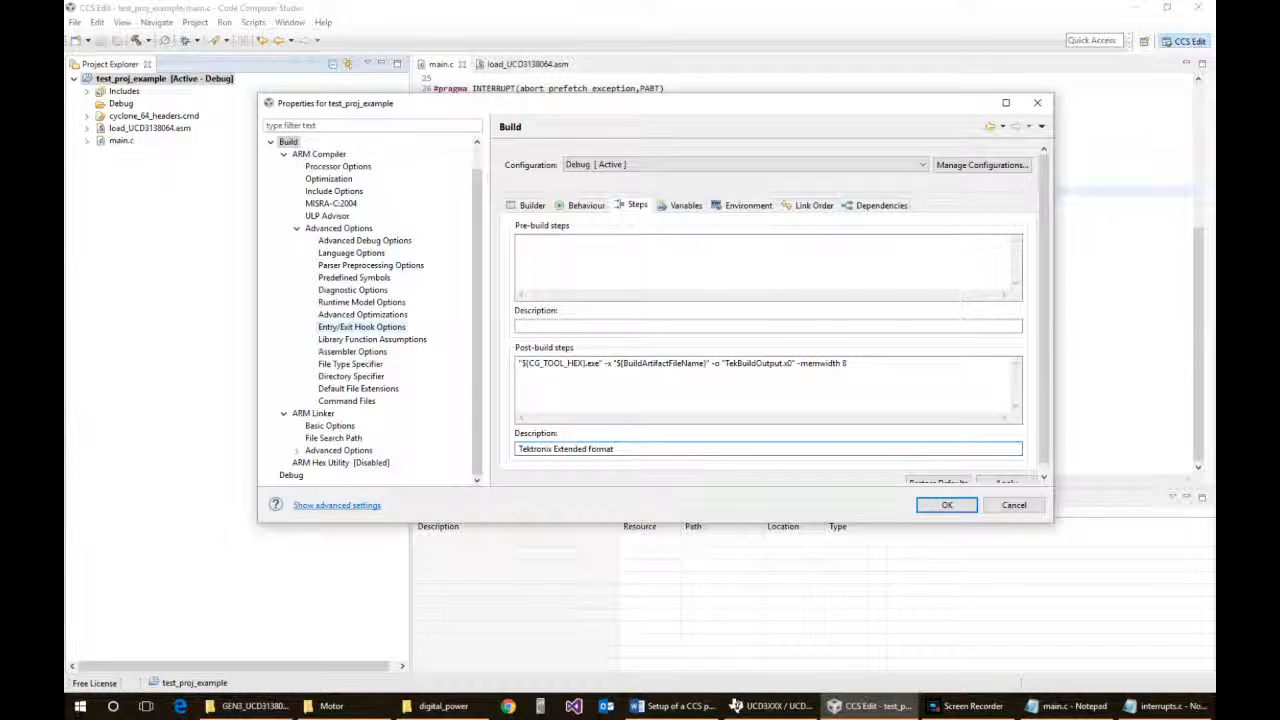
click(685, 205)
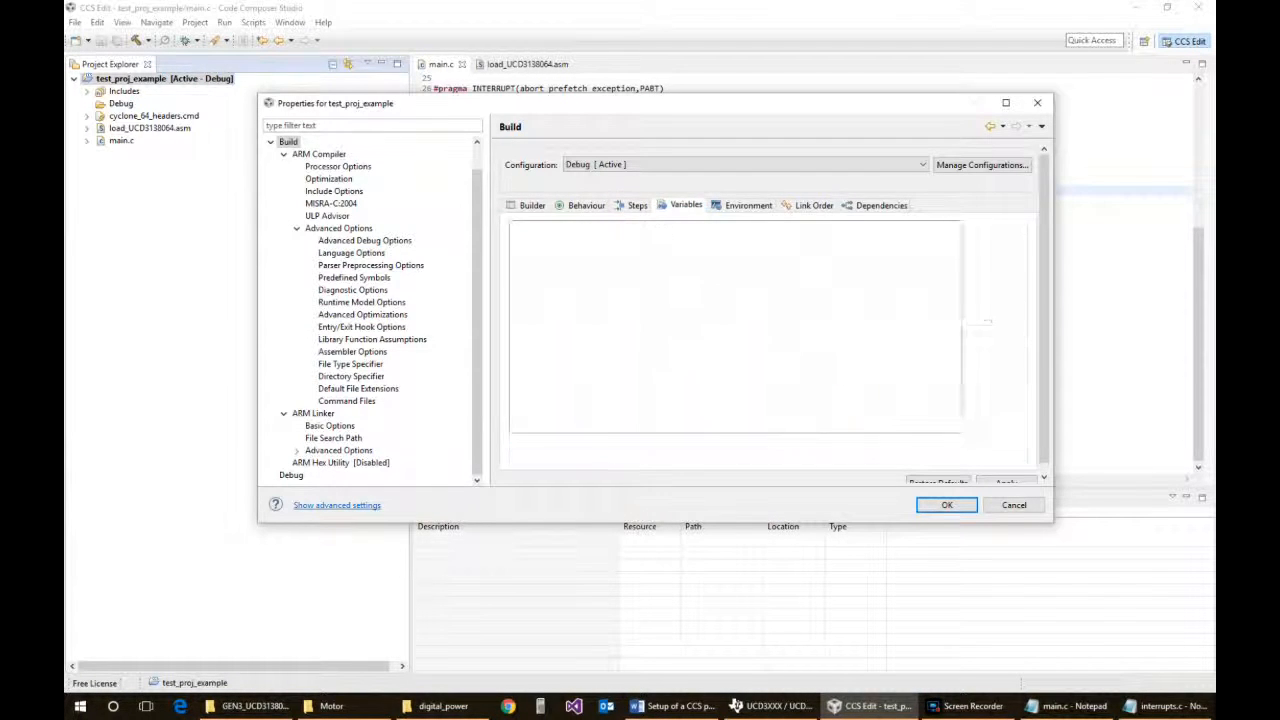
click(881, 205)
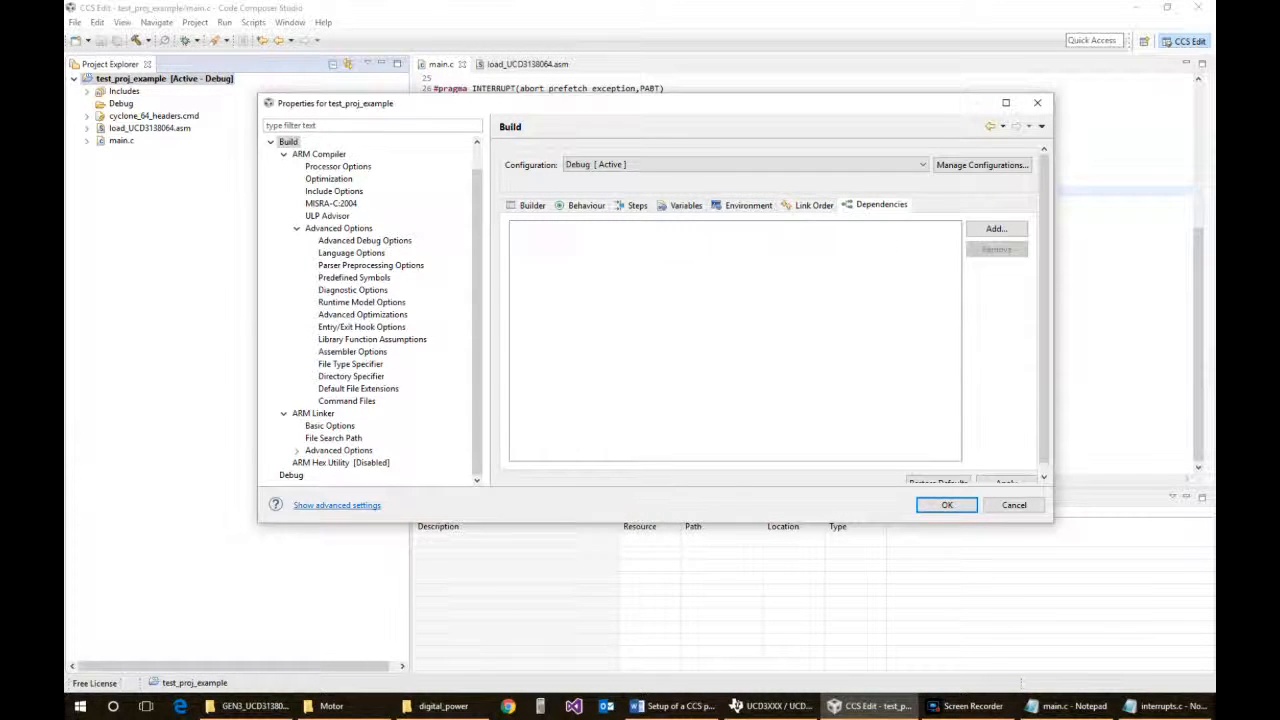
click(748, 205)
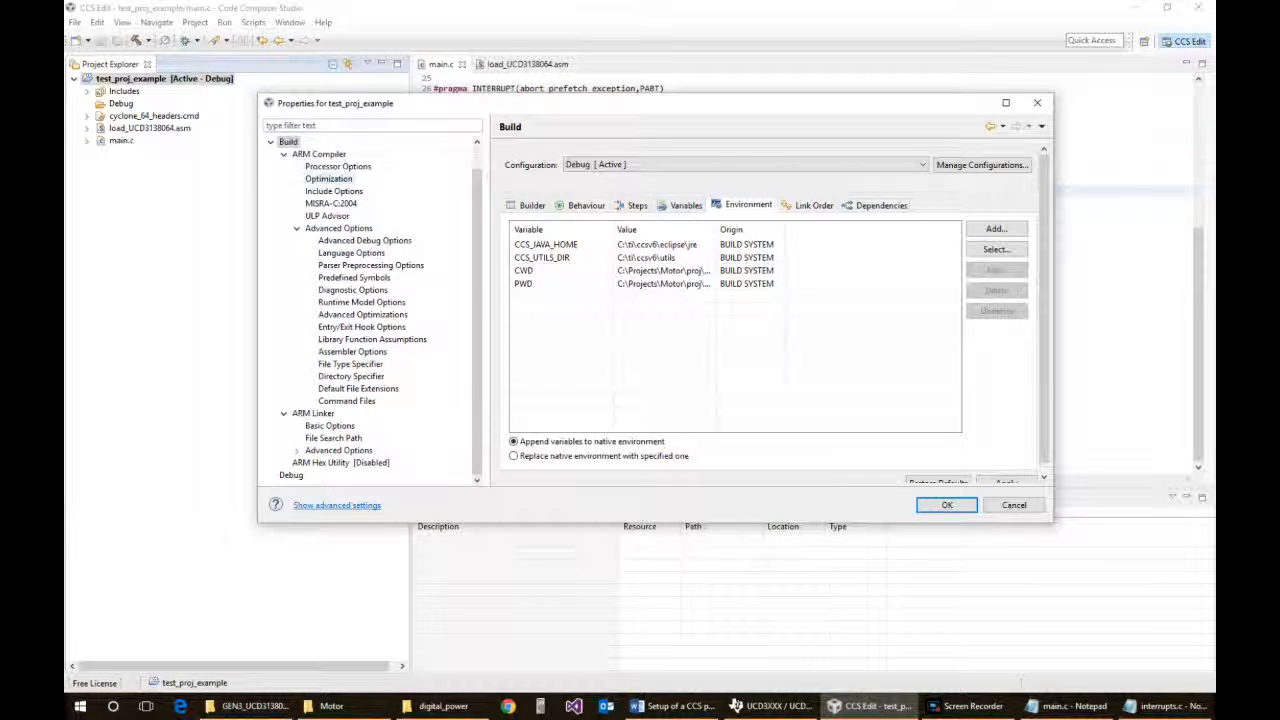
click(338, 166)
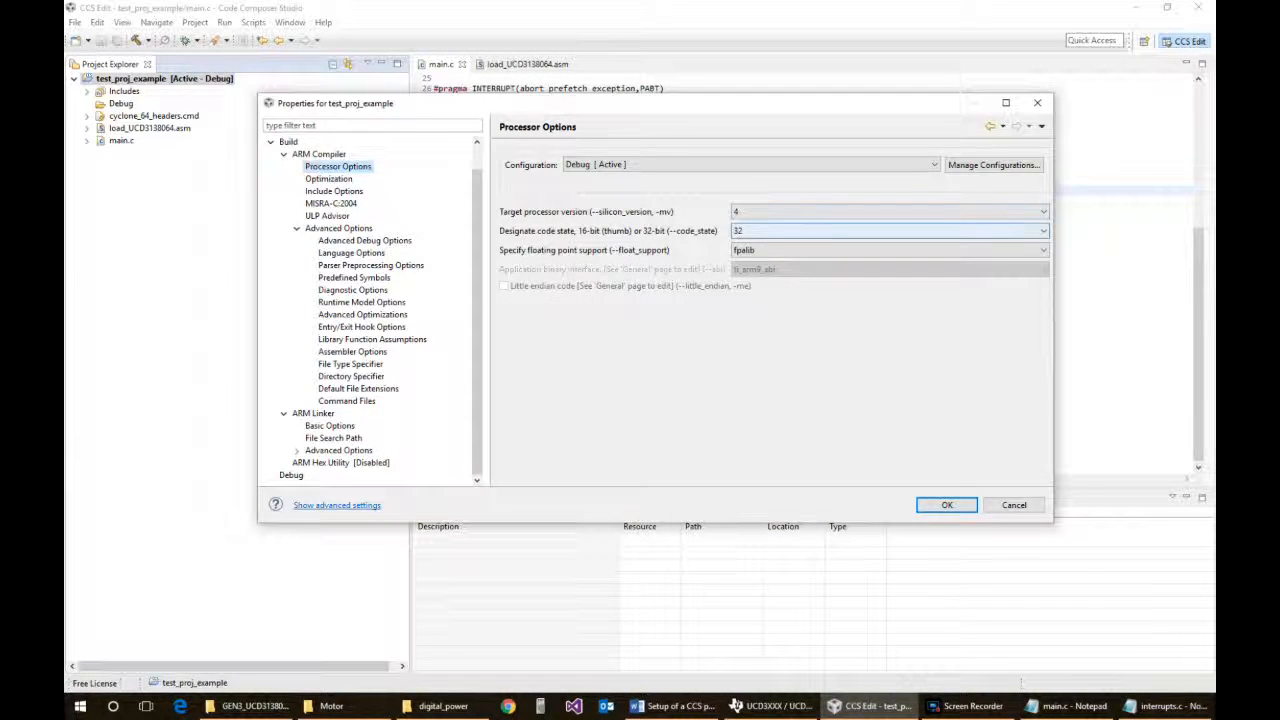
Set compiler code state to 16-bit and optimization to 2 Global Optimizations, then view include paths
click(888, 230)
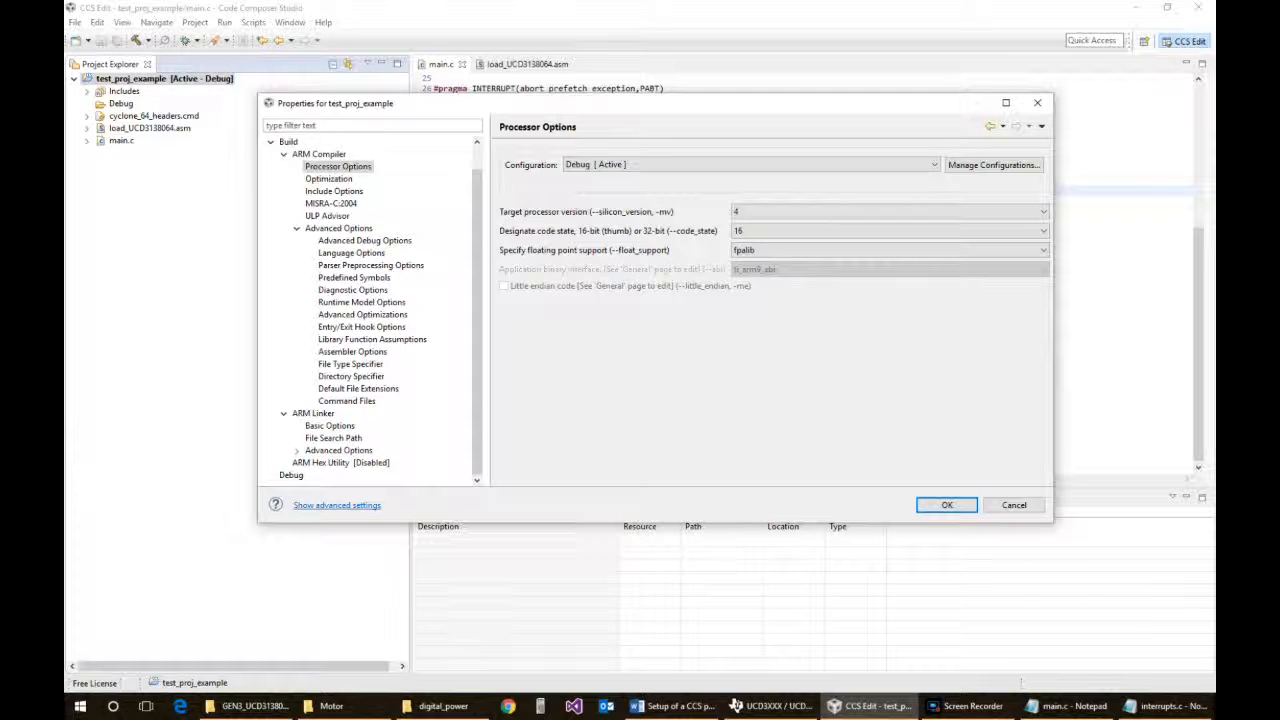
click(352, 289)
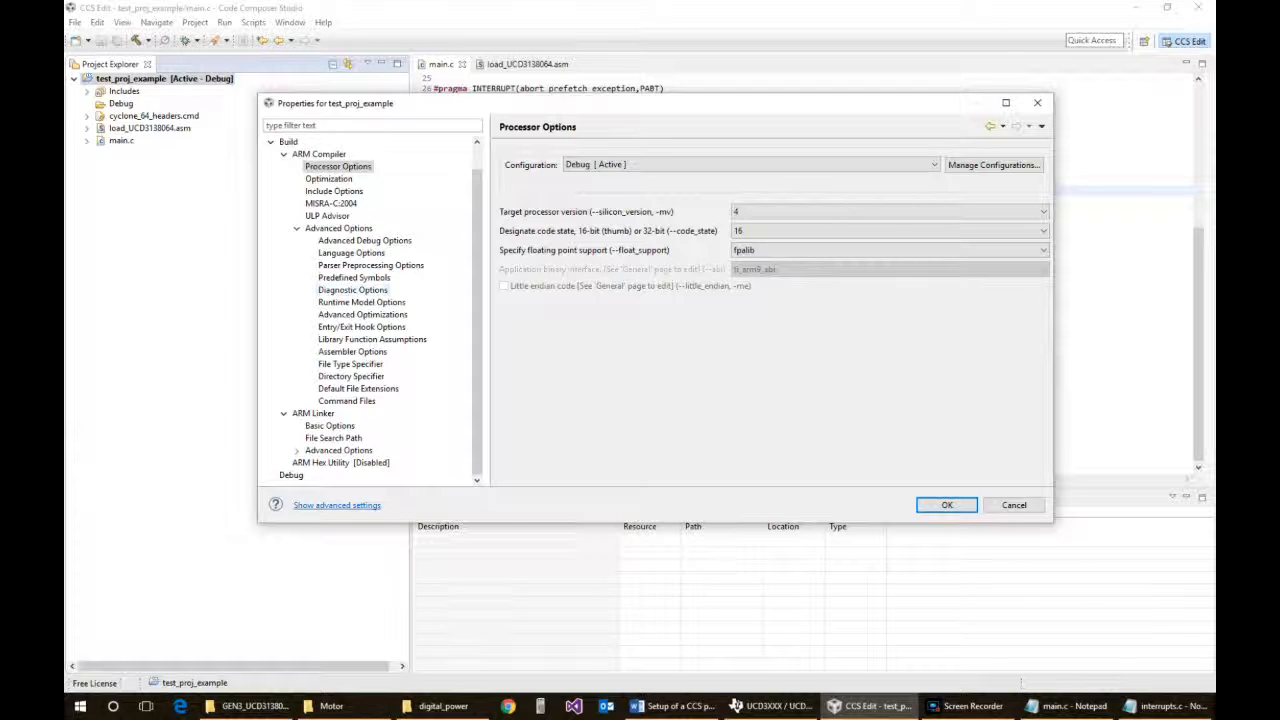
click(329, 178)
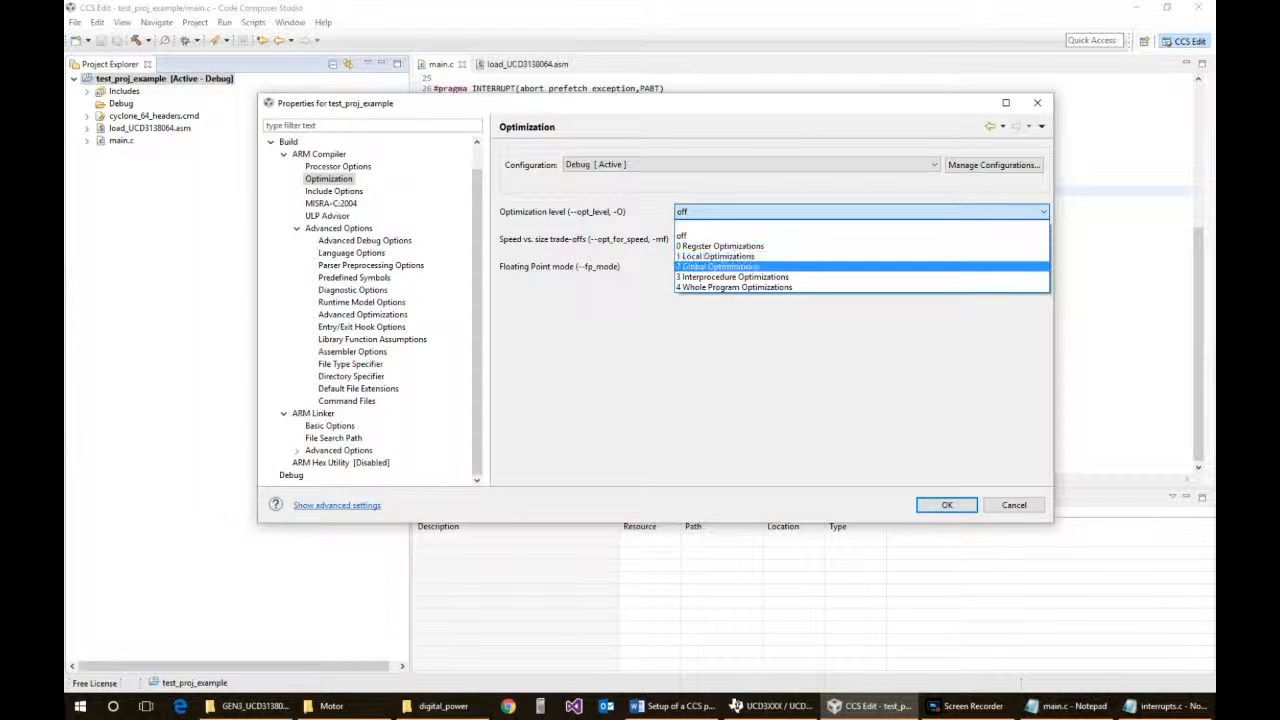
click(730, 266)
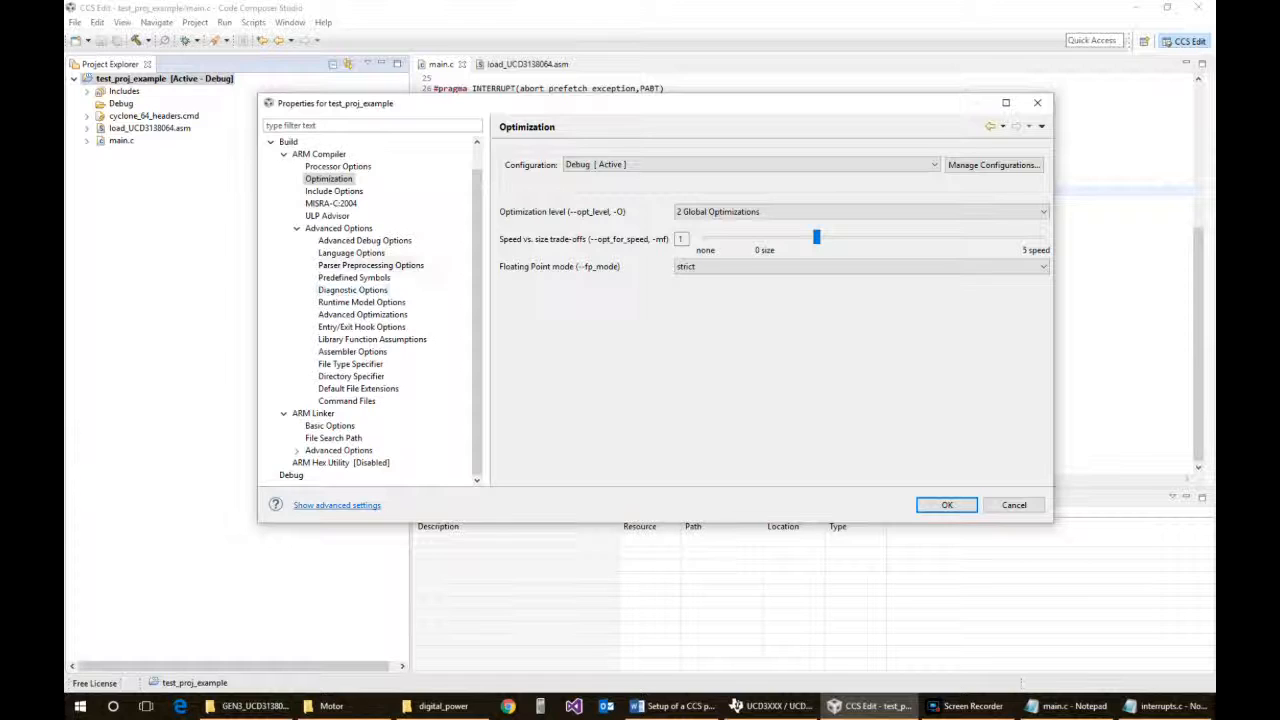
click(334, 191)
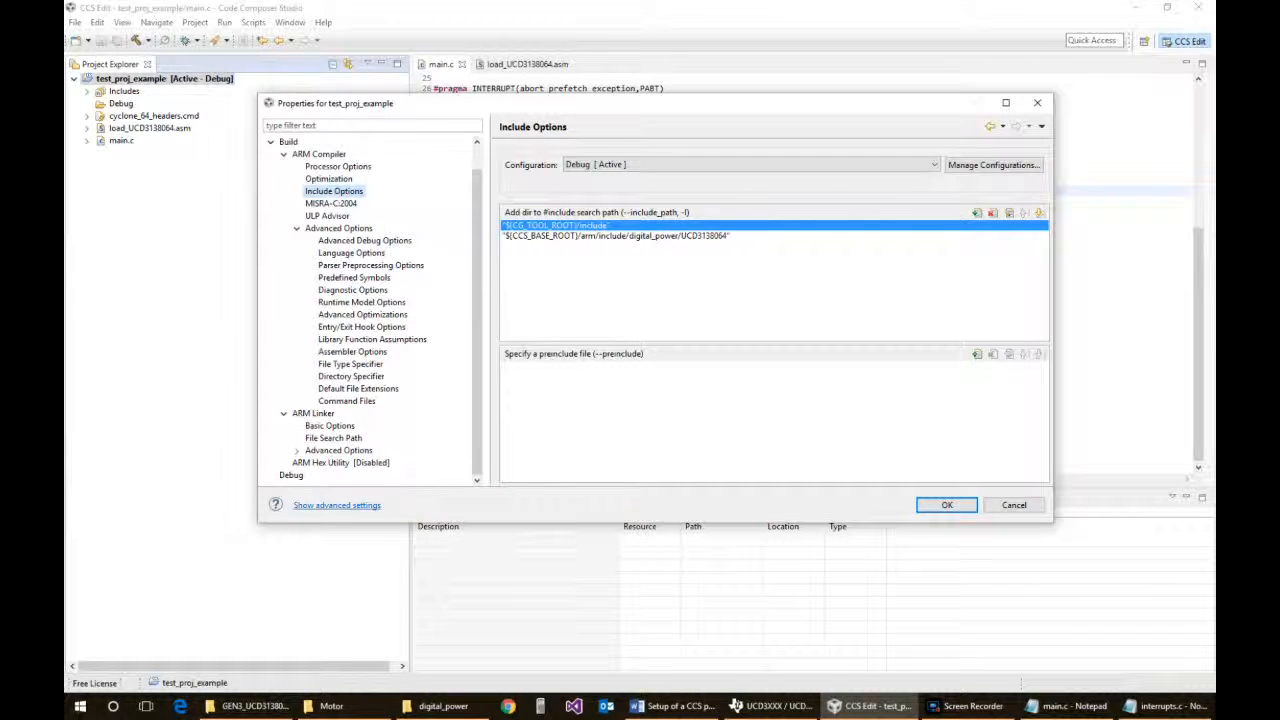
Inspect the UCD3138064 digital_power include path, then show the MISRA-C:2004 rule settings
click(362, 314)
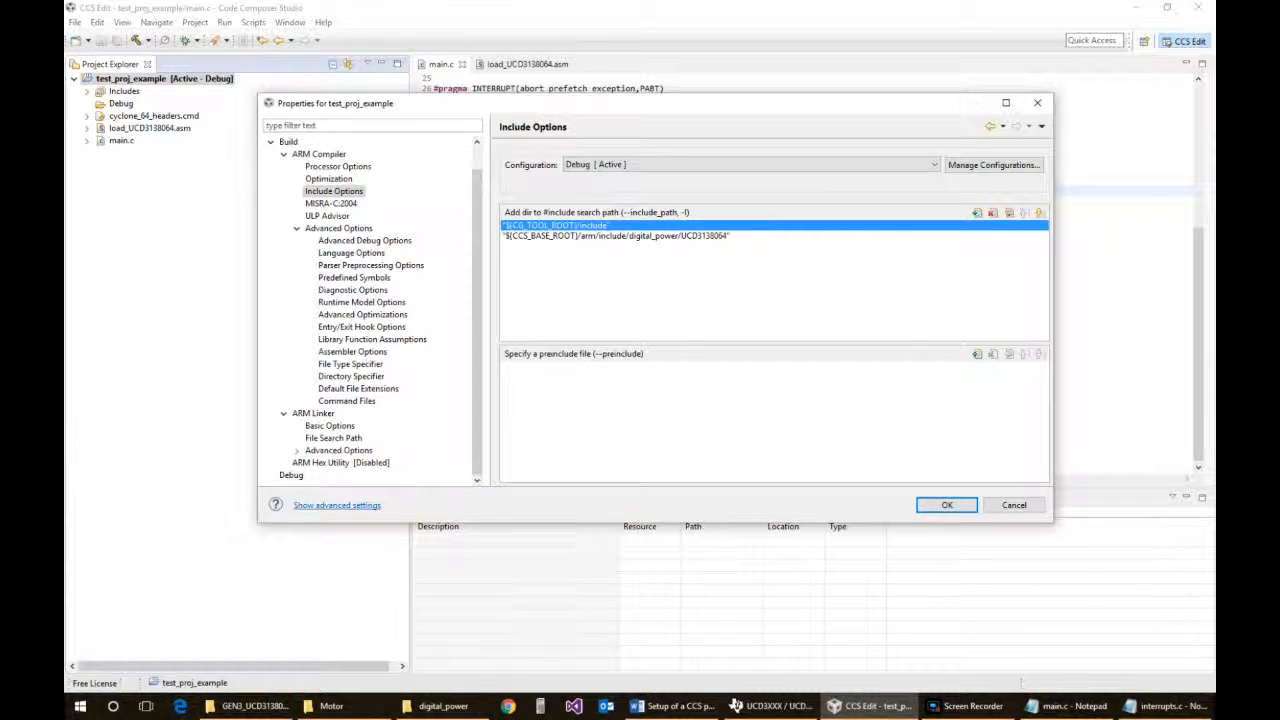
click(616, 235)
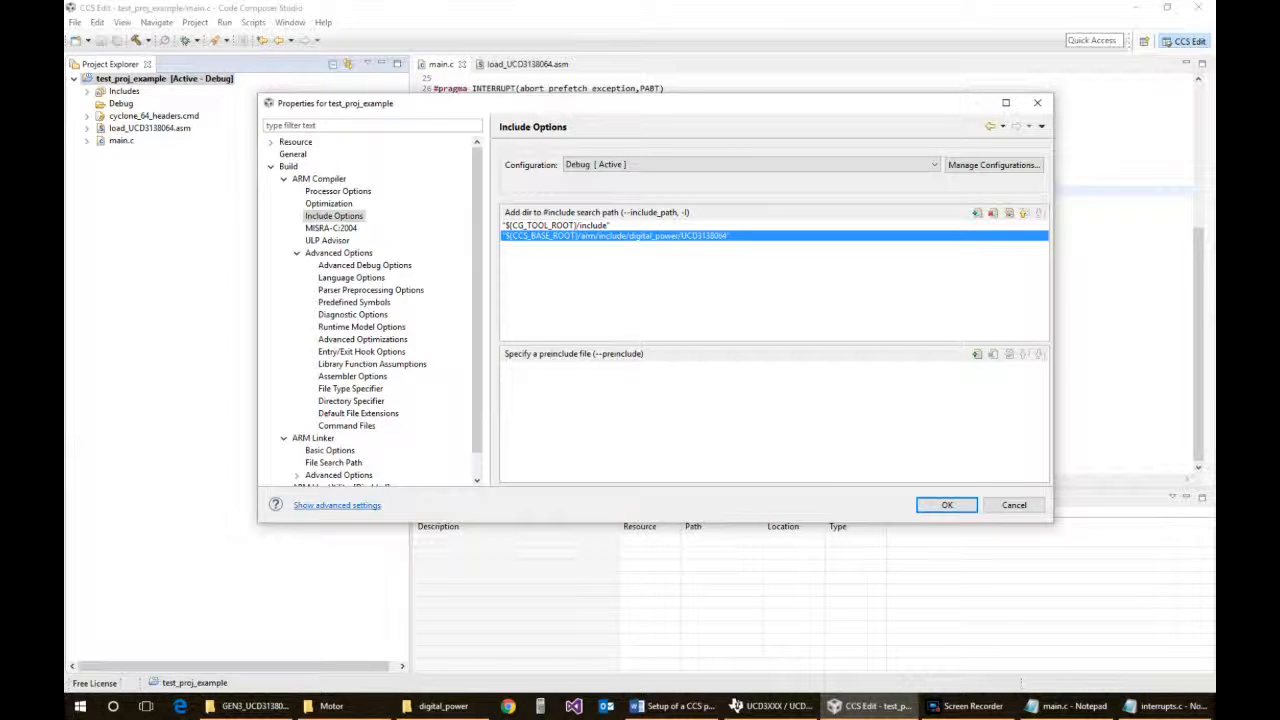
click(330, 227)
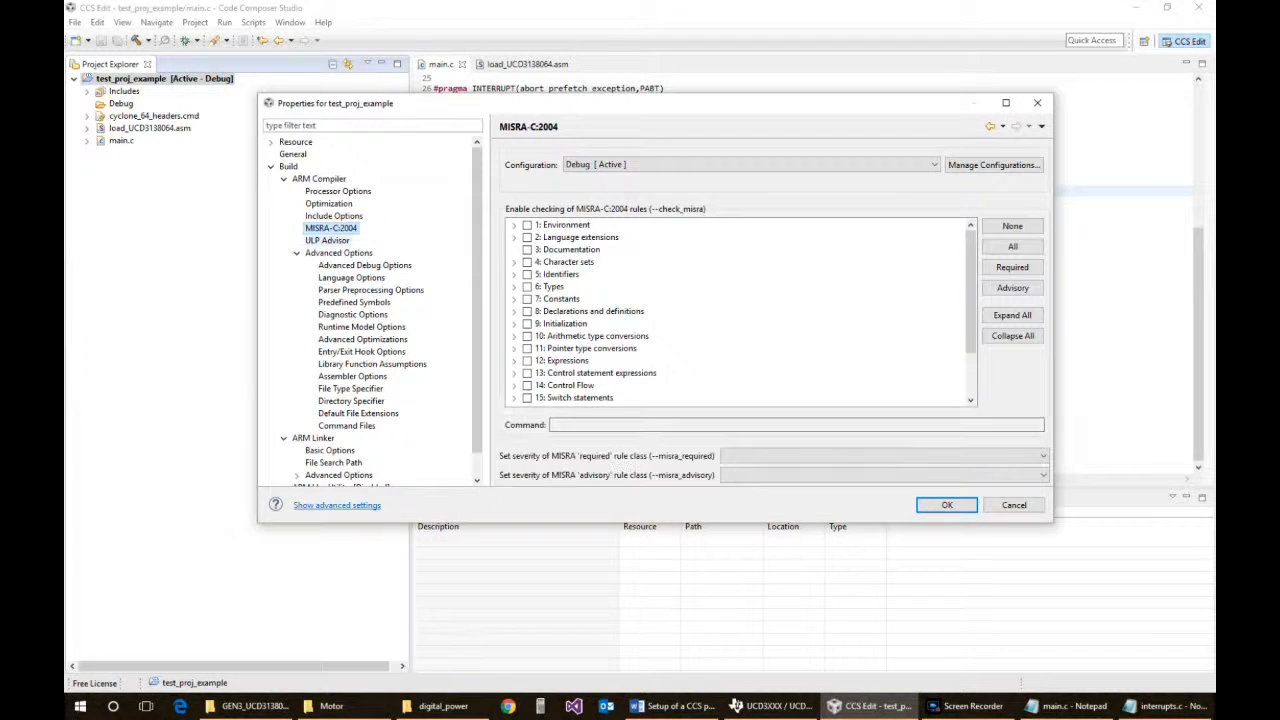
Page through ULP Advisor, advanced, debug and language options to Parser Preprocessing Options
click(328, 240)
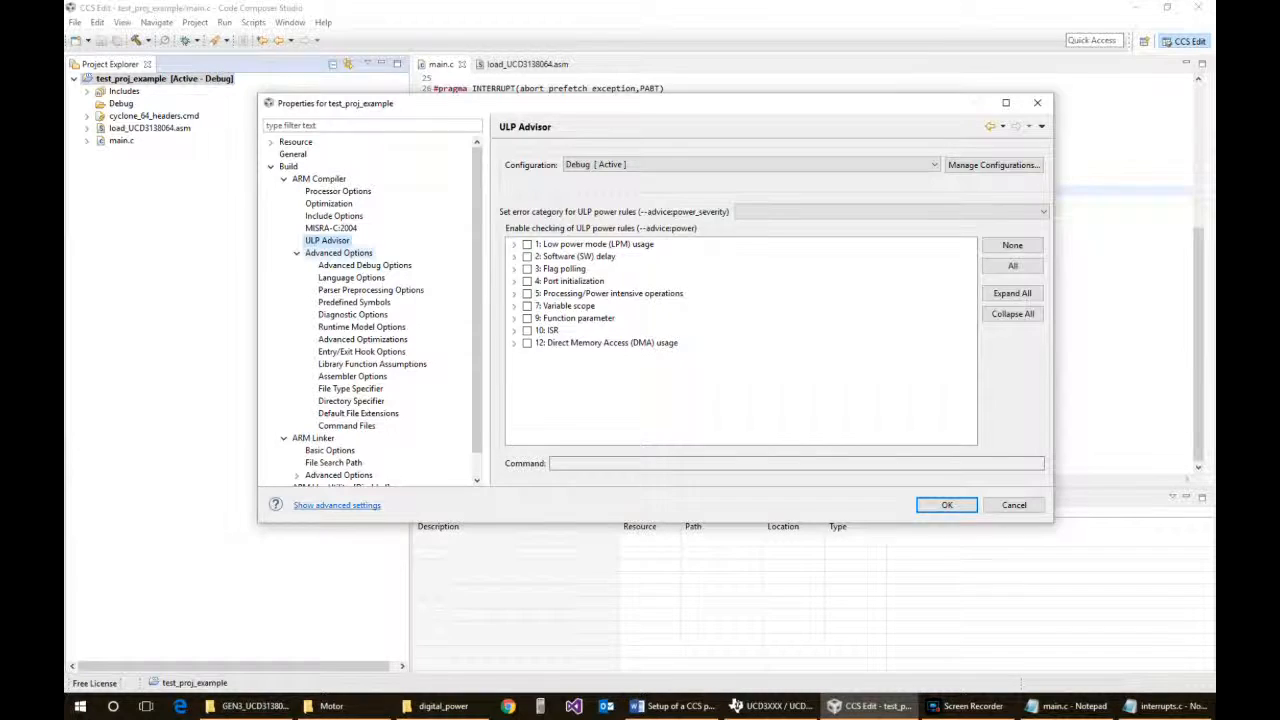
click(364, 265)
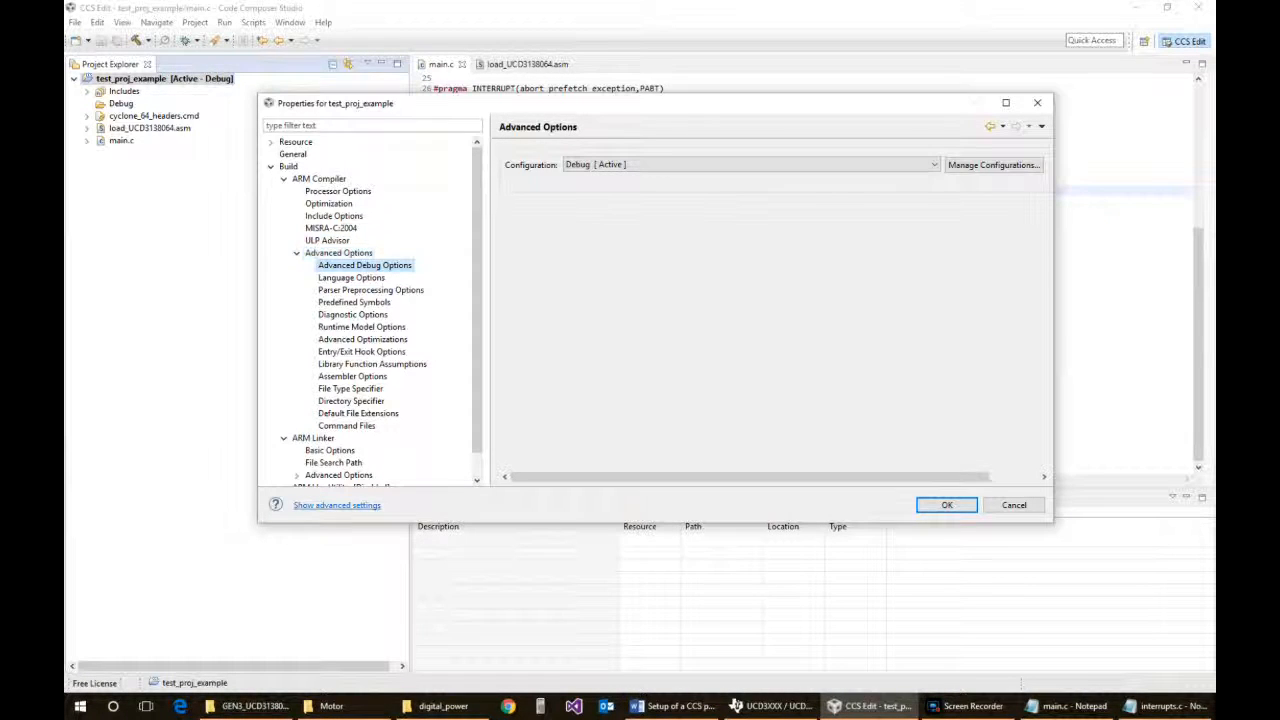
click(364, 265)
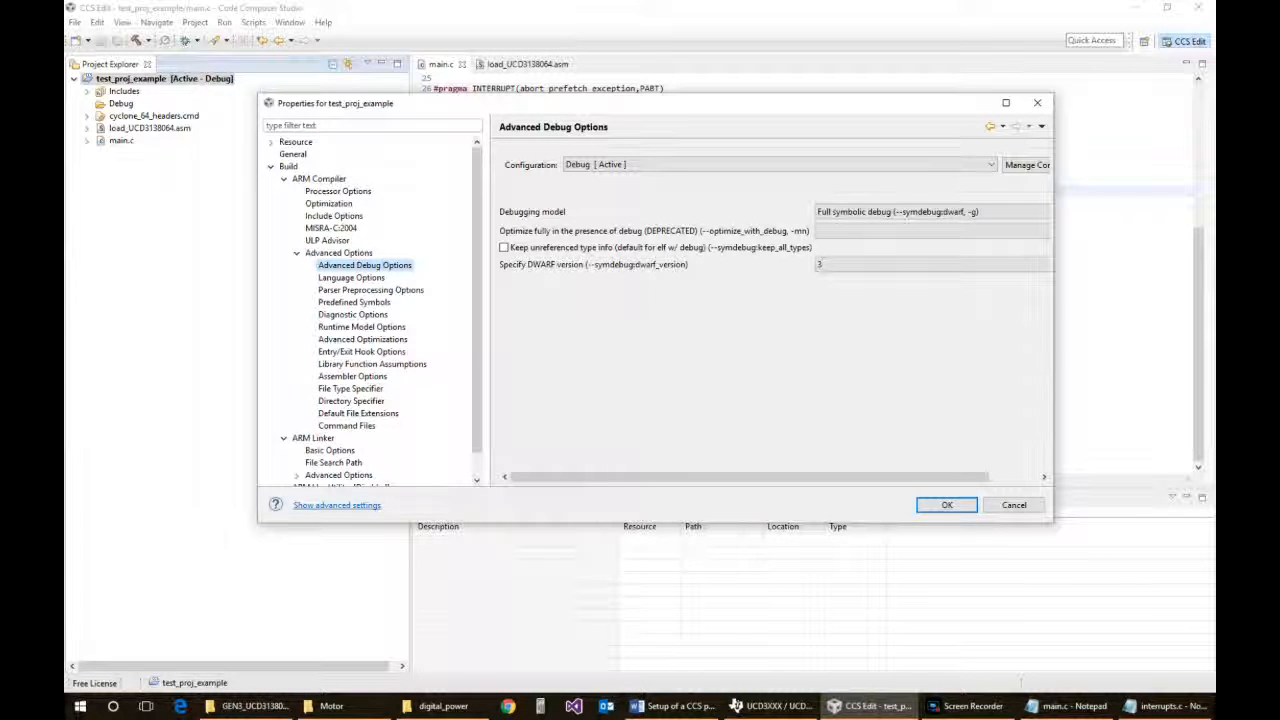
click(351, 277)
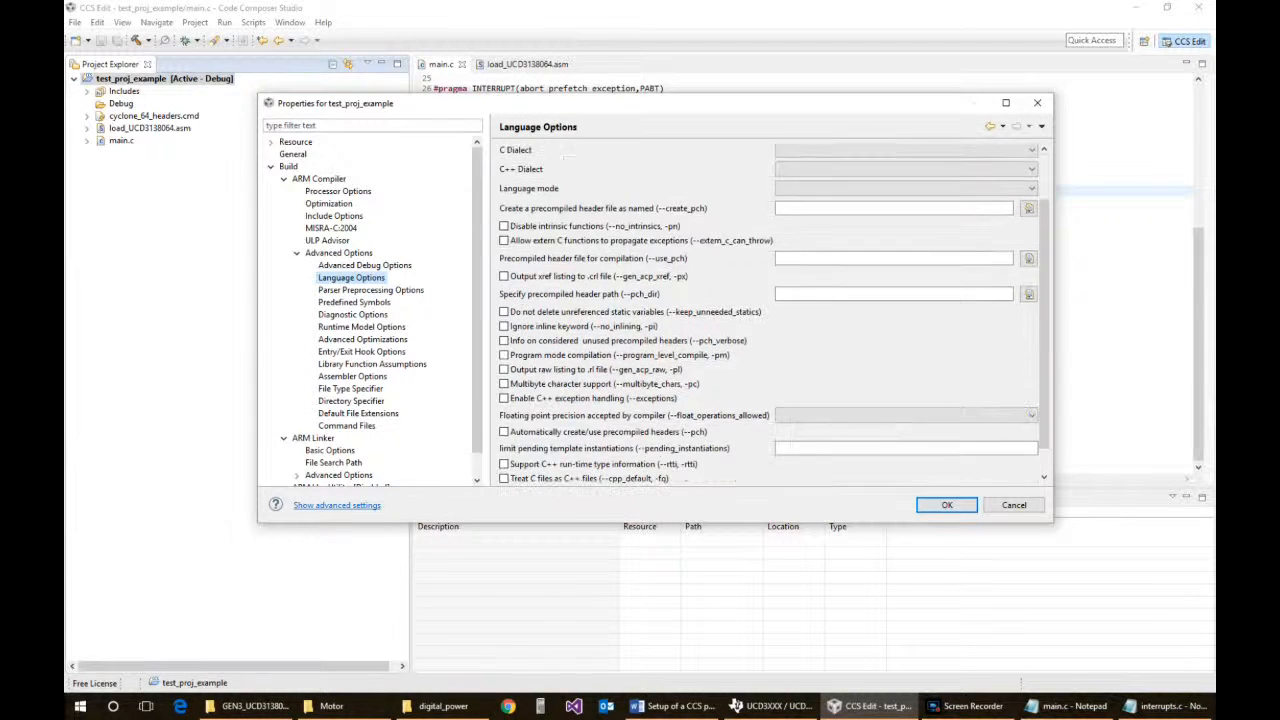
click(370, 289)
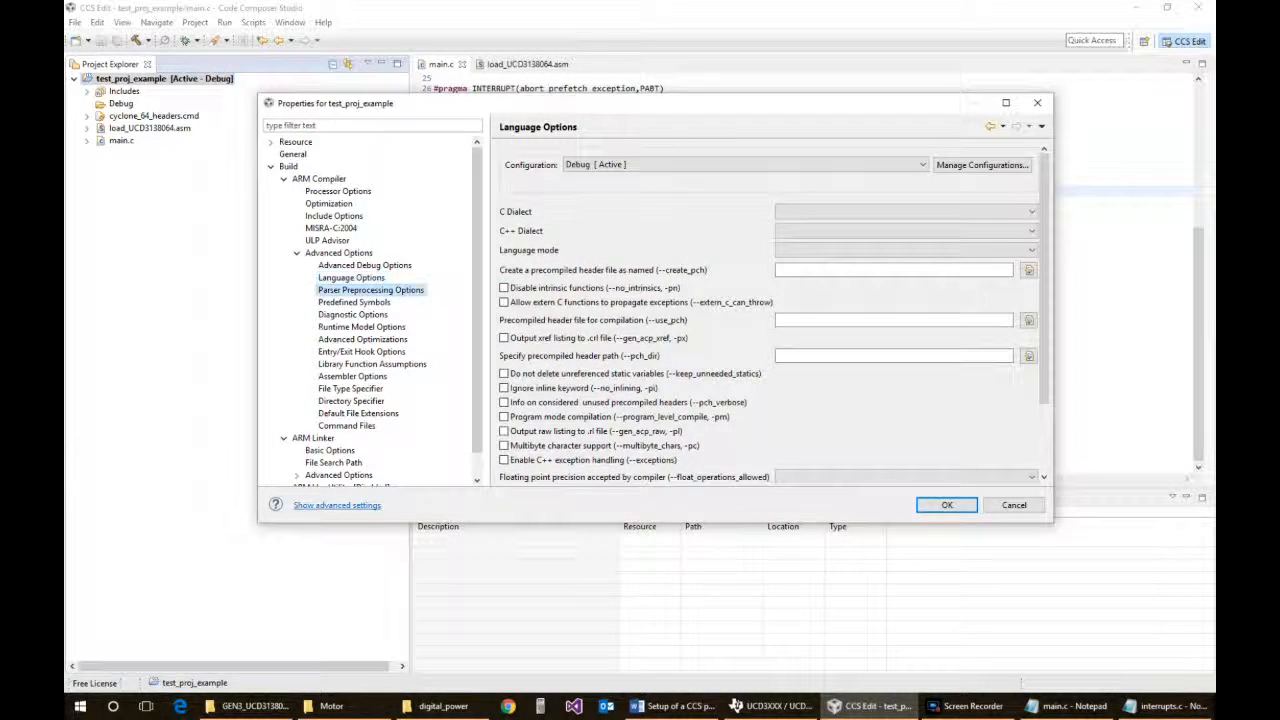
click(370, 289)
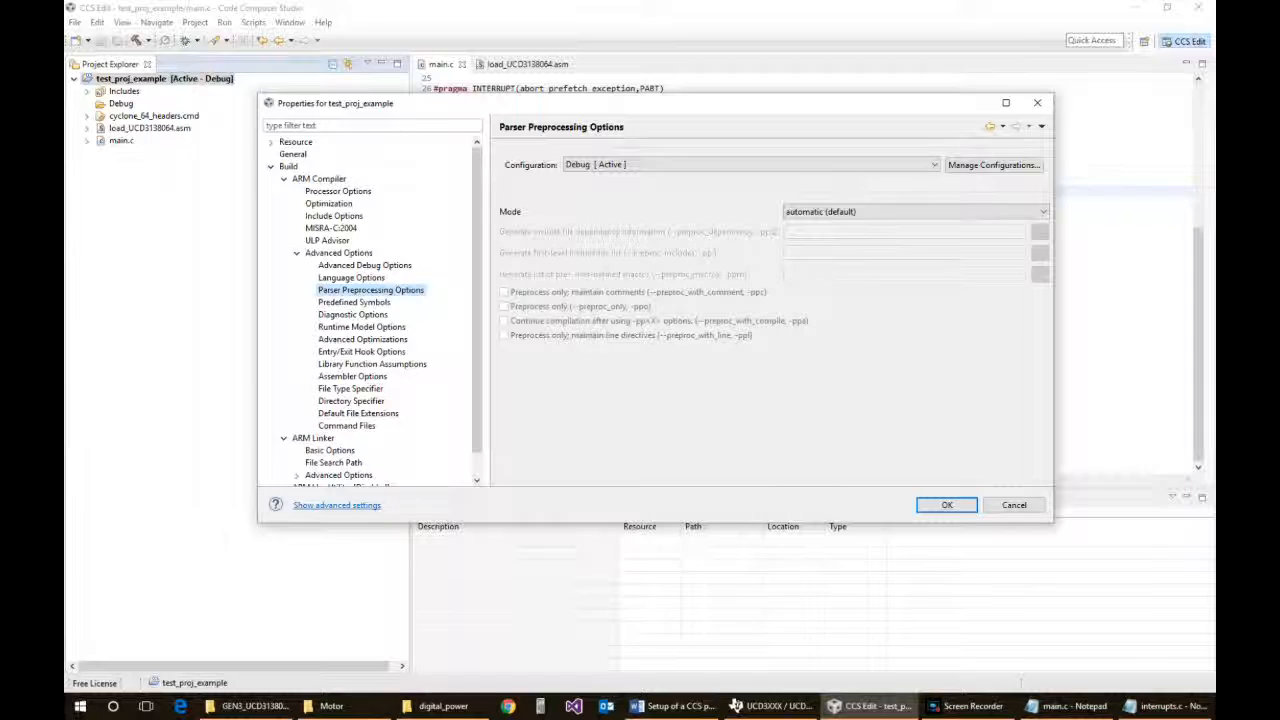
Set preprocessing mode to manual with --preproc_with_compile and --preproc_with_comment enabled
click(1044, 211)
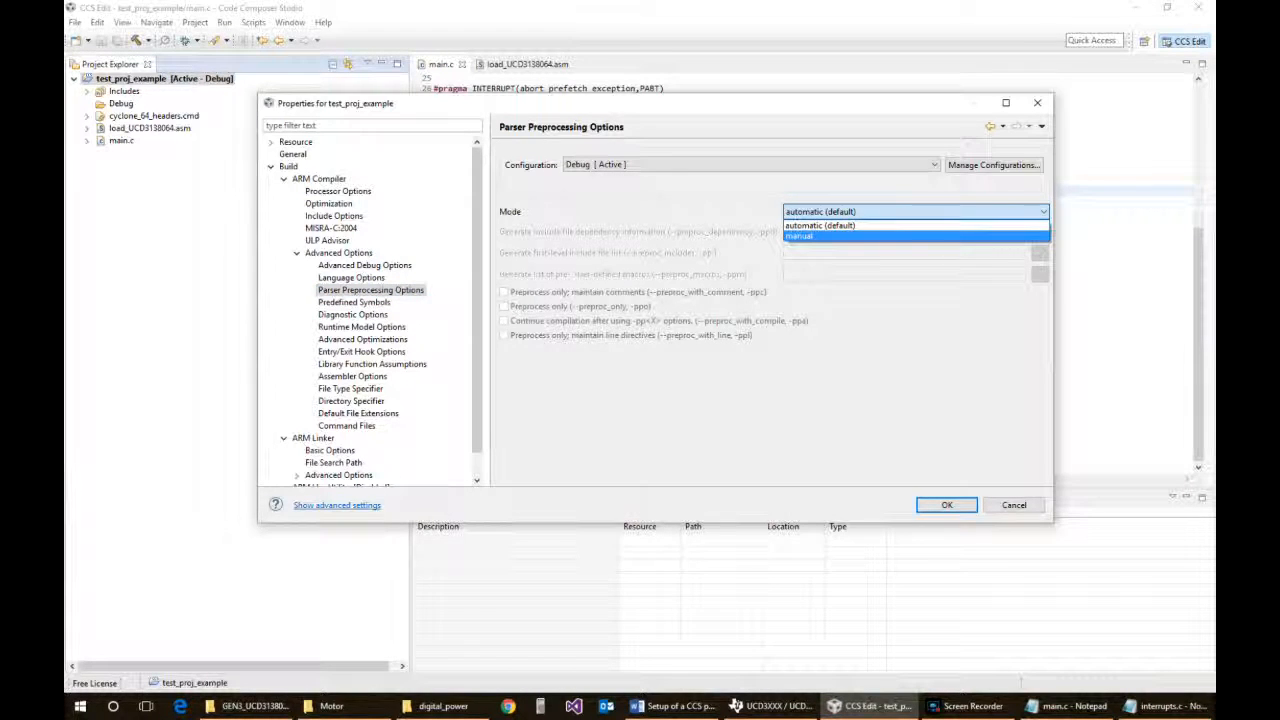
click(798, 237)
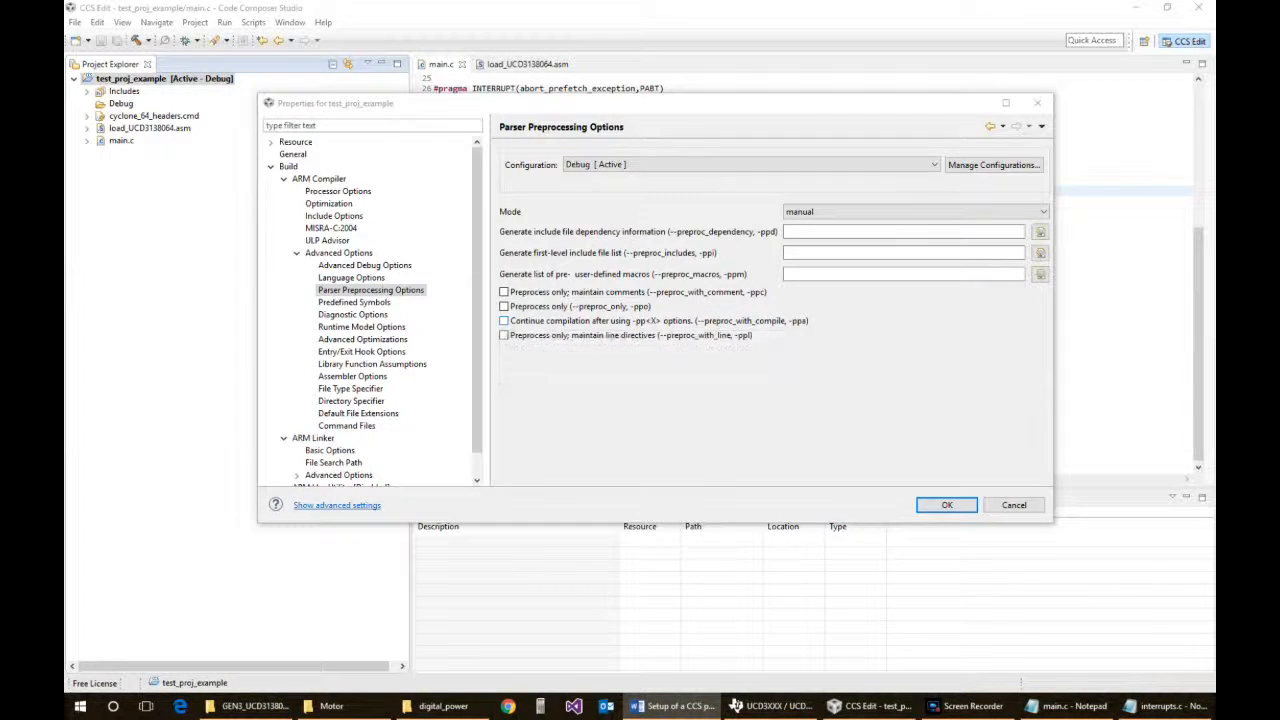
click(504, 320)
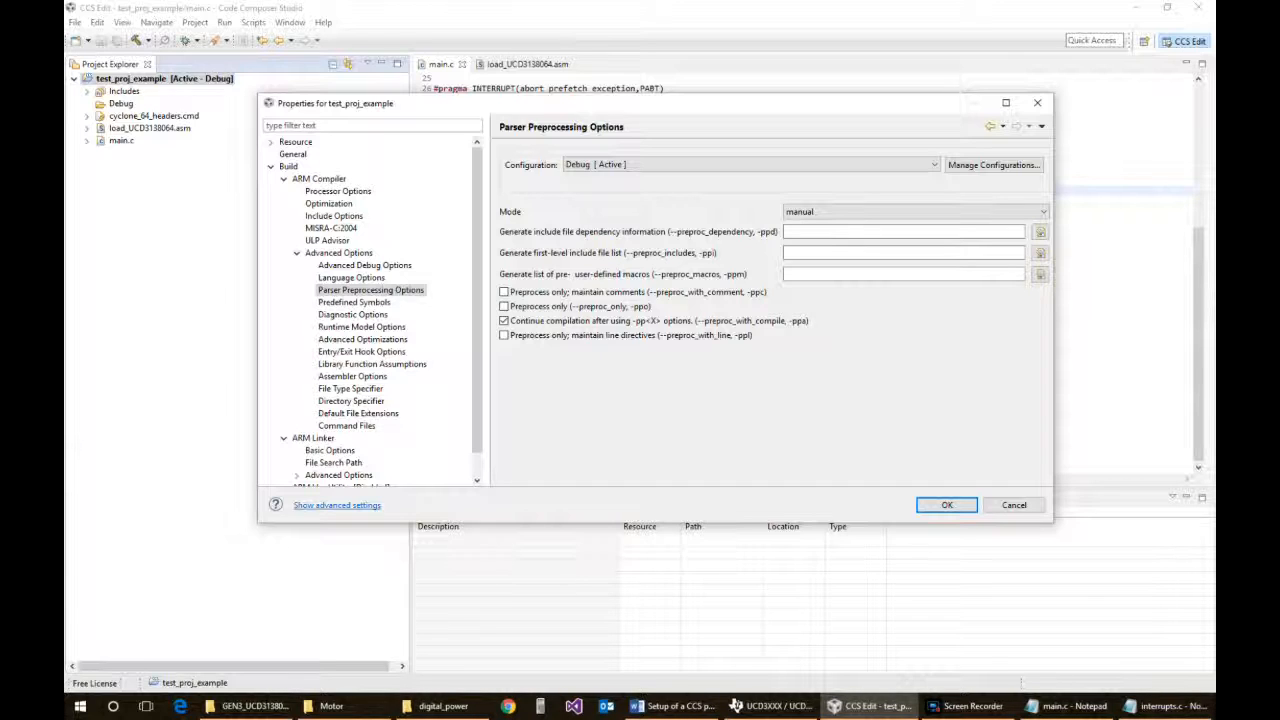
click(504, 291)
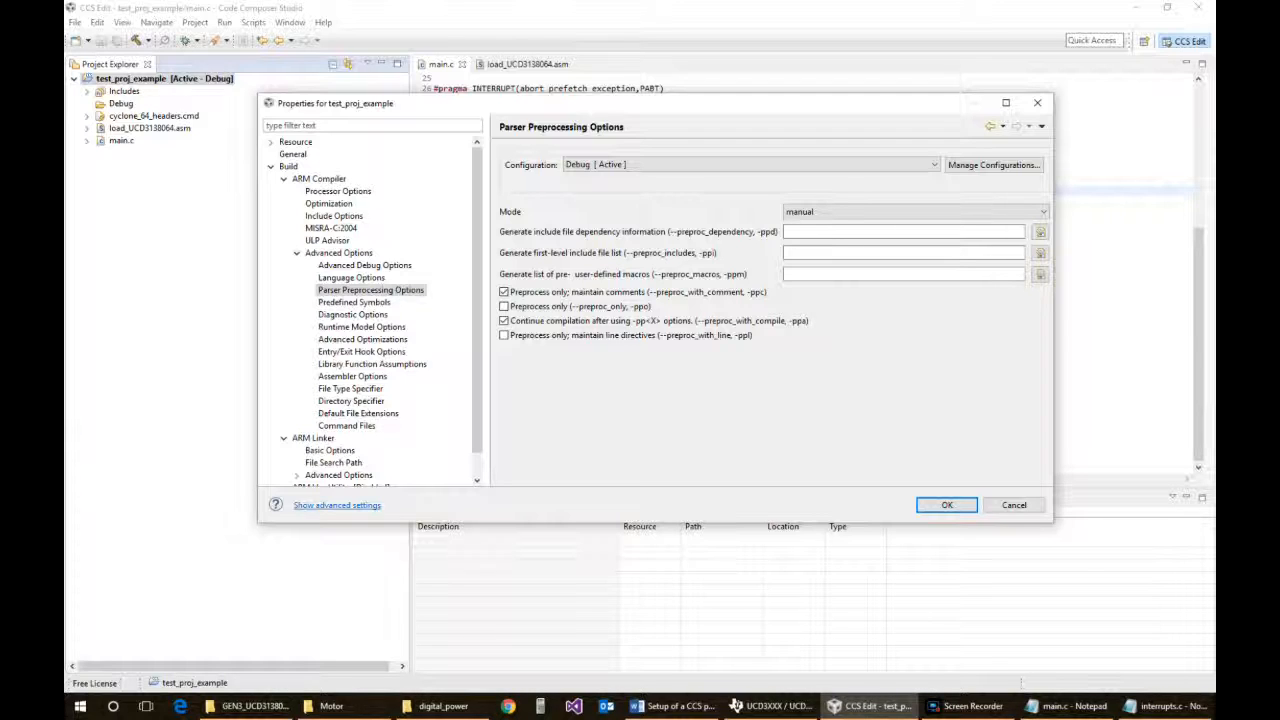
click(504, 320)
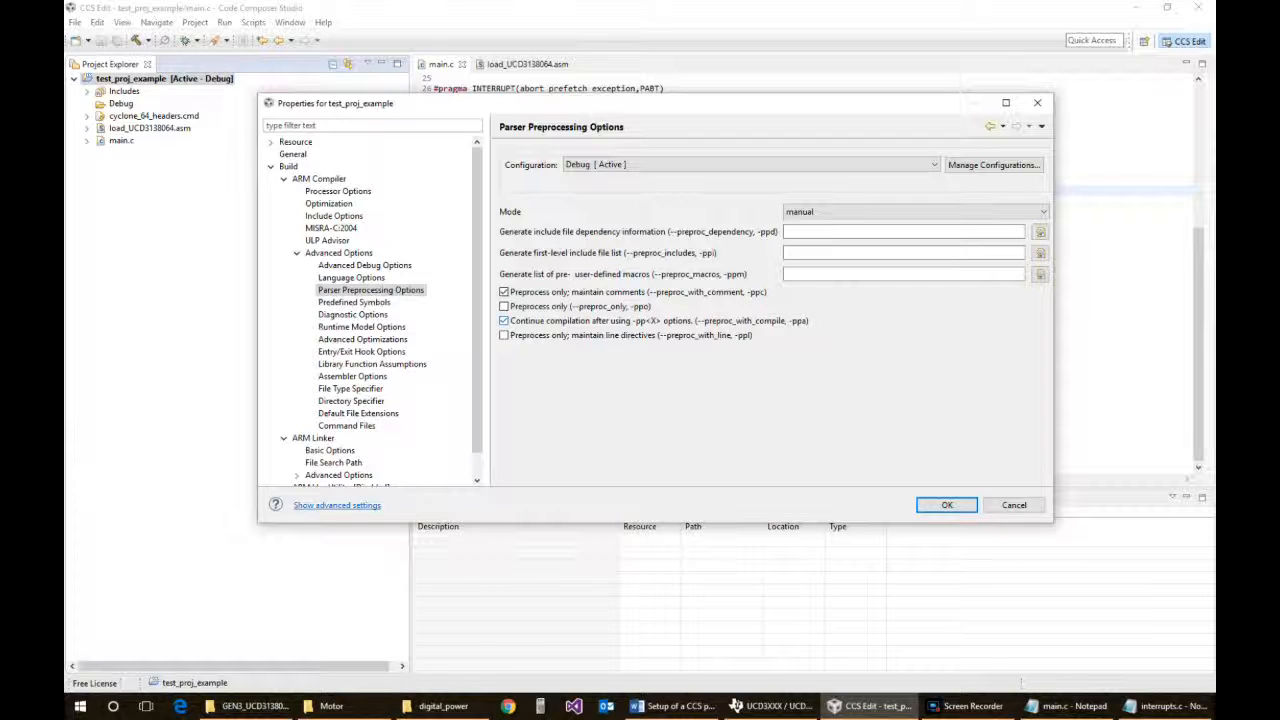
click(504, 320)
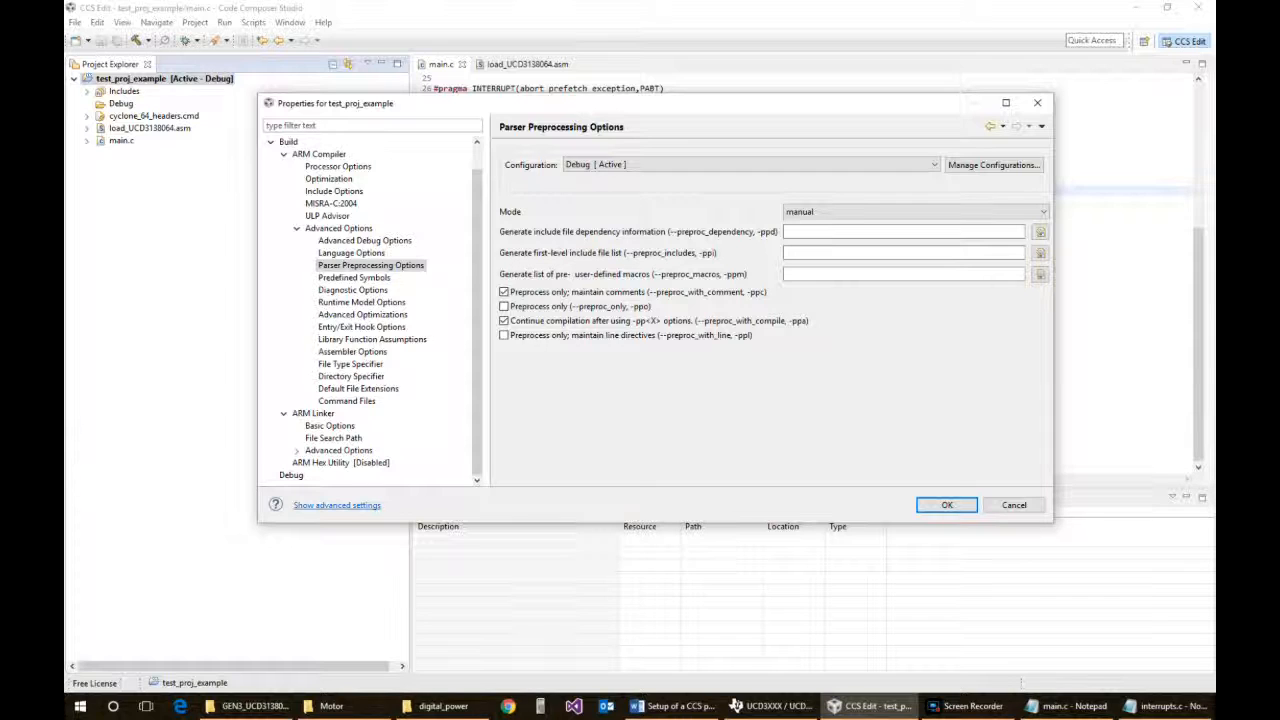
Add the predefined symbol UCD3138064=1 alongside the existing ucd3138064
click(354, 277)
text(U)
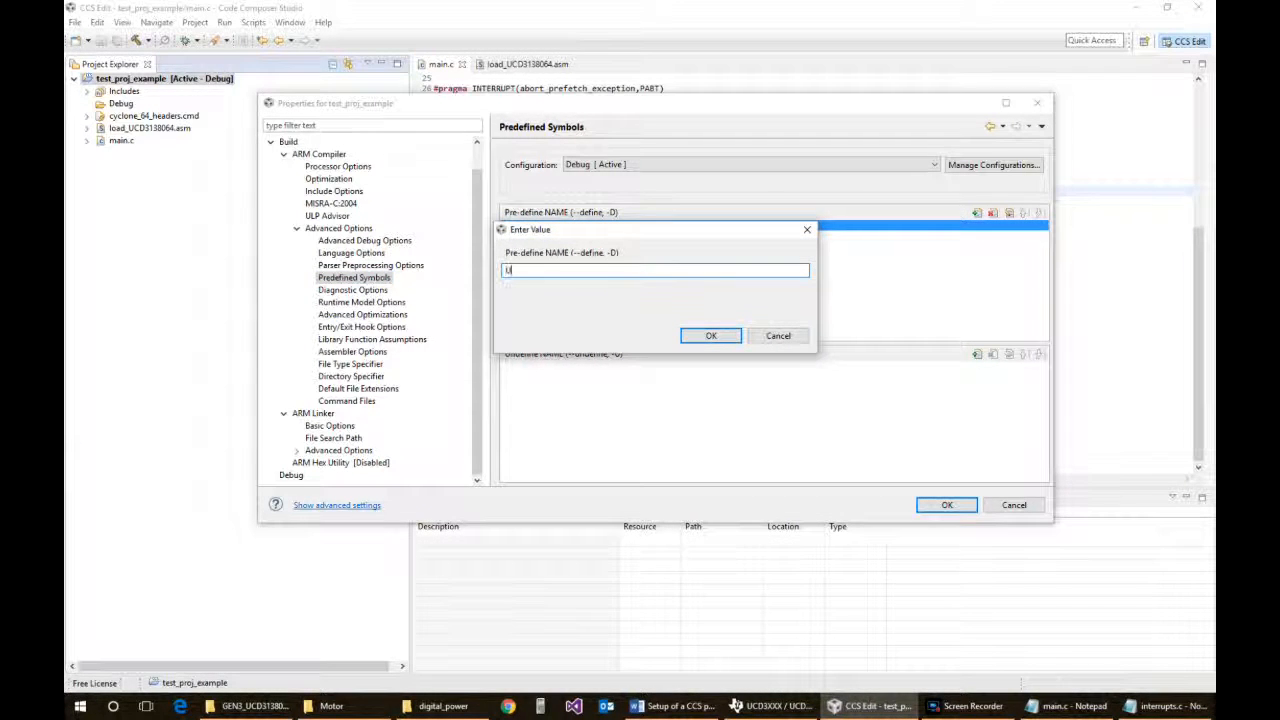
text(CD3138064)
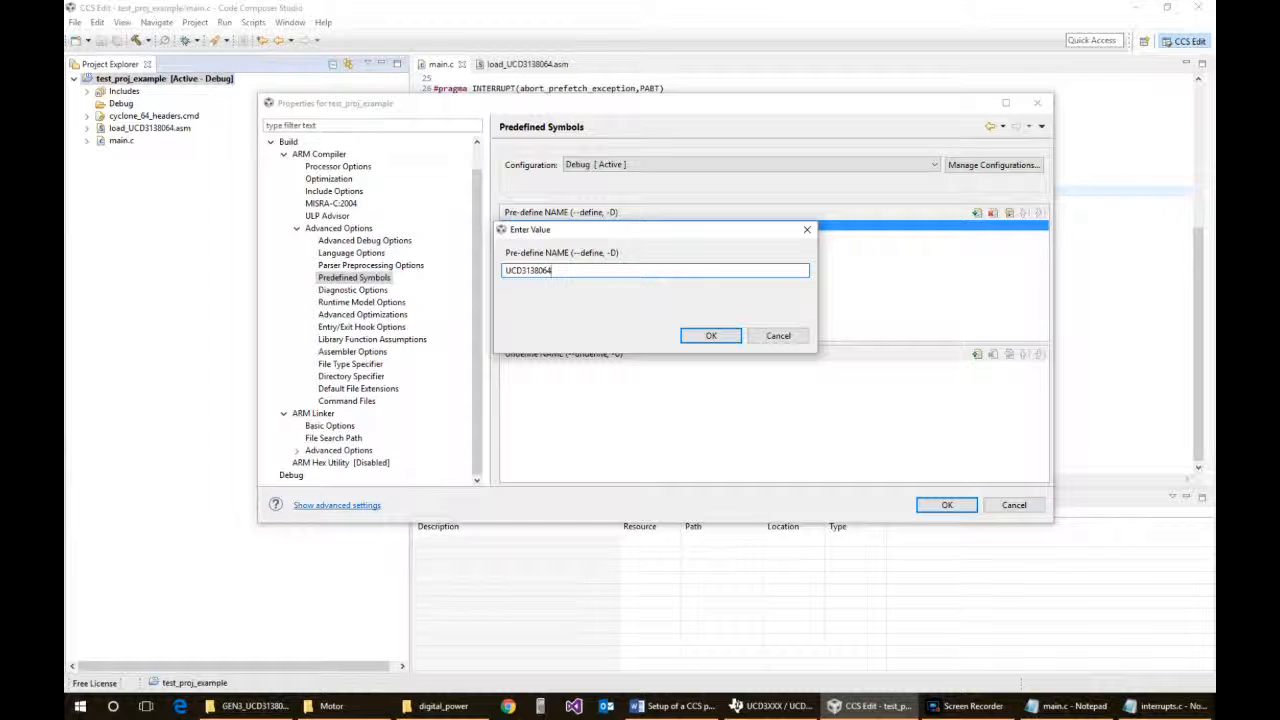
text(=)
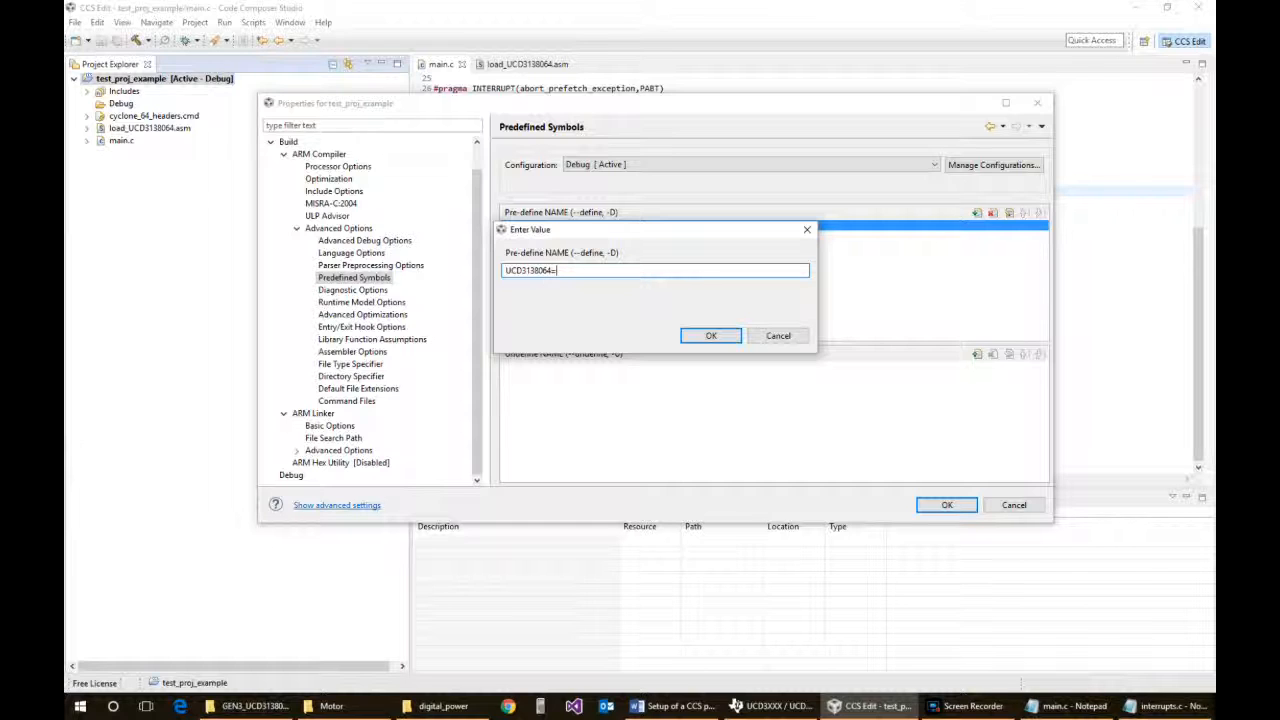
text(1)
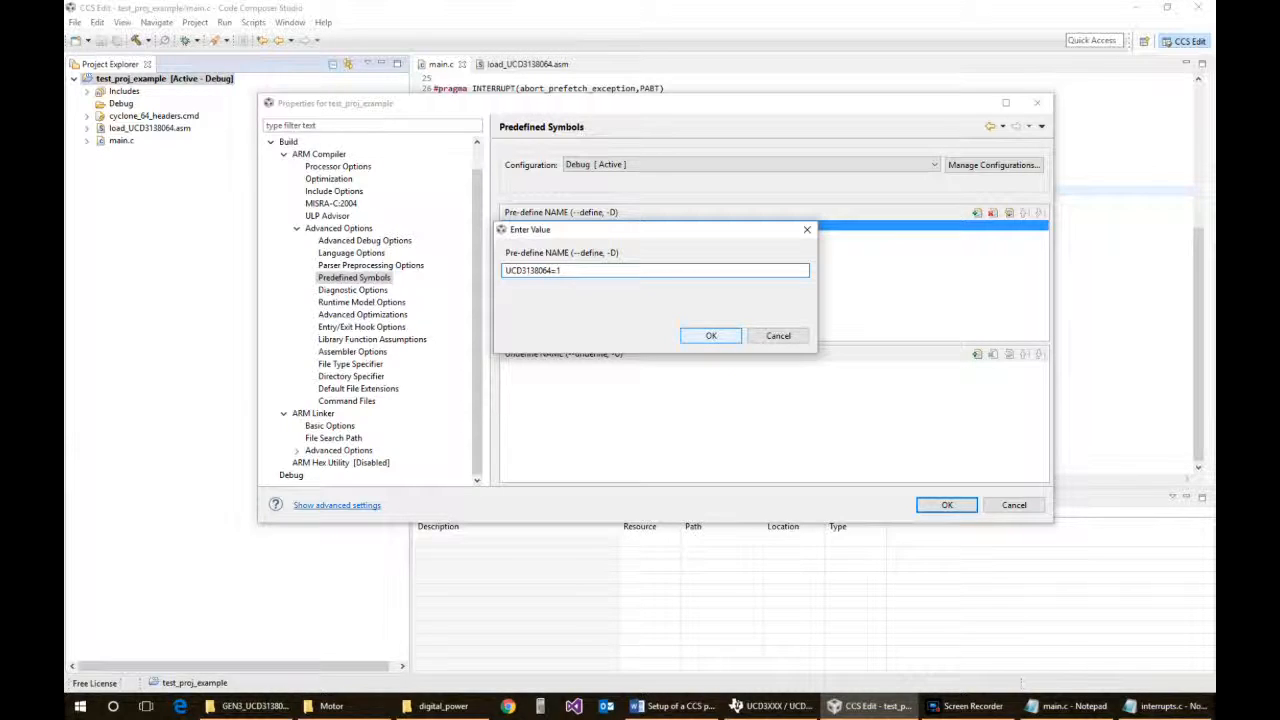
click(711, 335)
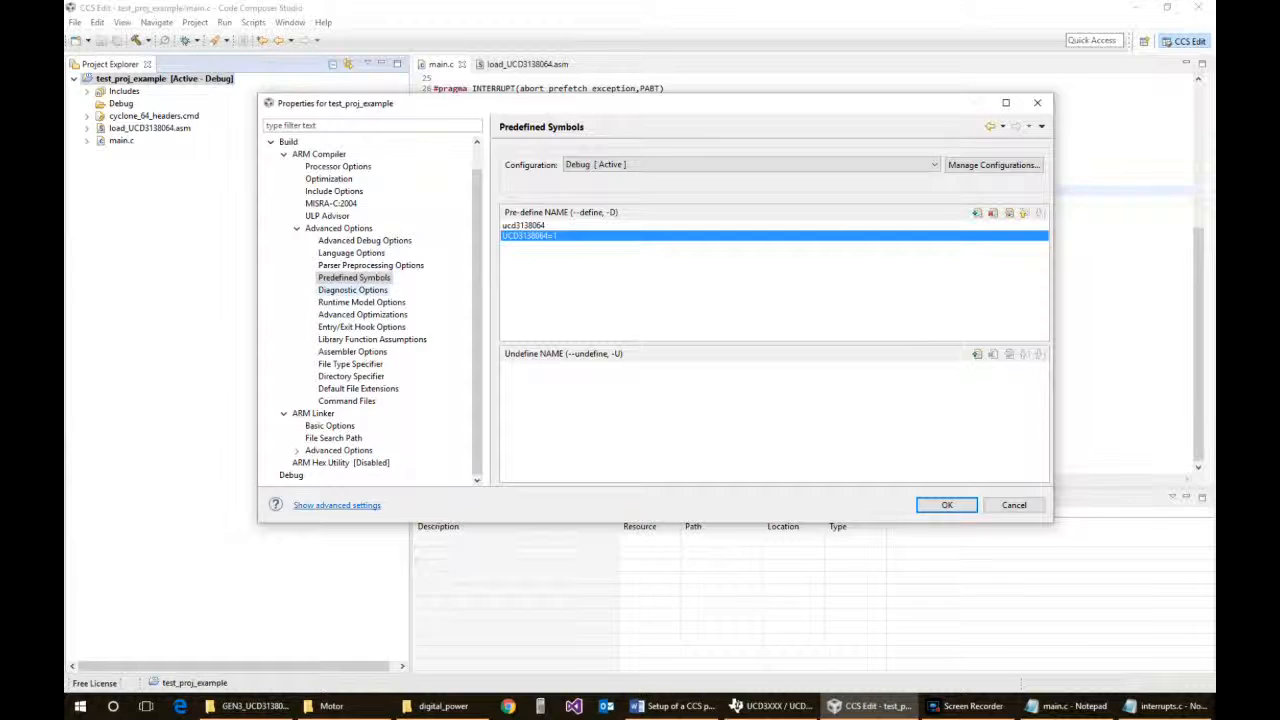
Page through diagnostic, runtime model, advanced optimization and library assumption options to Assembler Options
click(352, 290)
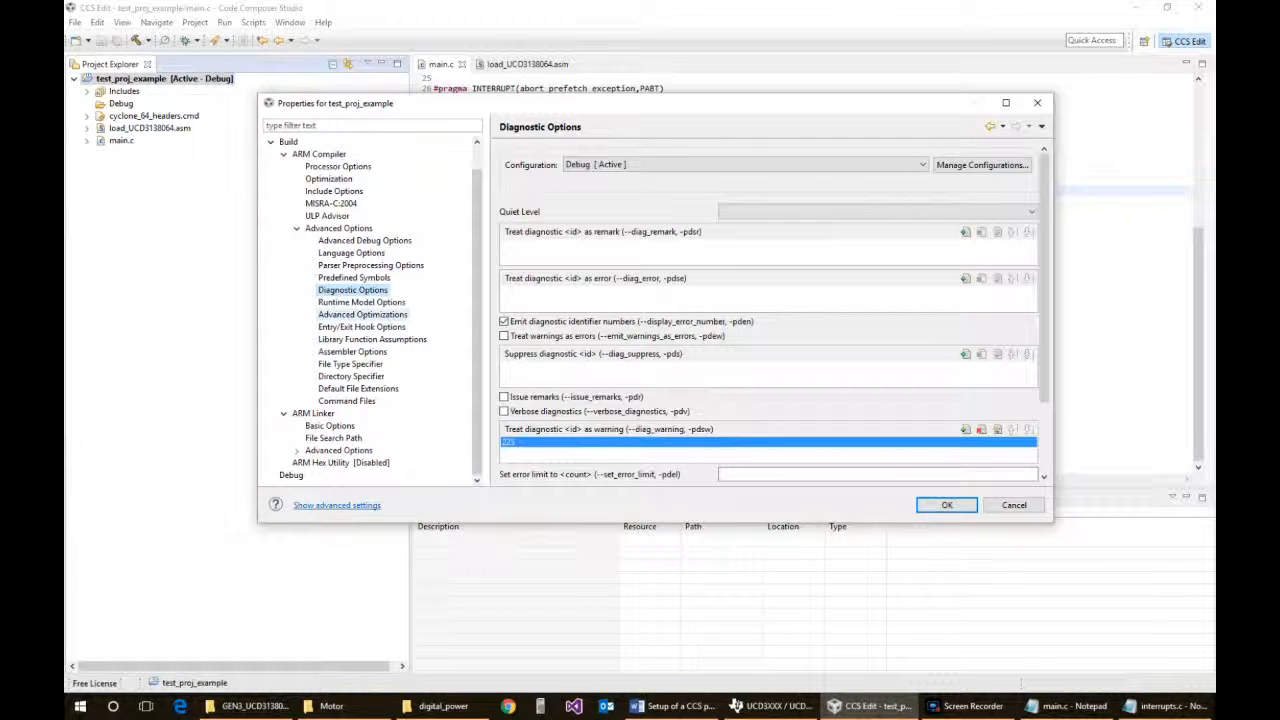
click(361, 302)
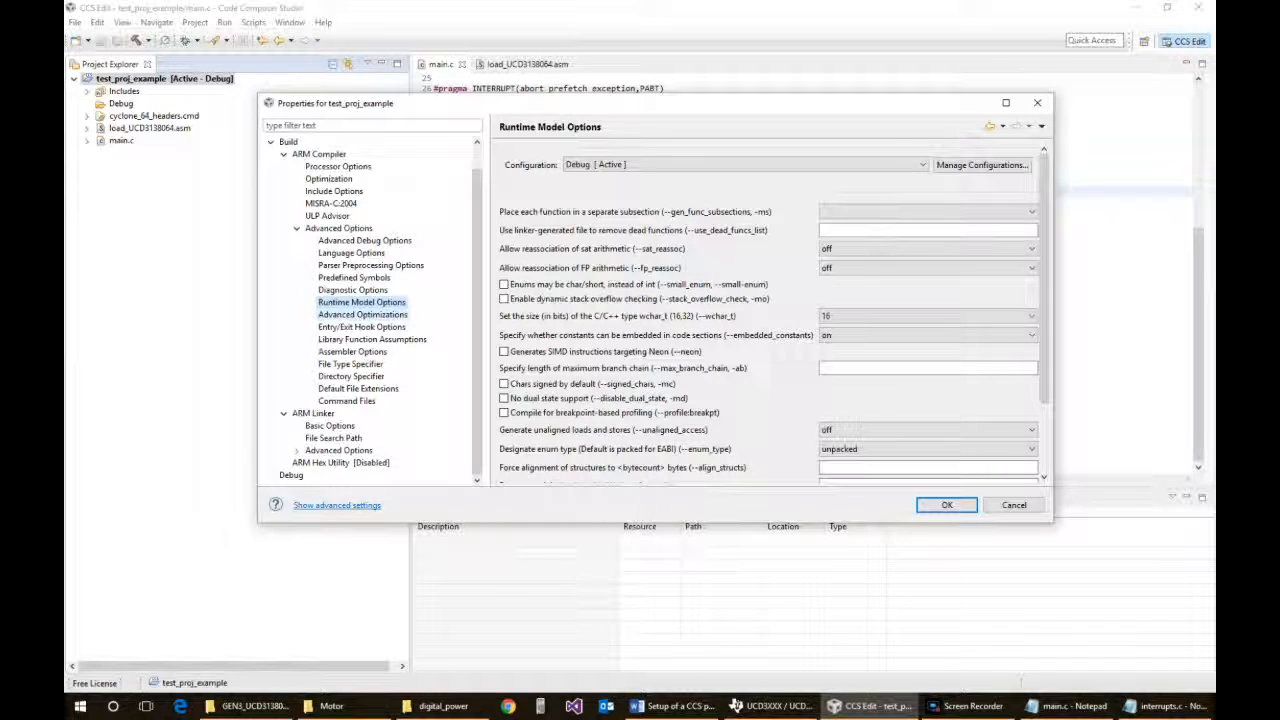
click(362, 314)
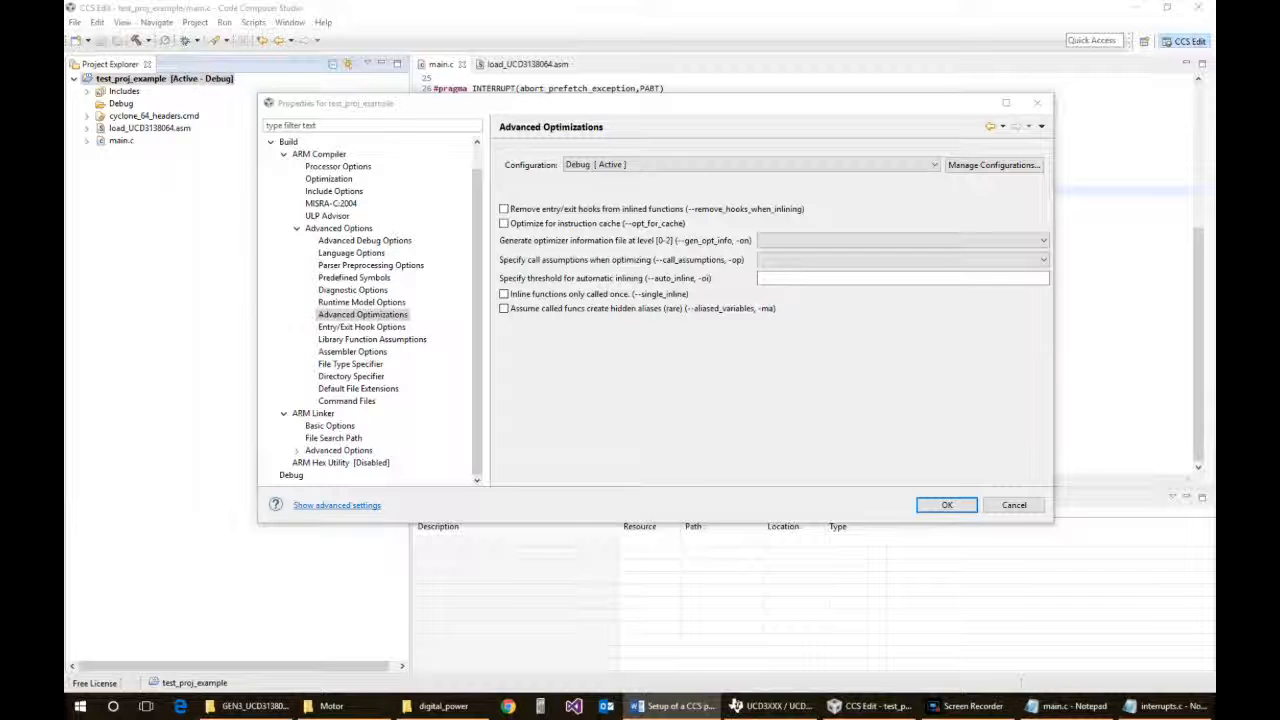
click(372, 338)
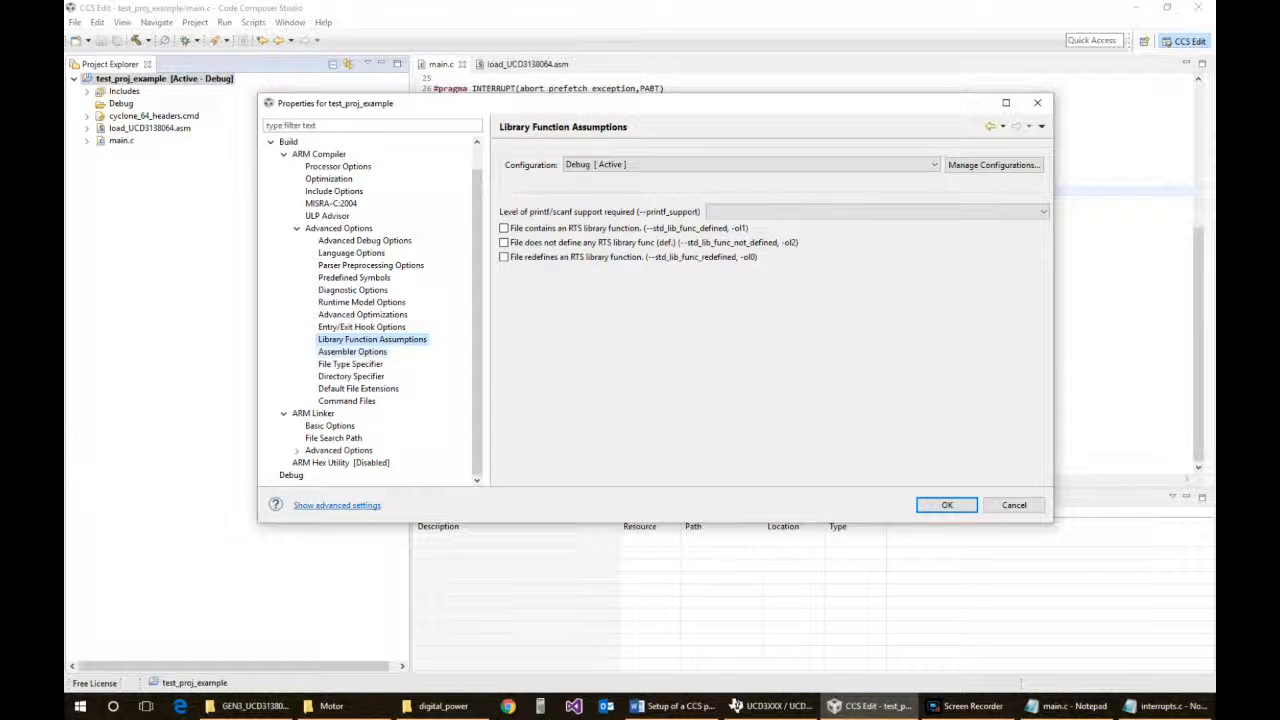
click(352, 351)
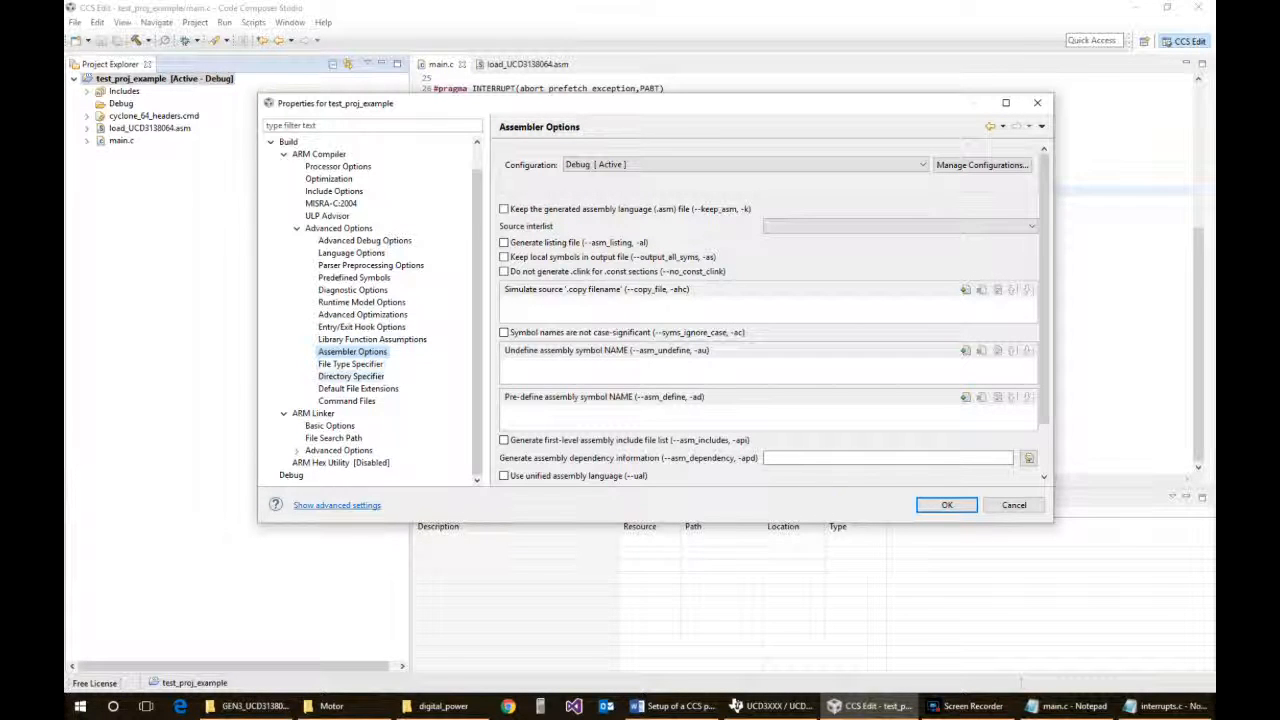
Enable --keep_asm and --asm_listing in Assembler Options, then show File Type Specifier
click(372, 338)
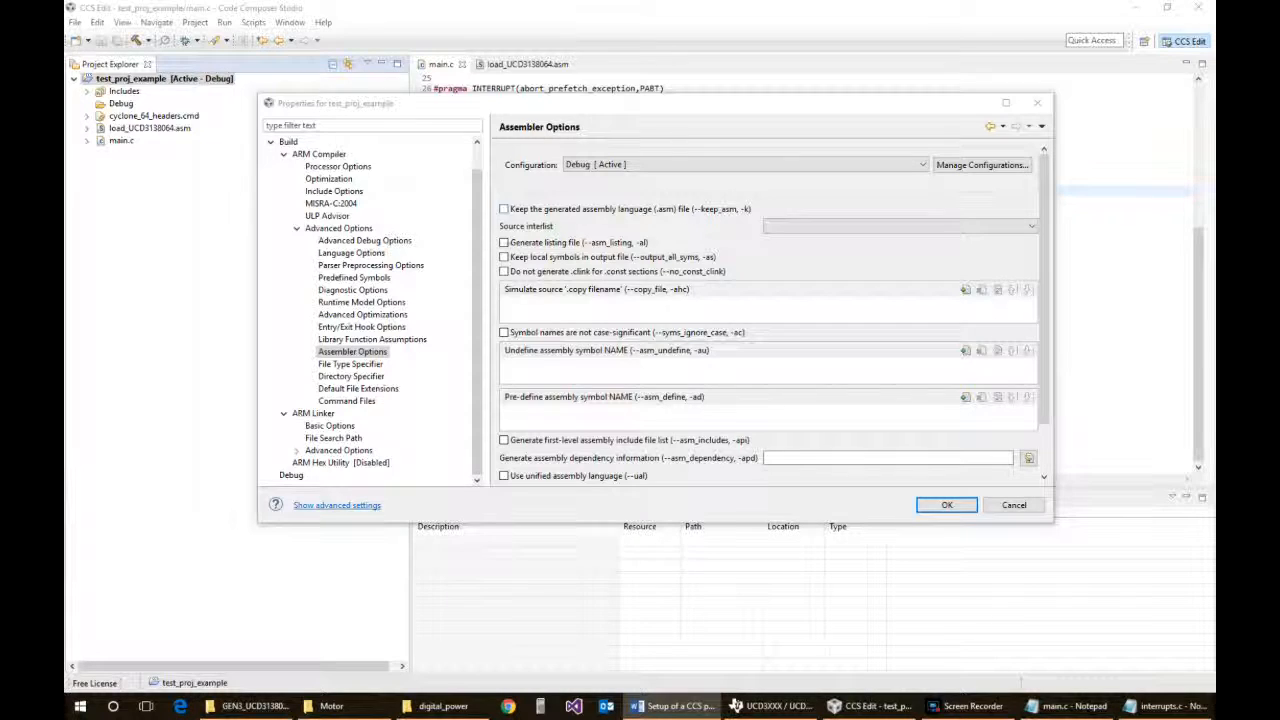
mouse_move(504, 208)
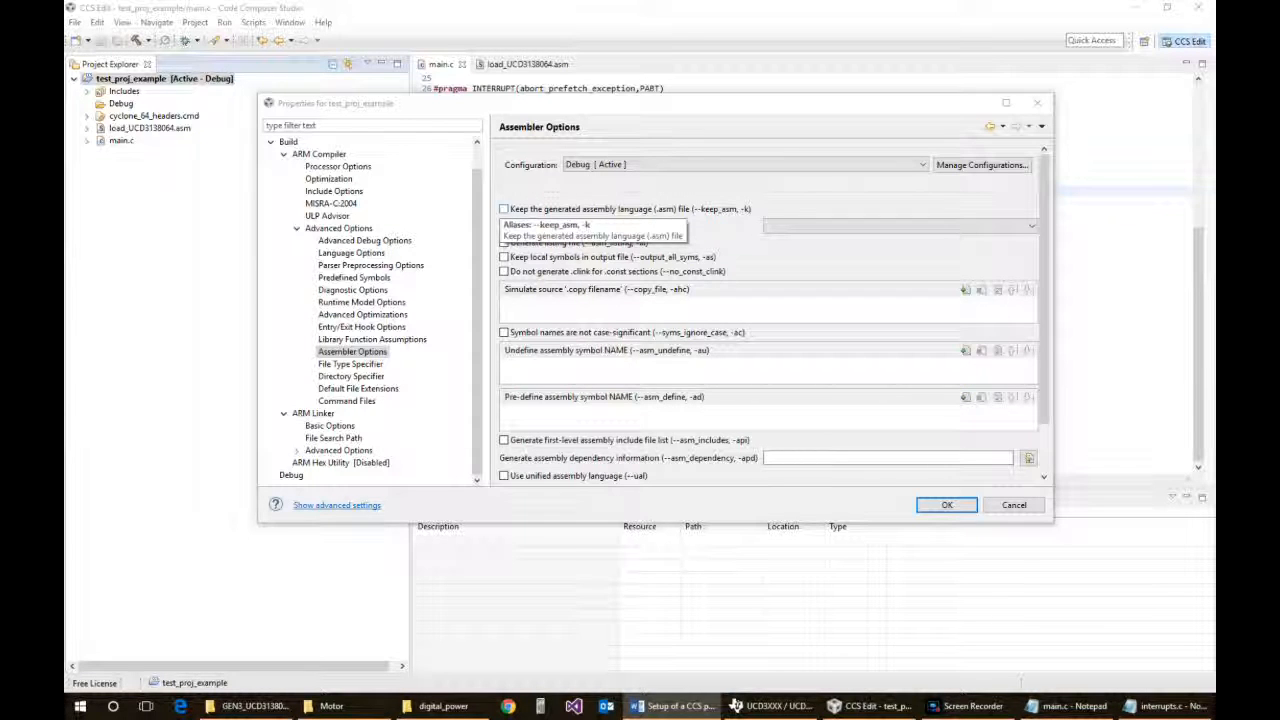
click(504, 209)
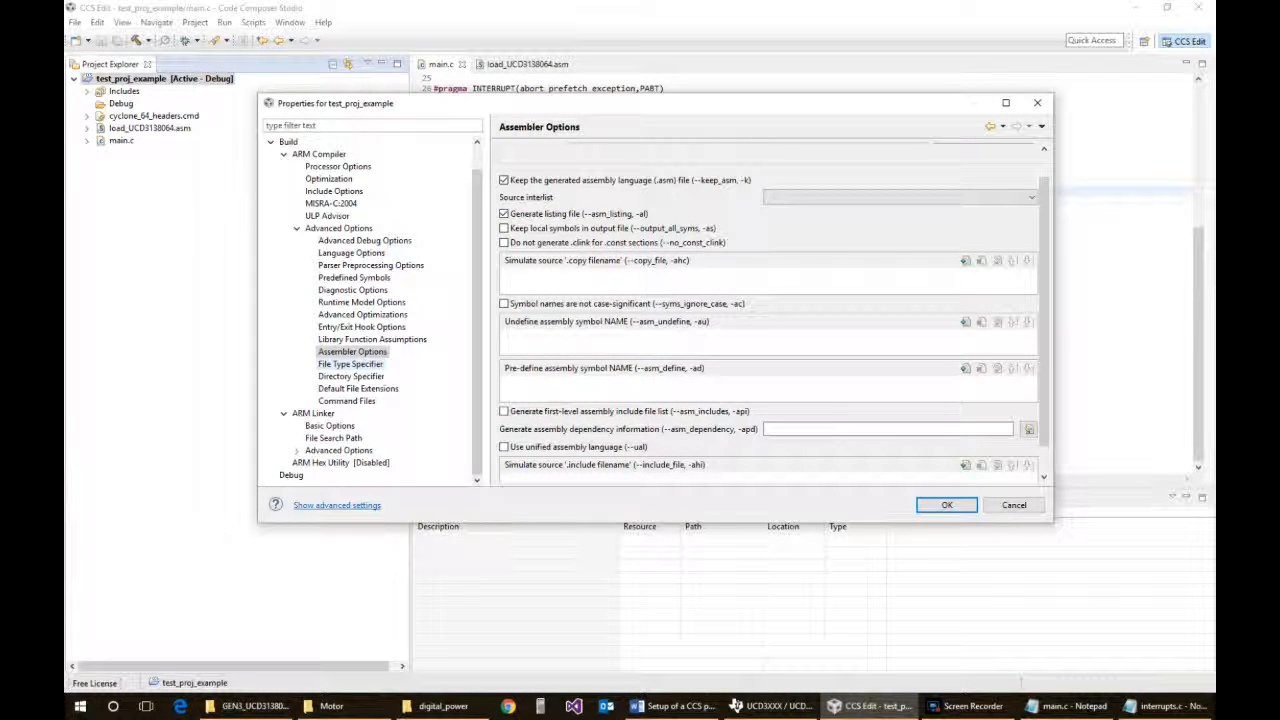
click(351, 364)
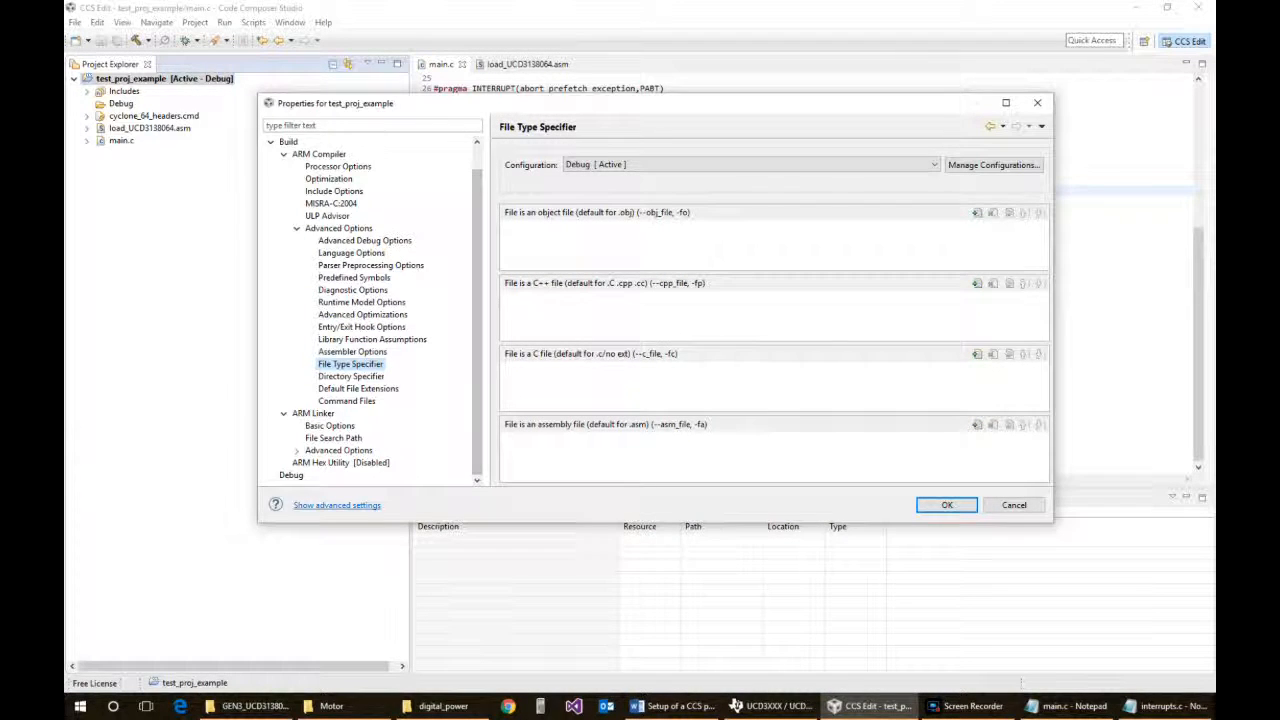
In Directory Specifier, pick the PROJECT_LOC build variable for the temporary file directory
click(351, 376)
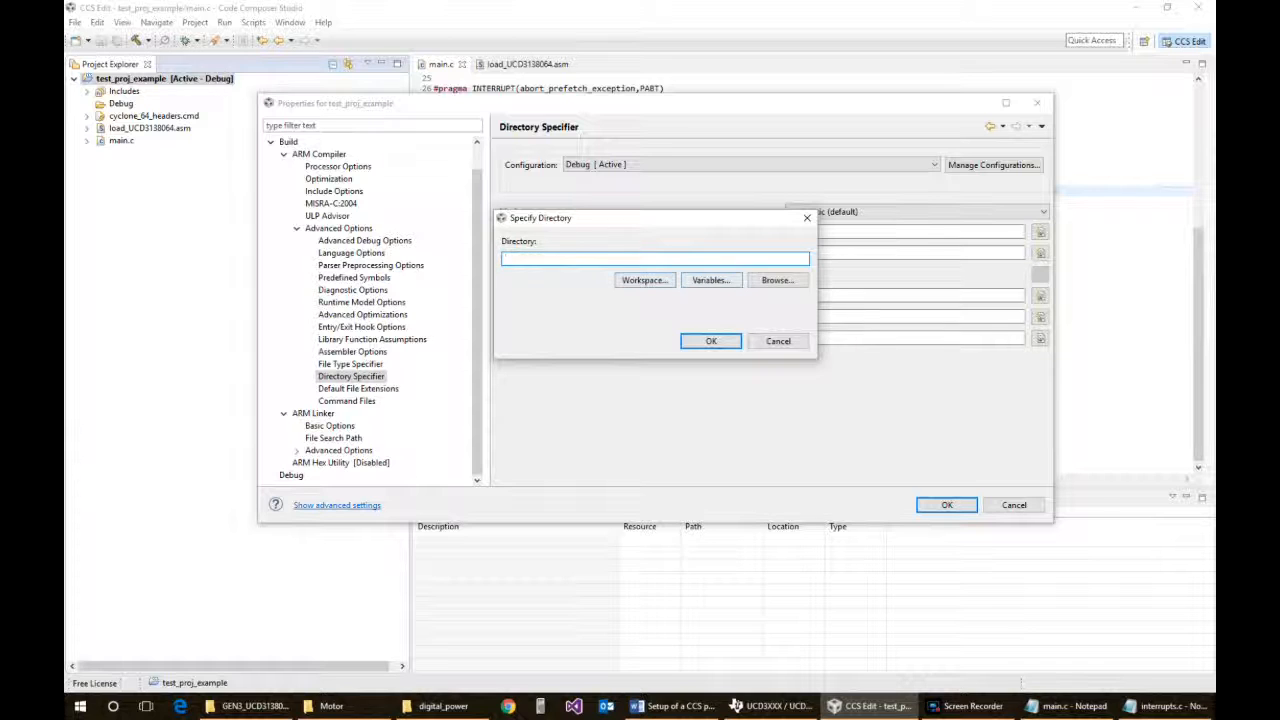
click(777, 280)
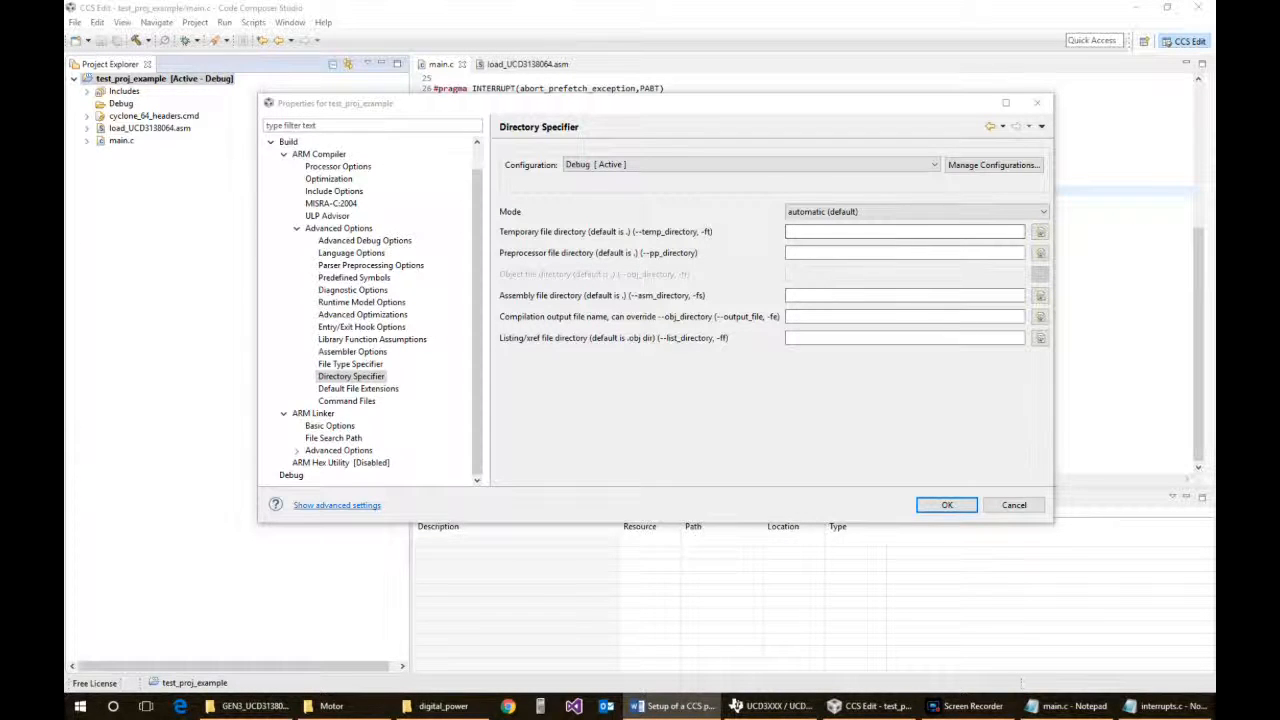
click(1040, 231)
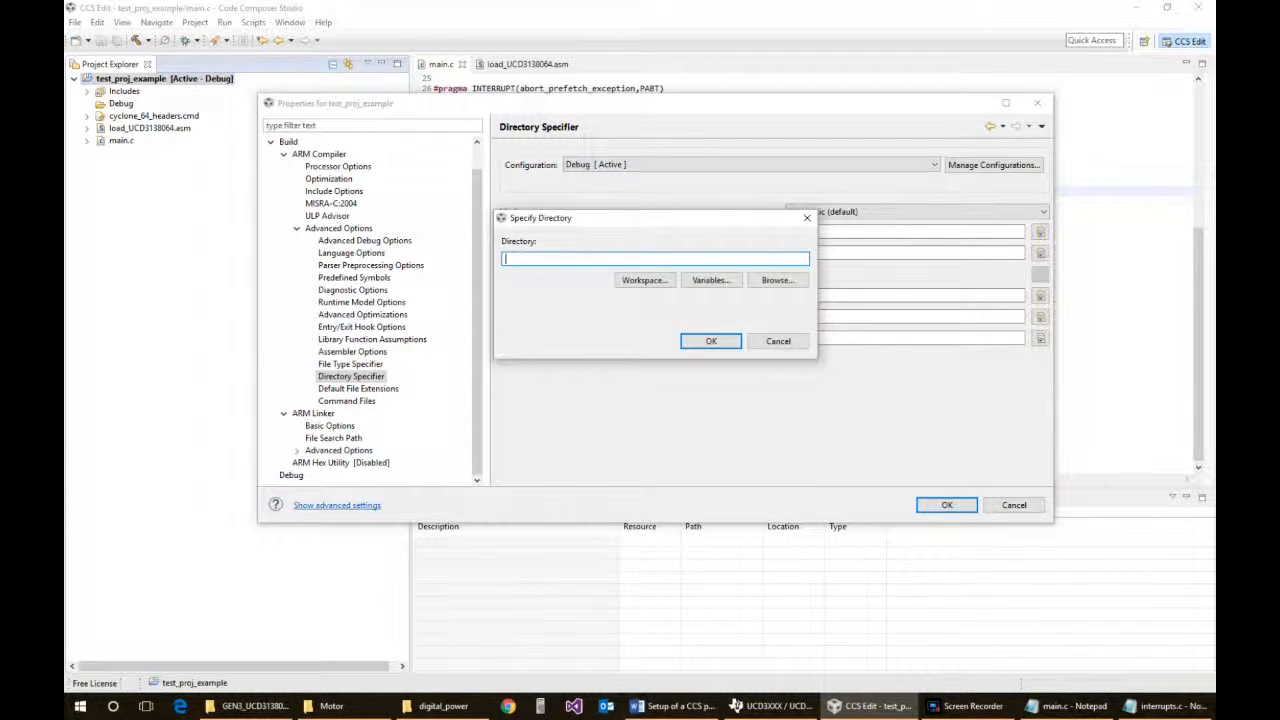
click(711, 280)
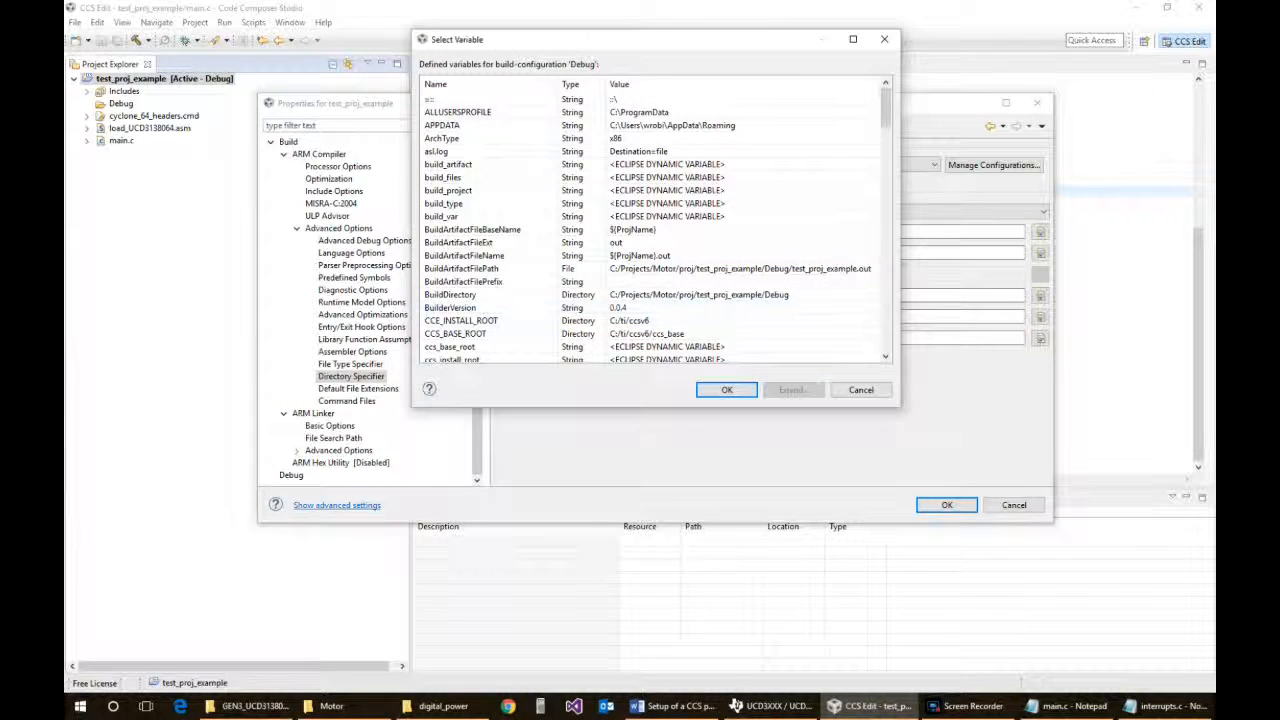
scroll(down, 3)
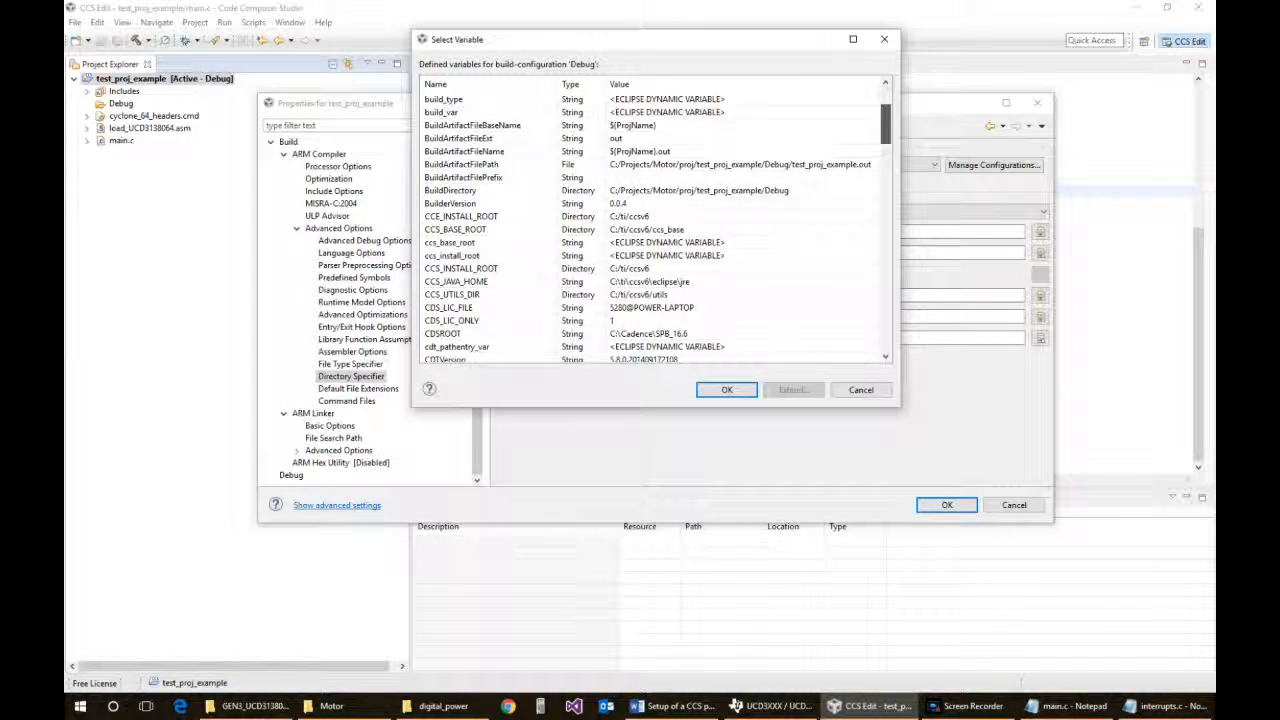
scroll(down, 3)
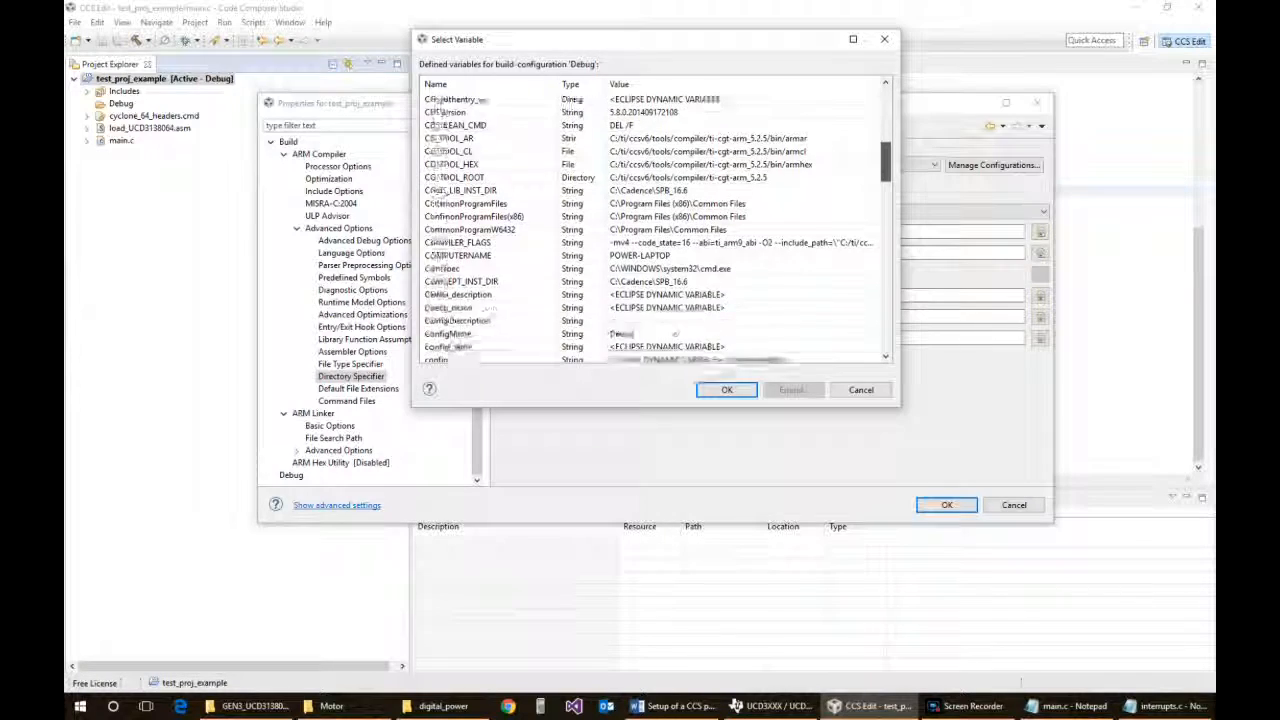
scroll(down, 3)
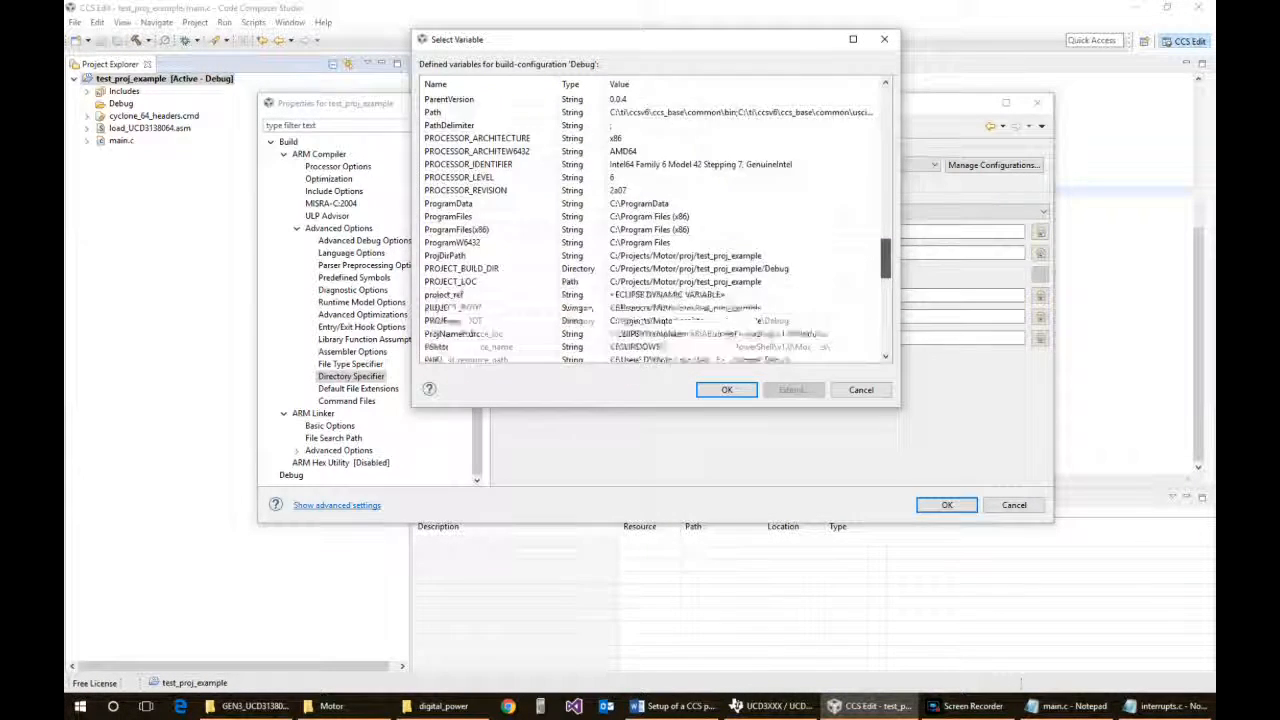
scroll(down, 3)
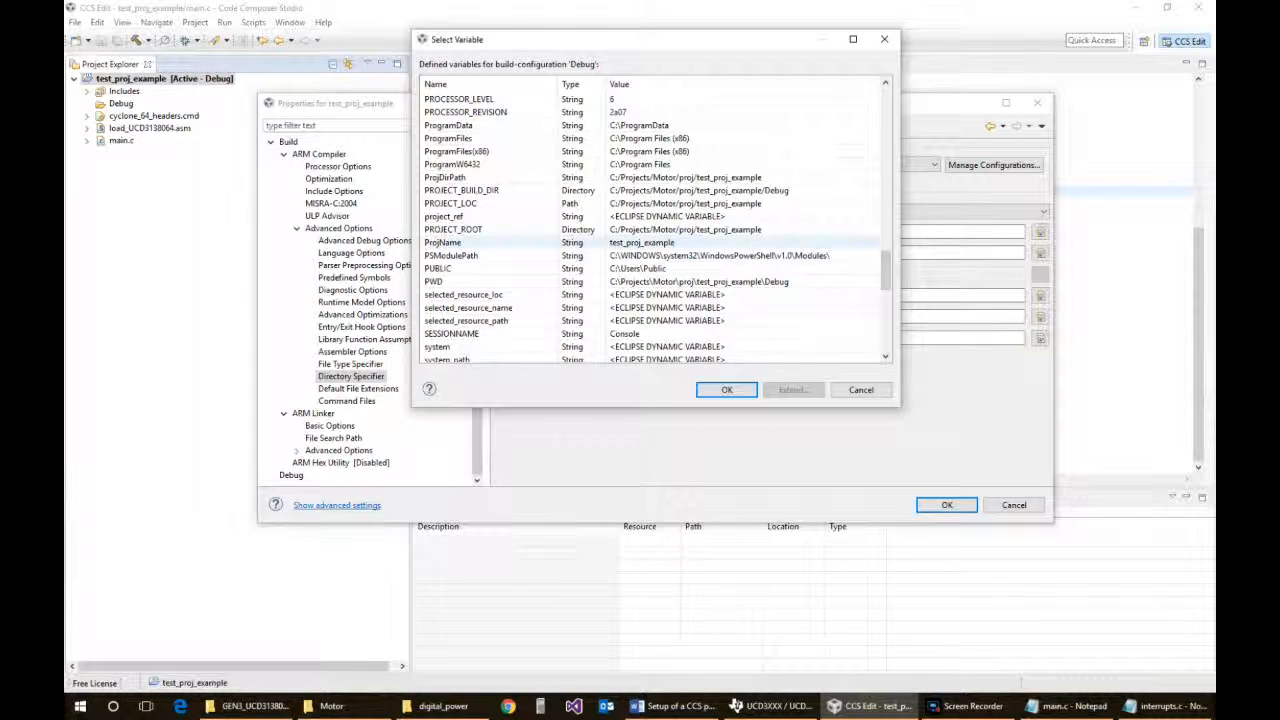
click(450, 203)
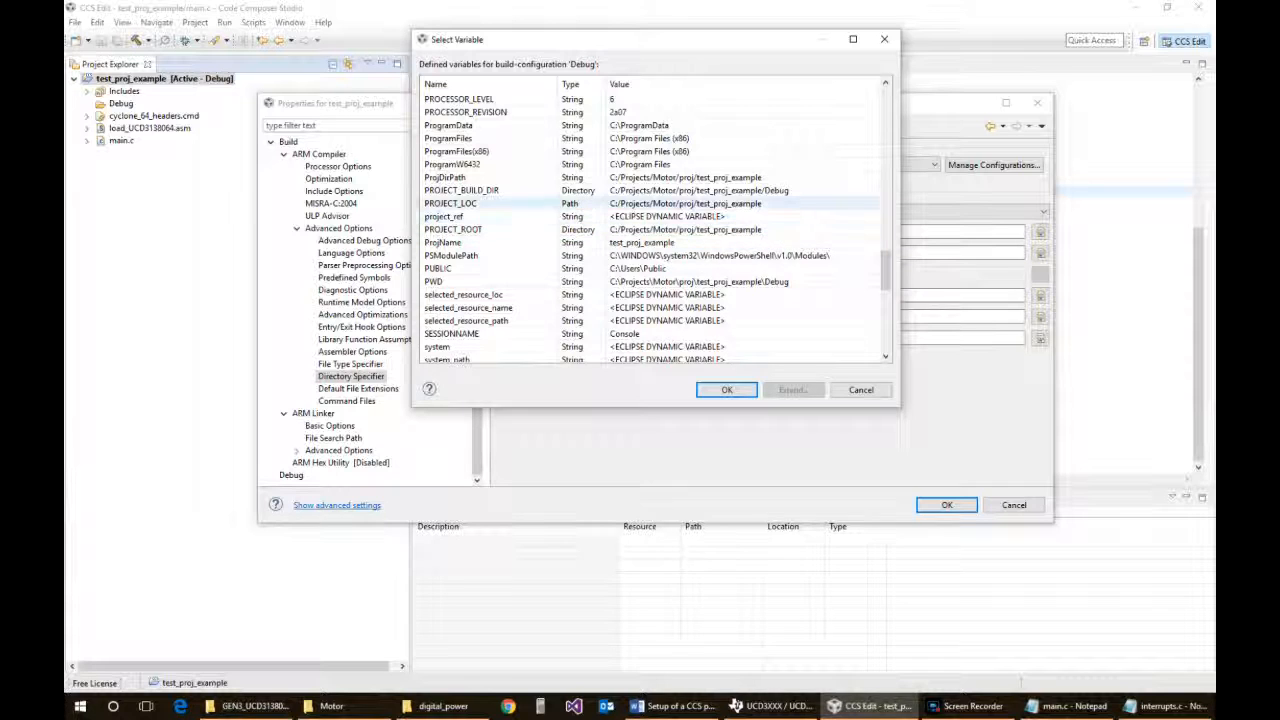
click(450, 203)
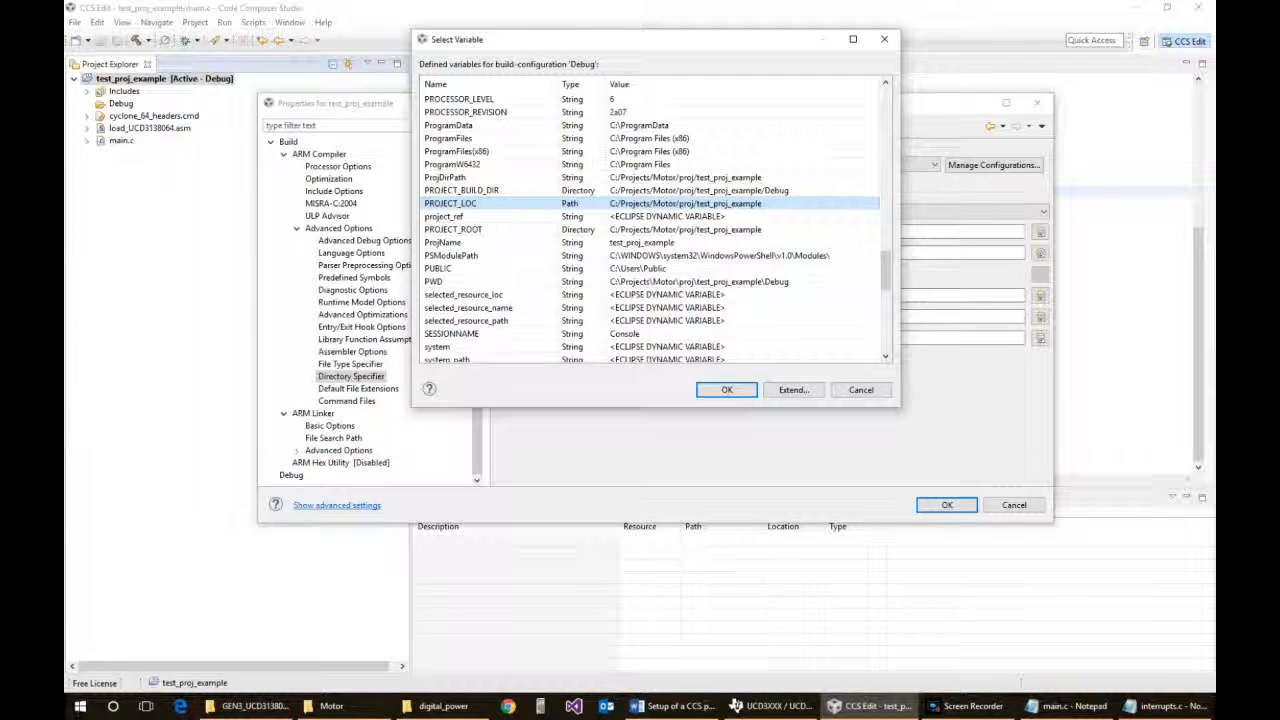
click(727, 390)
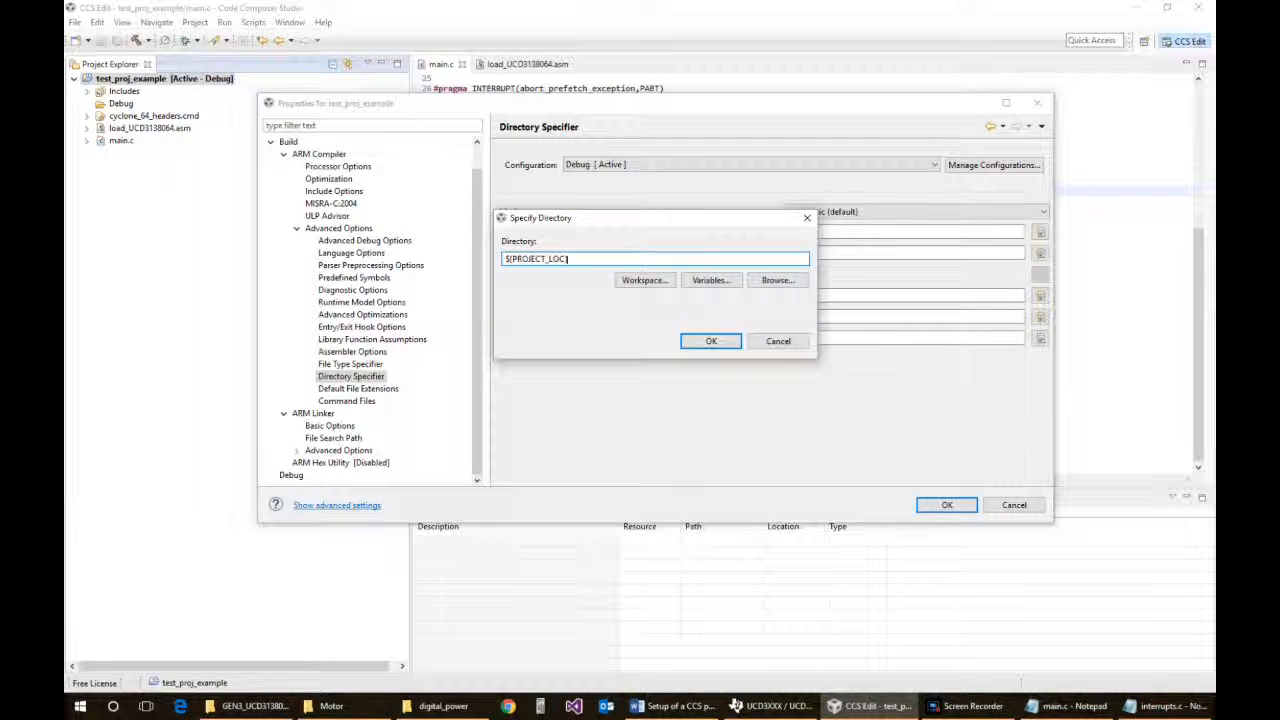
Complete the path as $(PROJECT_LOC)/Debug, copy it, and confirm the temporary directory
text(\)
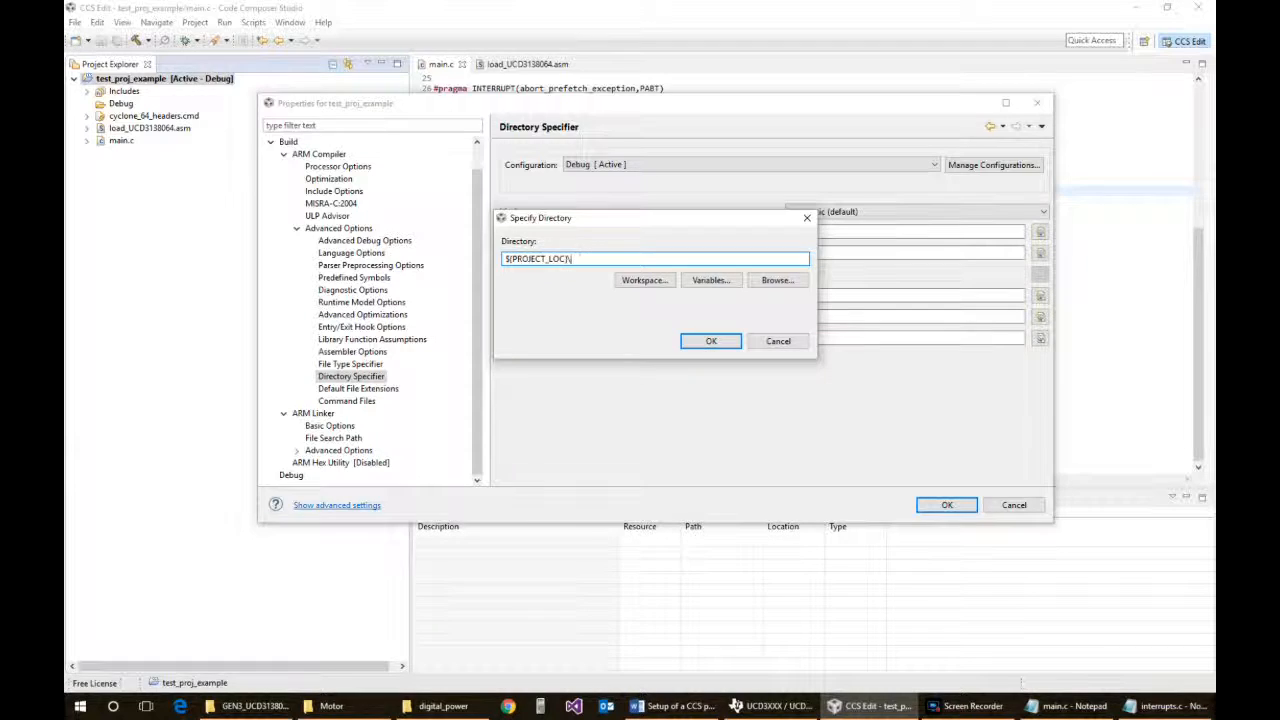
text(\debug)
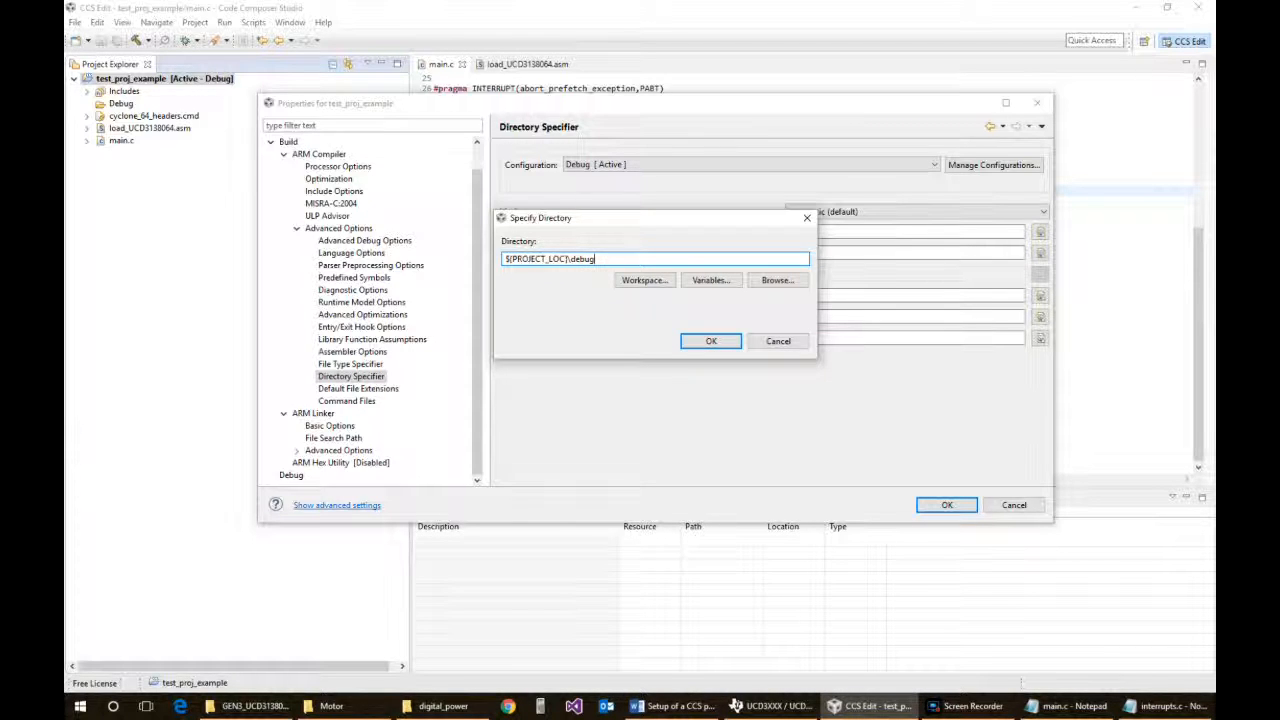
key(BackSpace)
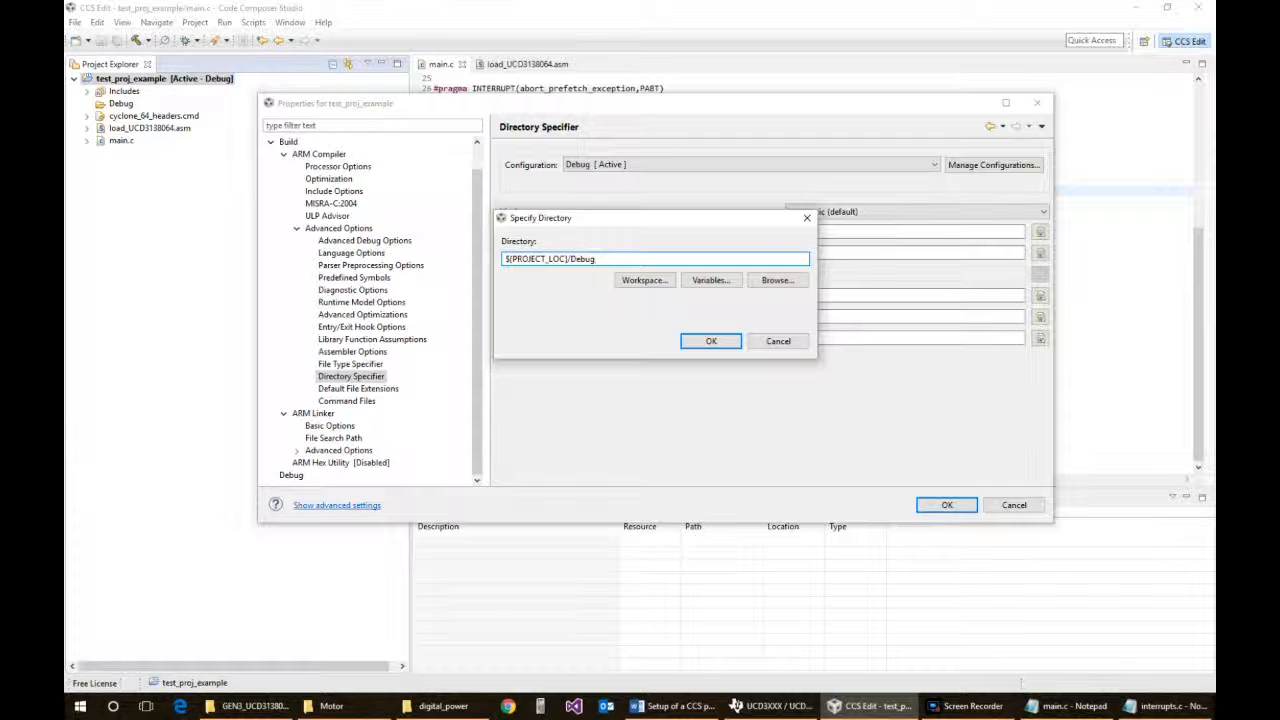
triple_click(655, 259)
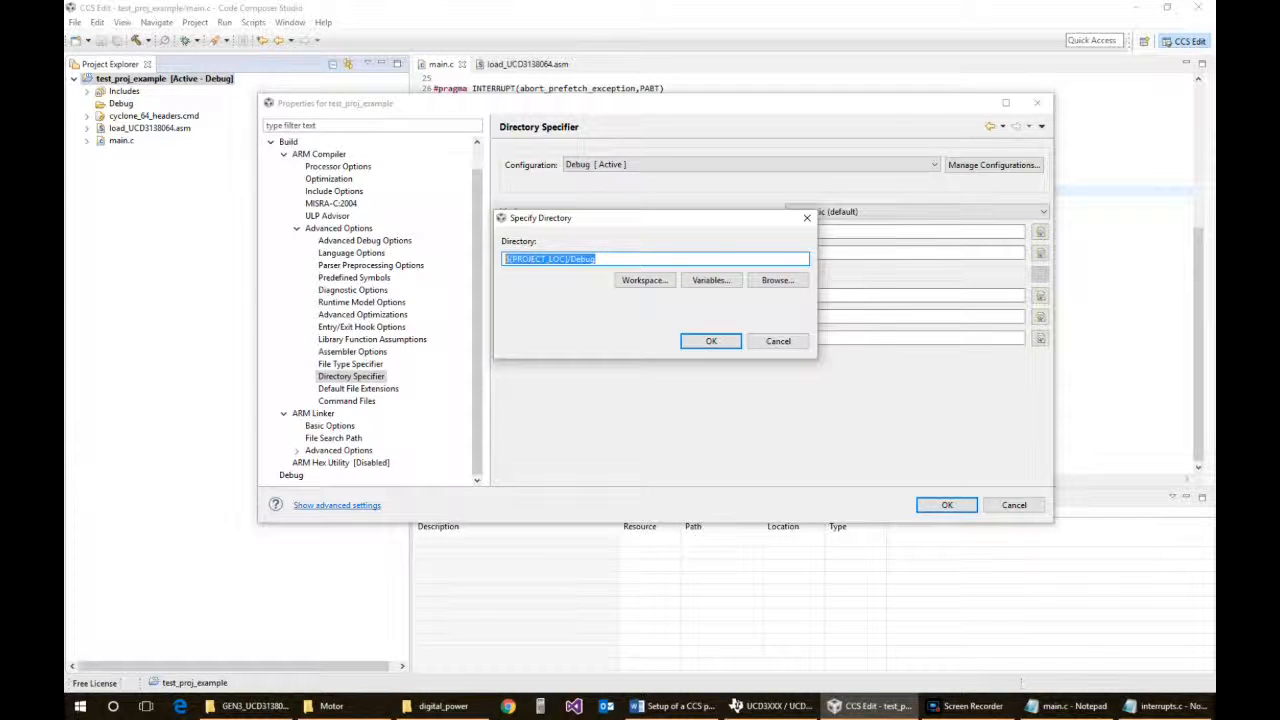
click(711, 341)
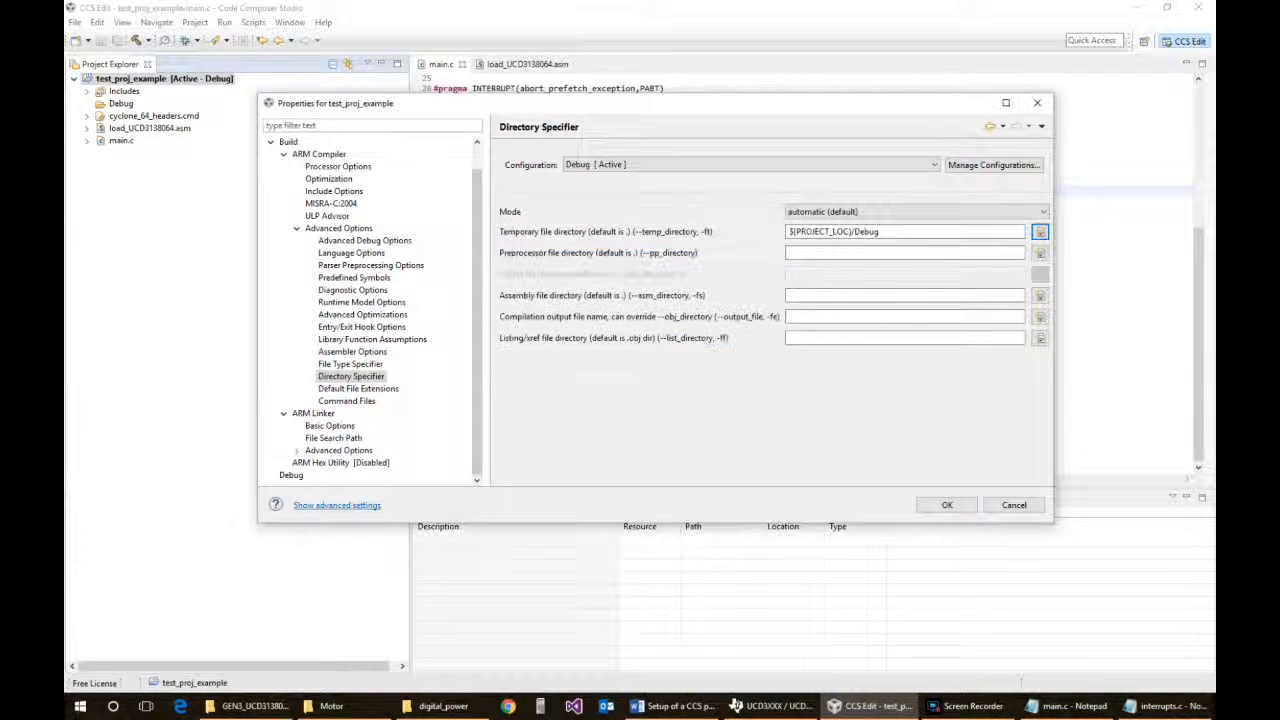
Fill preprocessor, assembly and listing directories with $(PROJECT_LOC)/Debug, then show Command Files
click(904, 252)
text(${PROJECT_LOC}/Debug)
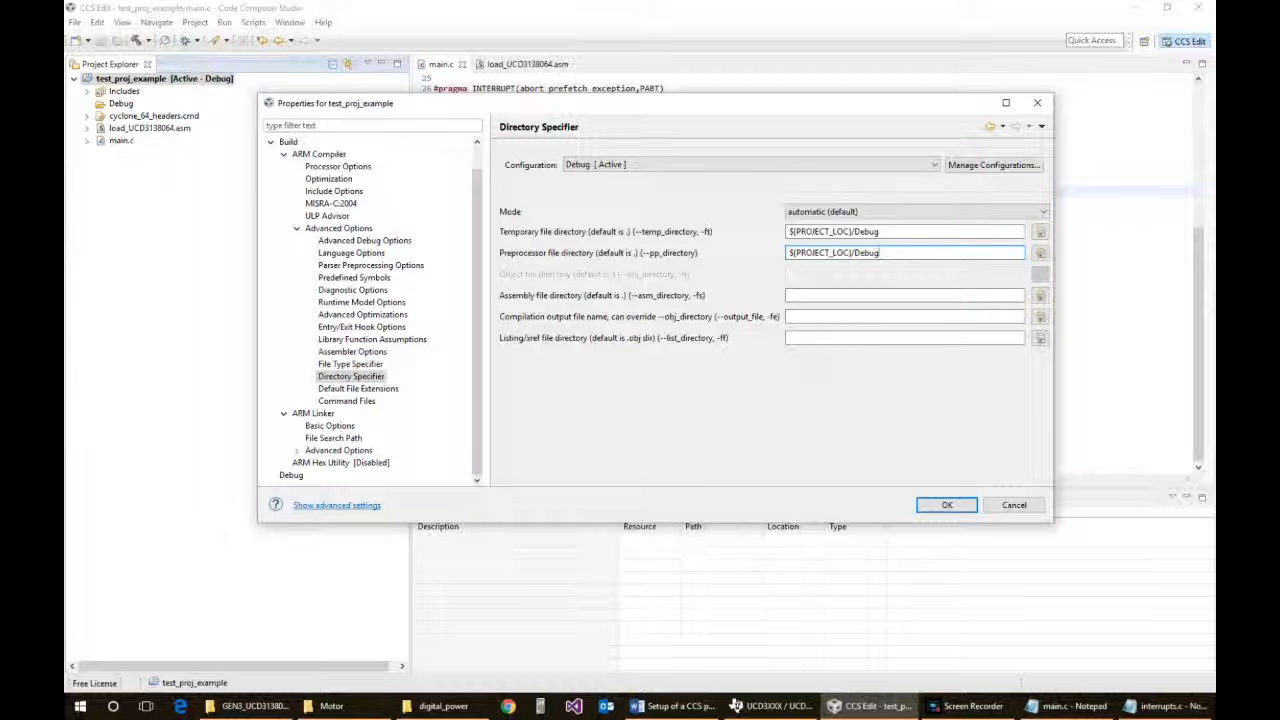
click(904, 294)
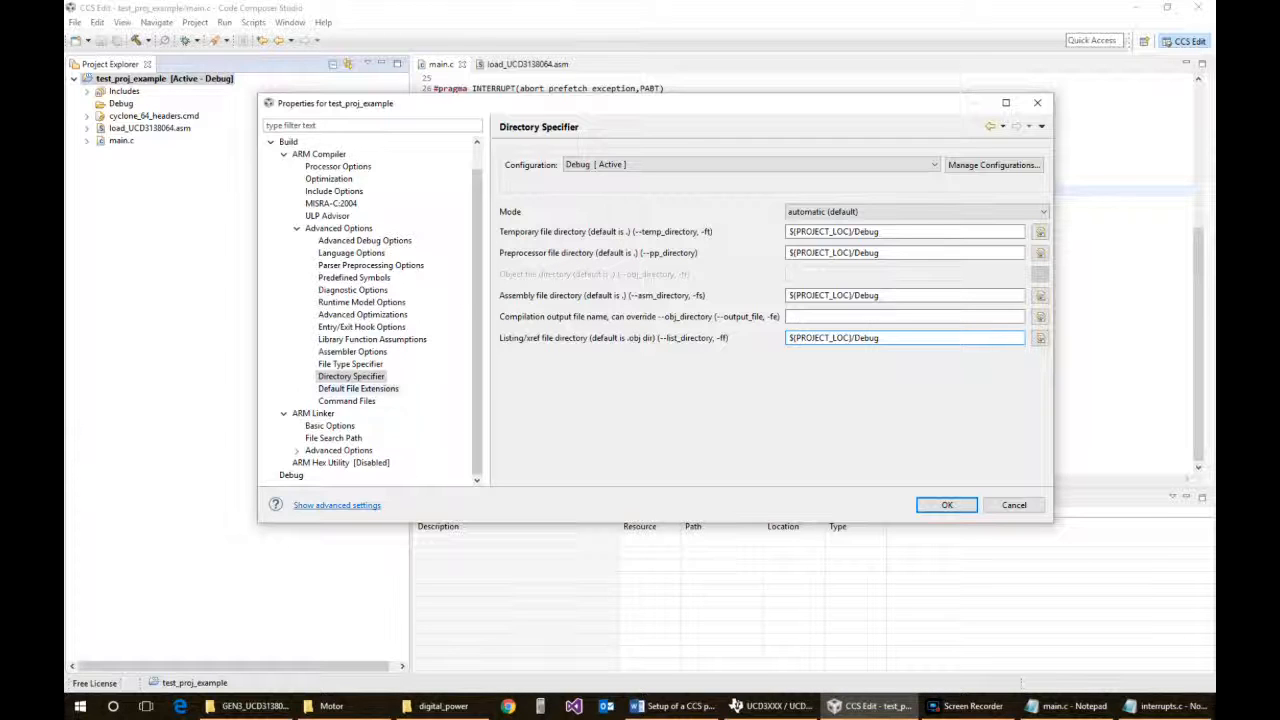
click(358, 388)
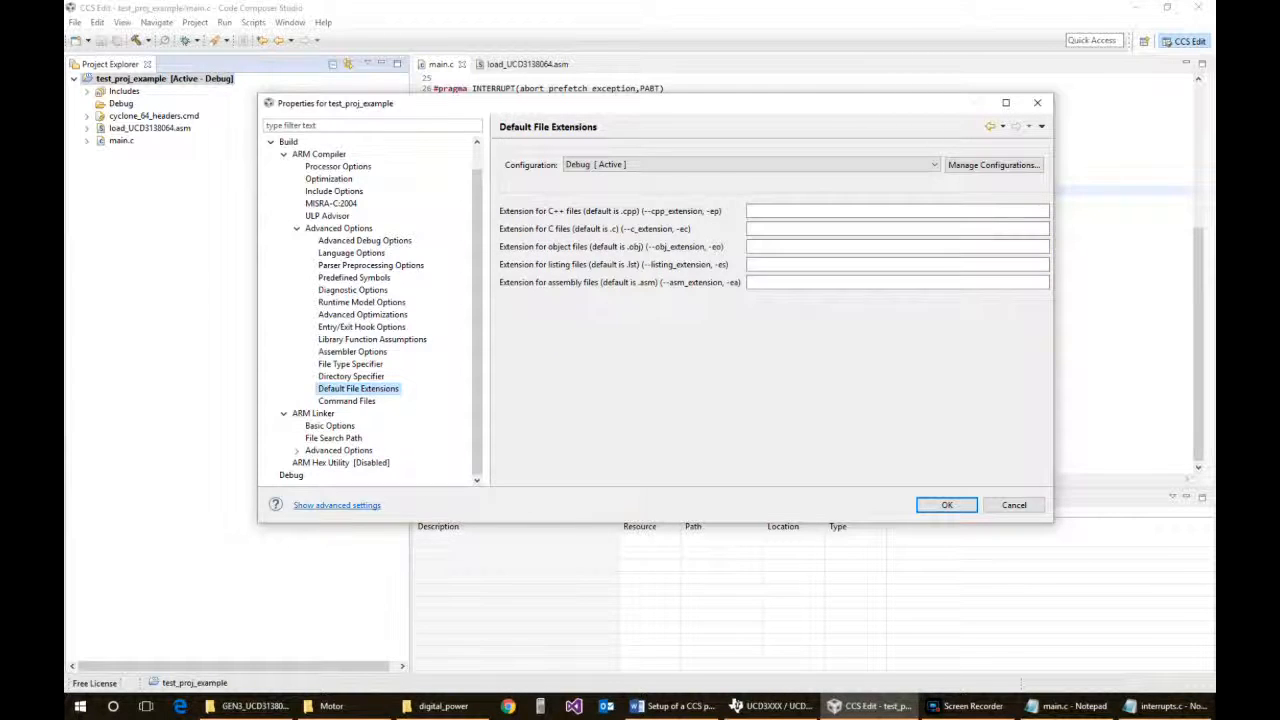
click(346, 400)
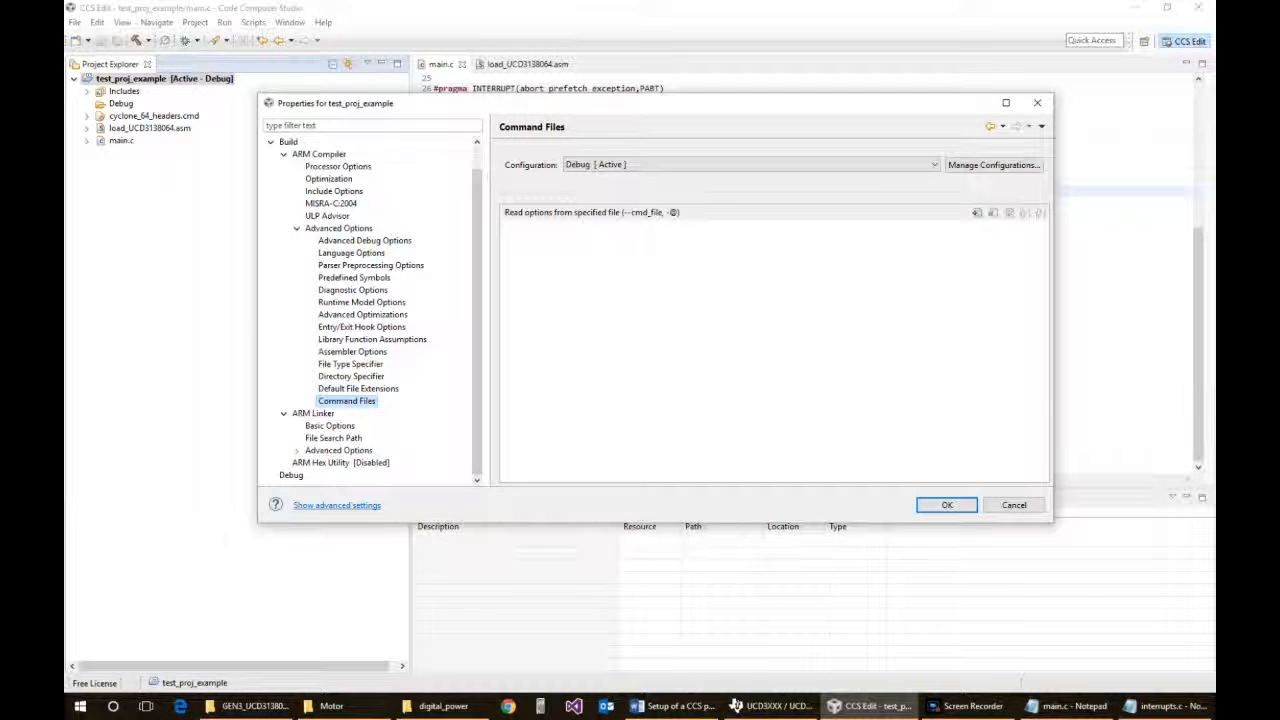
In ARM Linker Basic Options, set heap size 10 and stack size 200, then show File Search Path
click(313, 413)
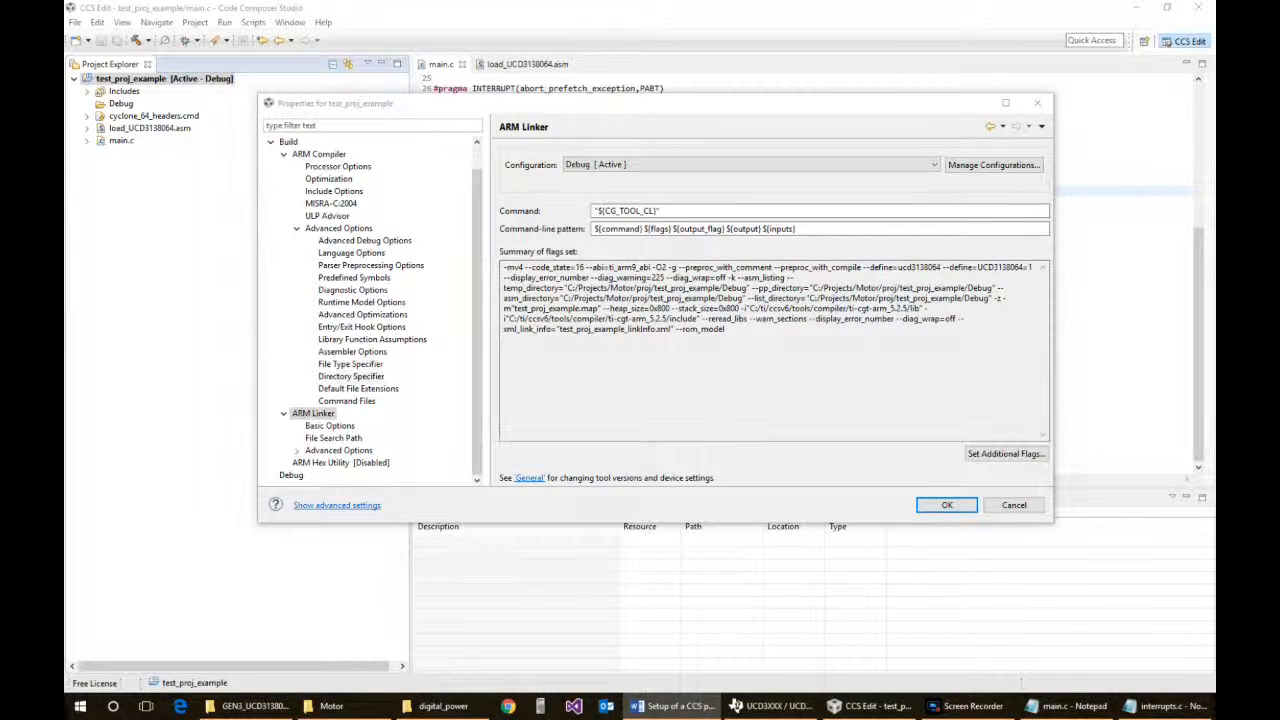
click(330, 425)
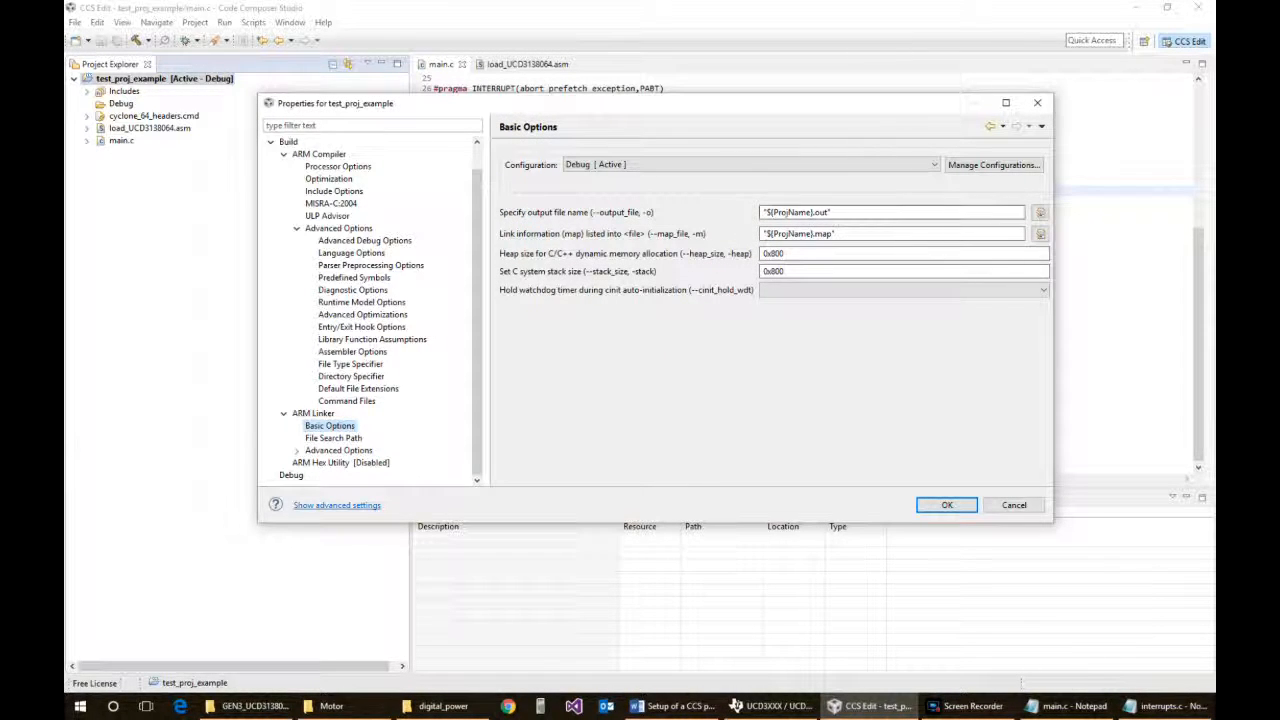
mouse_move(890, 233)
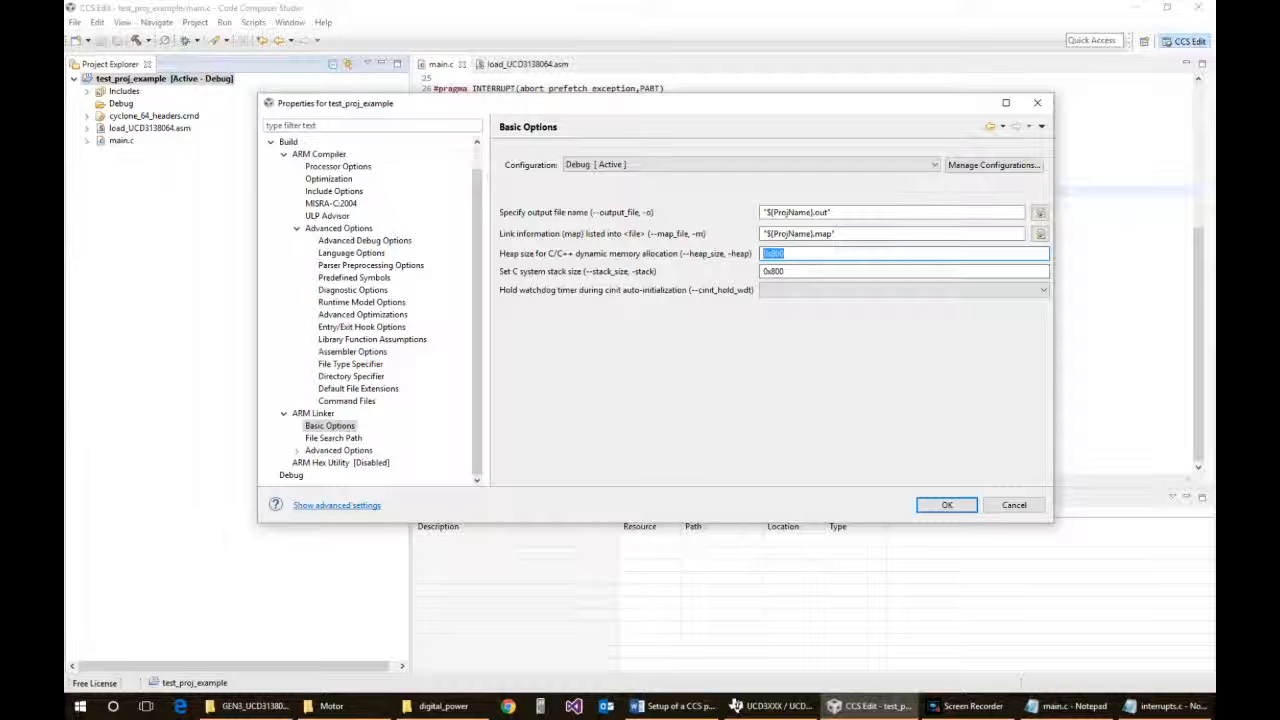
text(10)
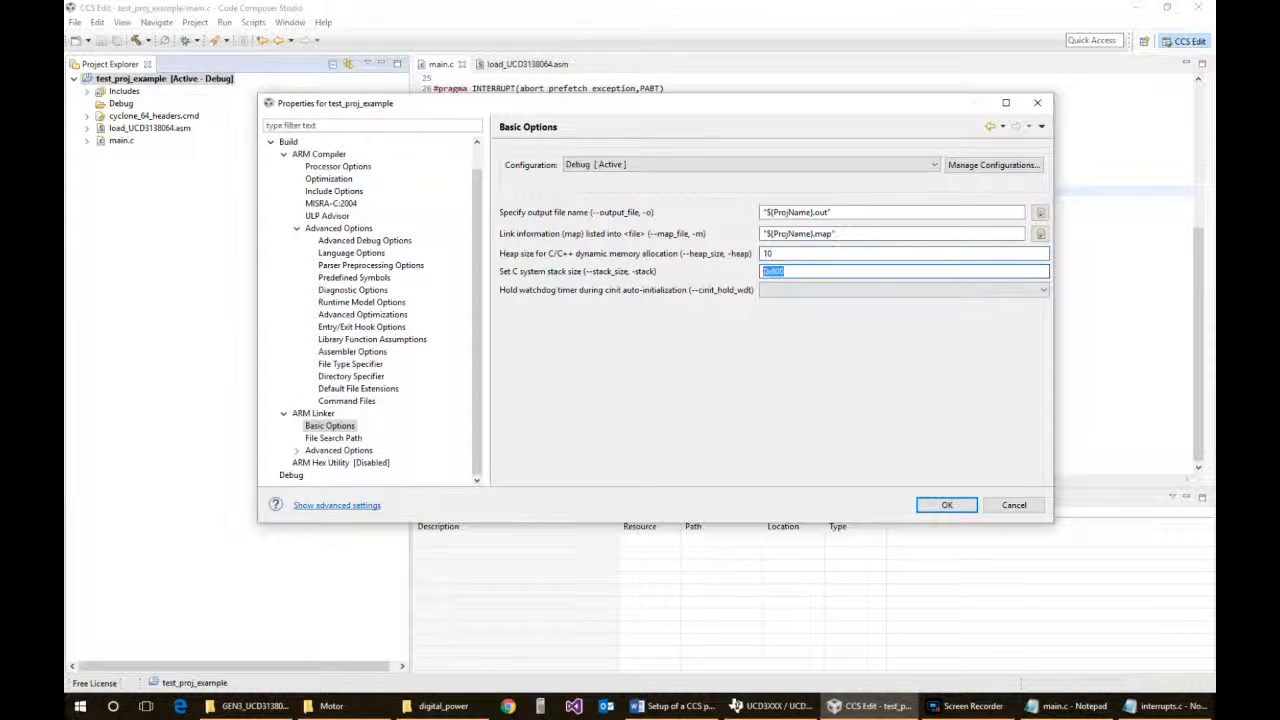
text(0x800)
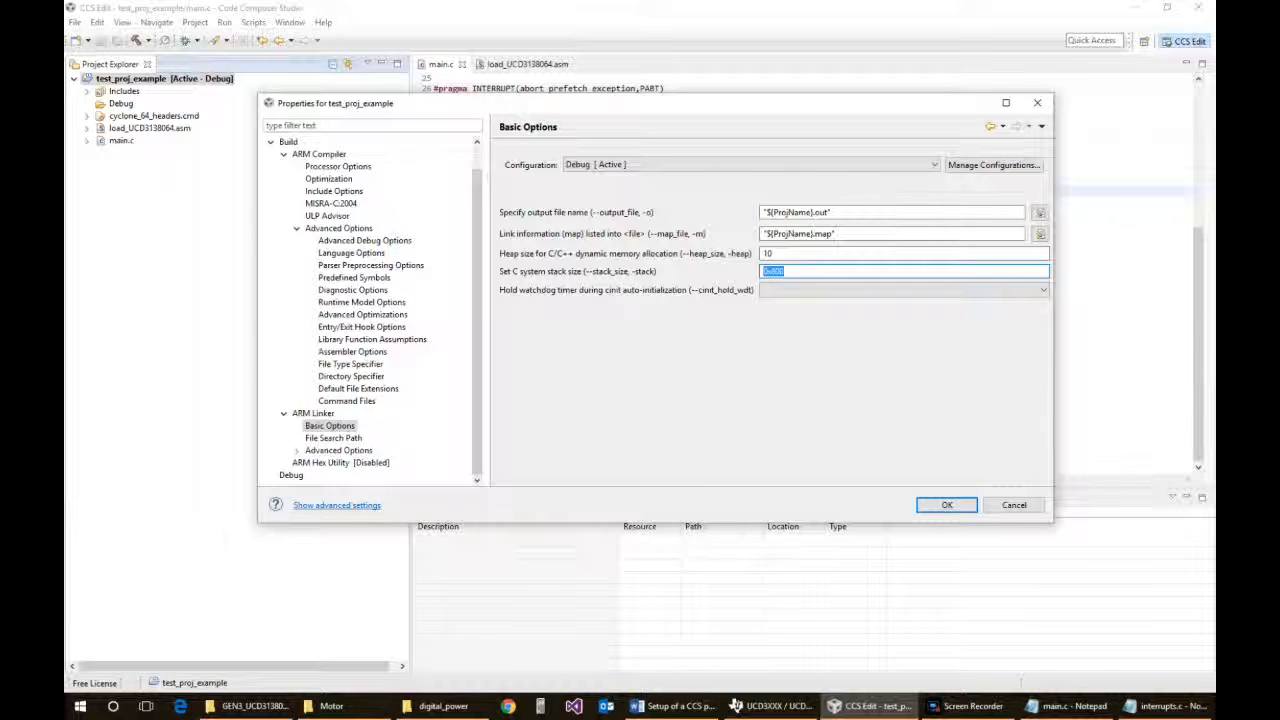
text(200)
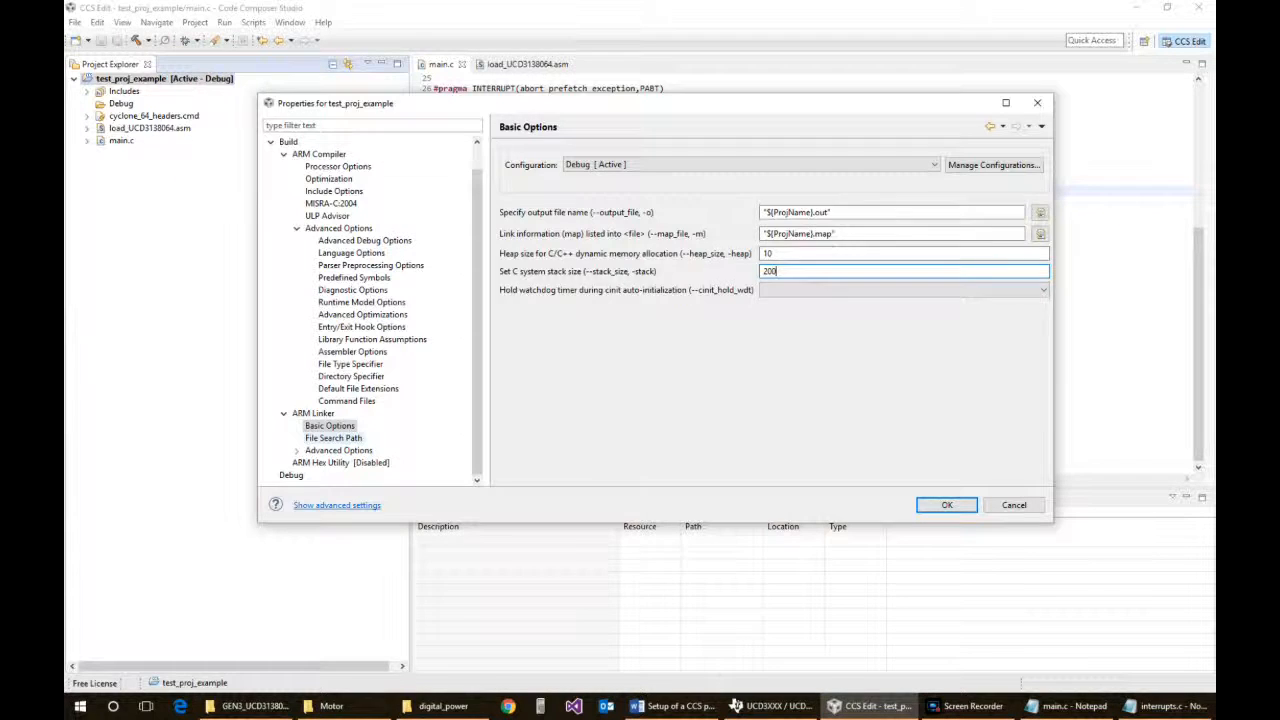
click(333, 438)
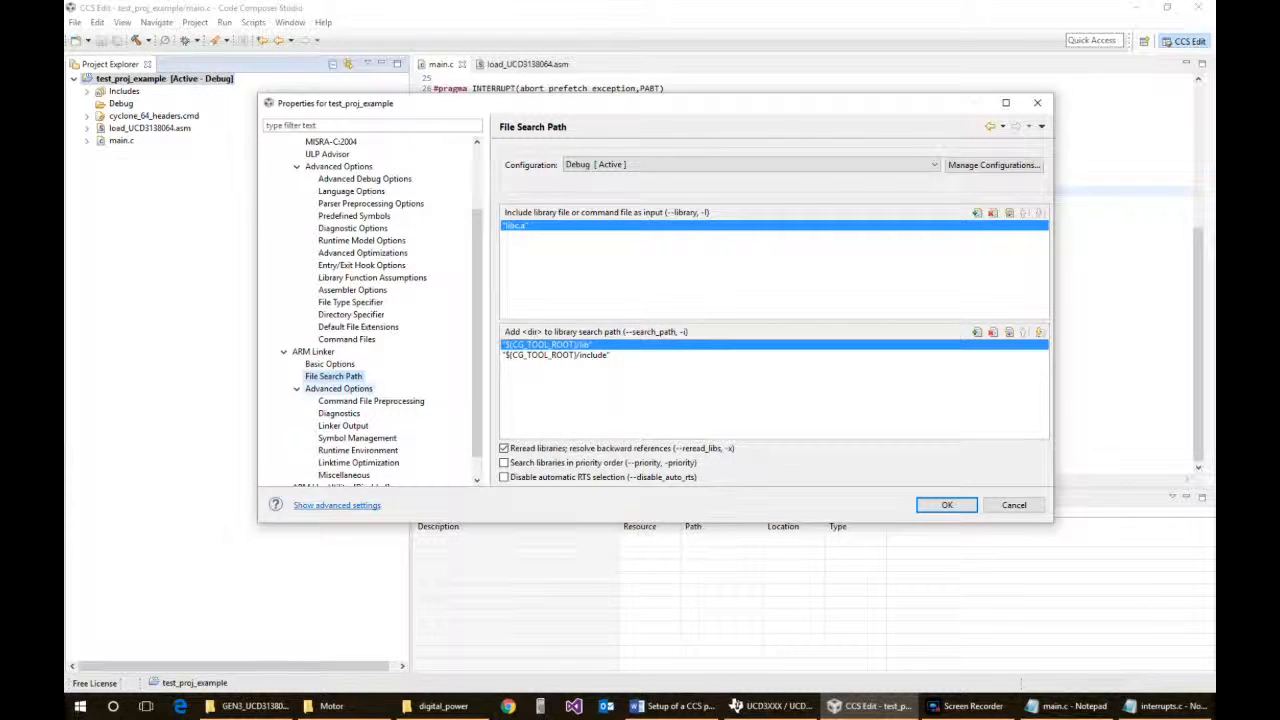
Browse the linker's Diagnostics, Symbol Management and Runtime Environment pages, ending on Command File Preprocessing
click(371, 401)
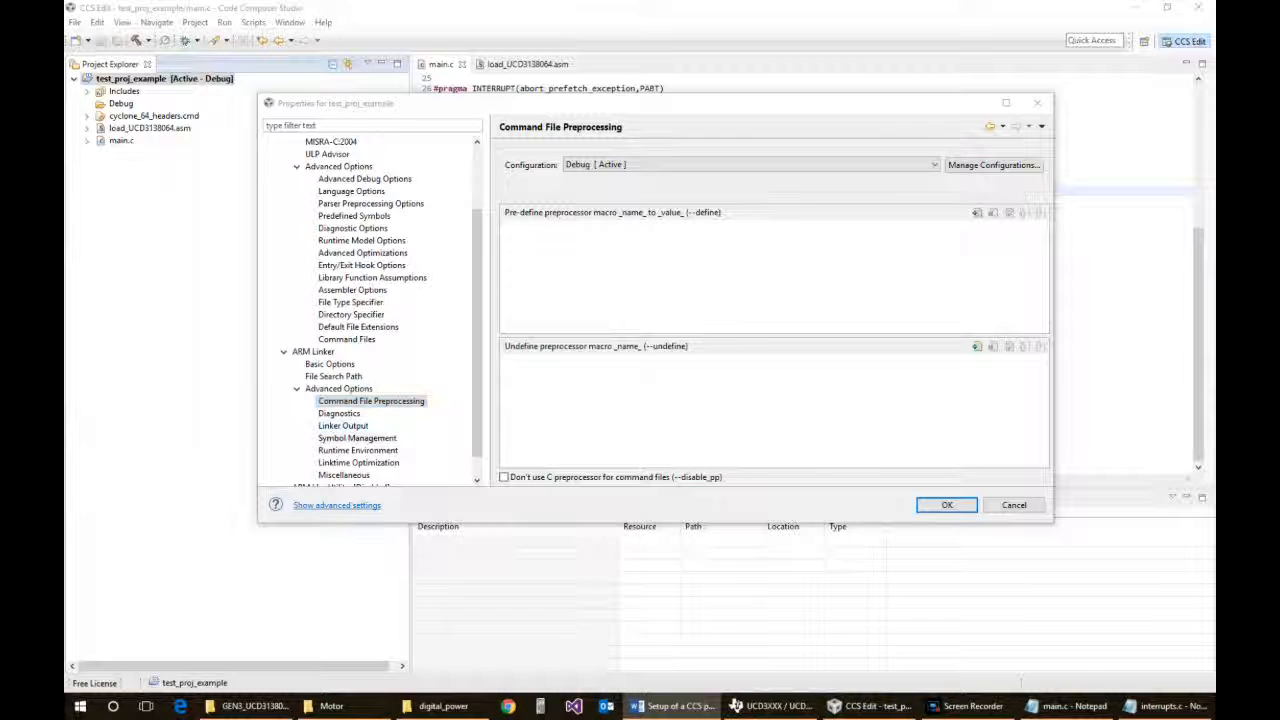
click(339, 413)
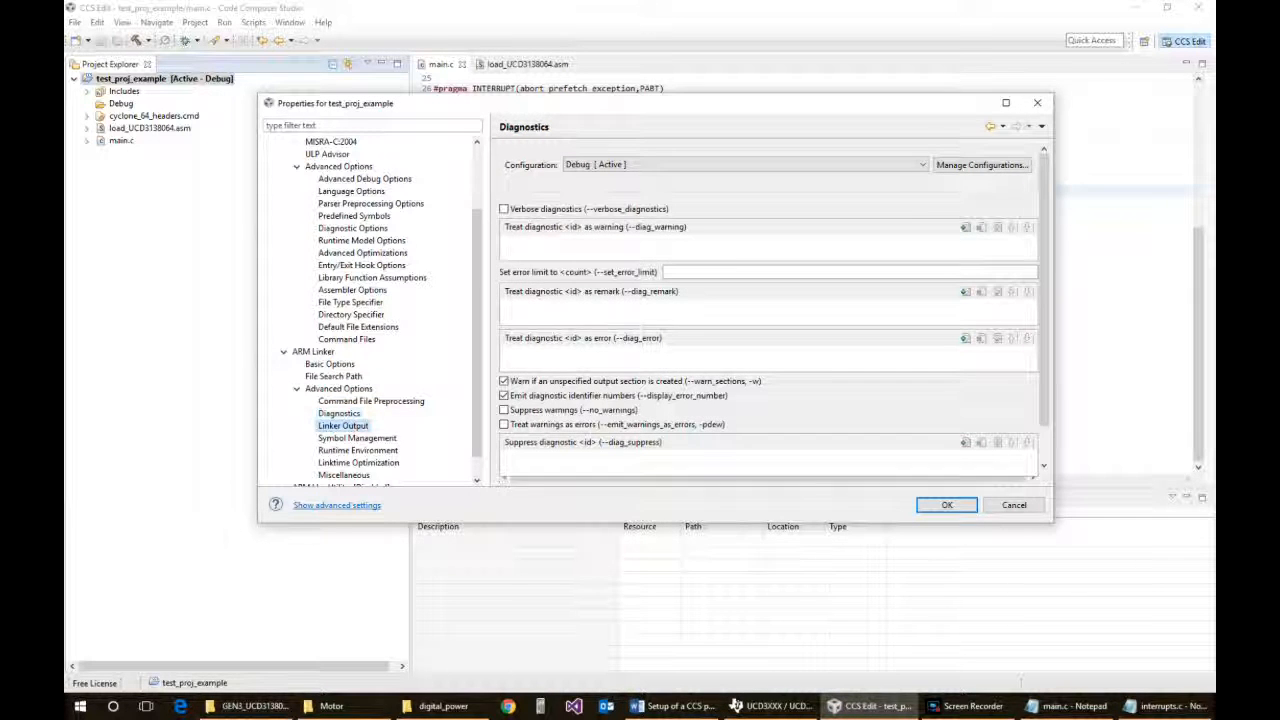
click(357, 413)
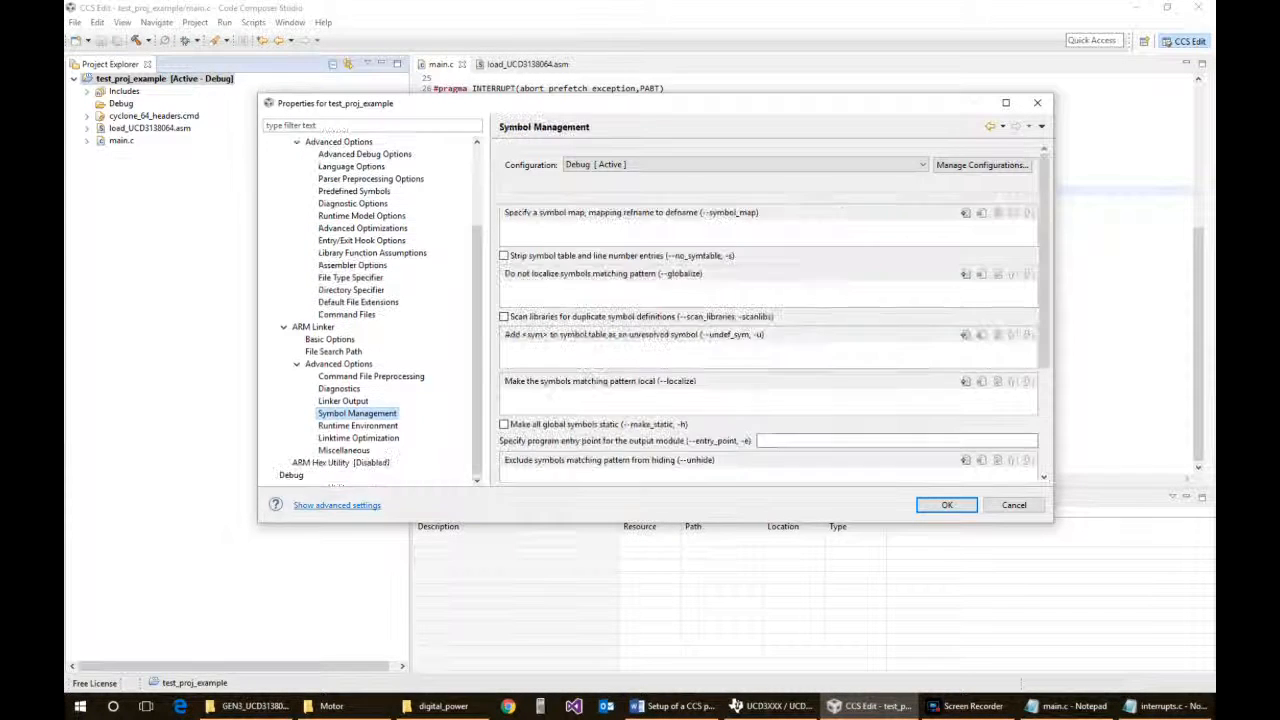
click(357, 425)
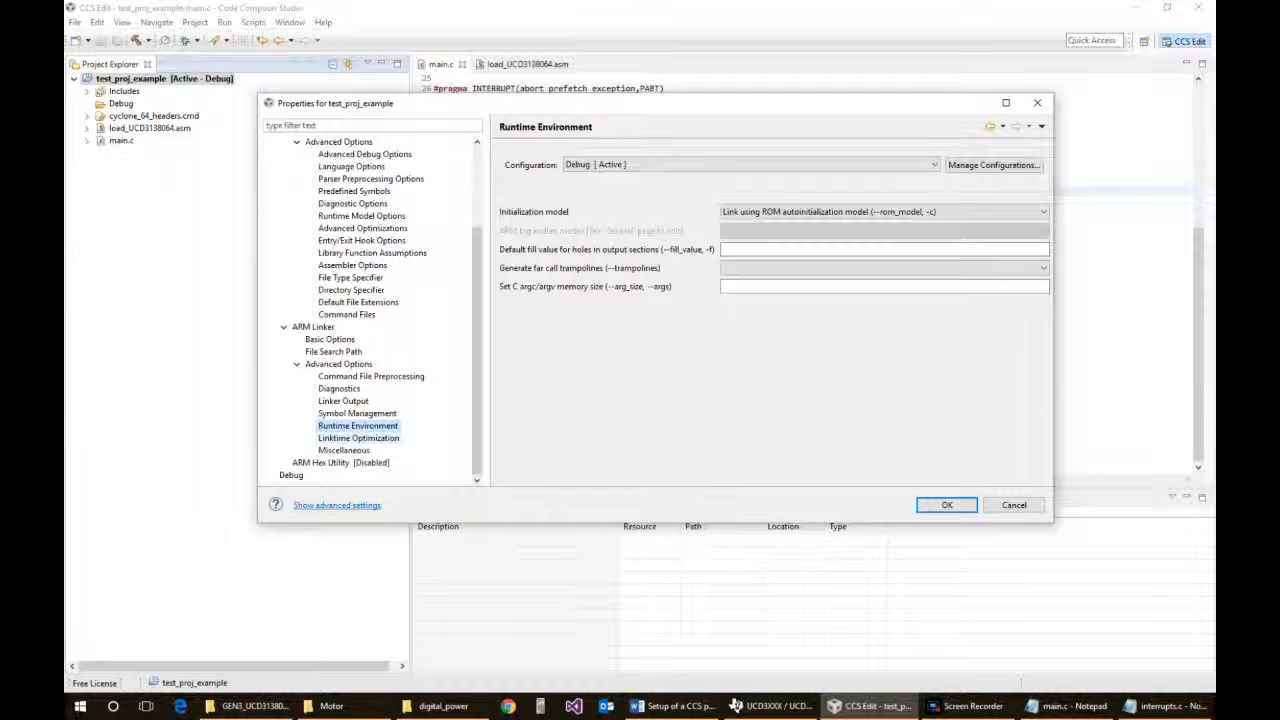
click(357, 413)
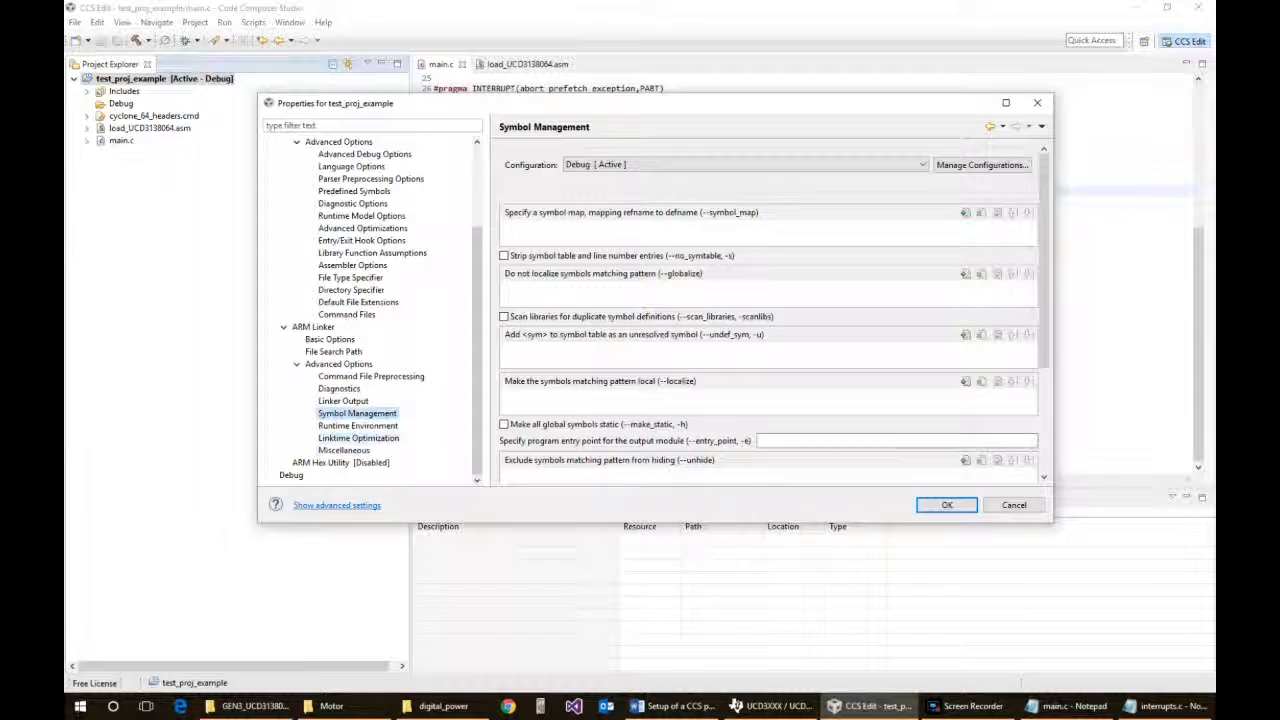
click(370, 376)
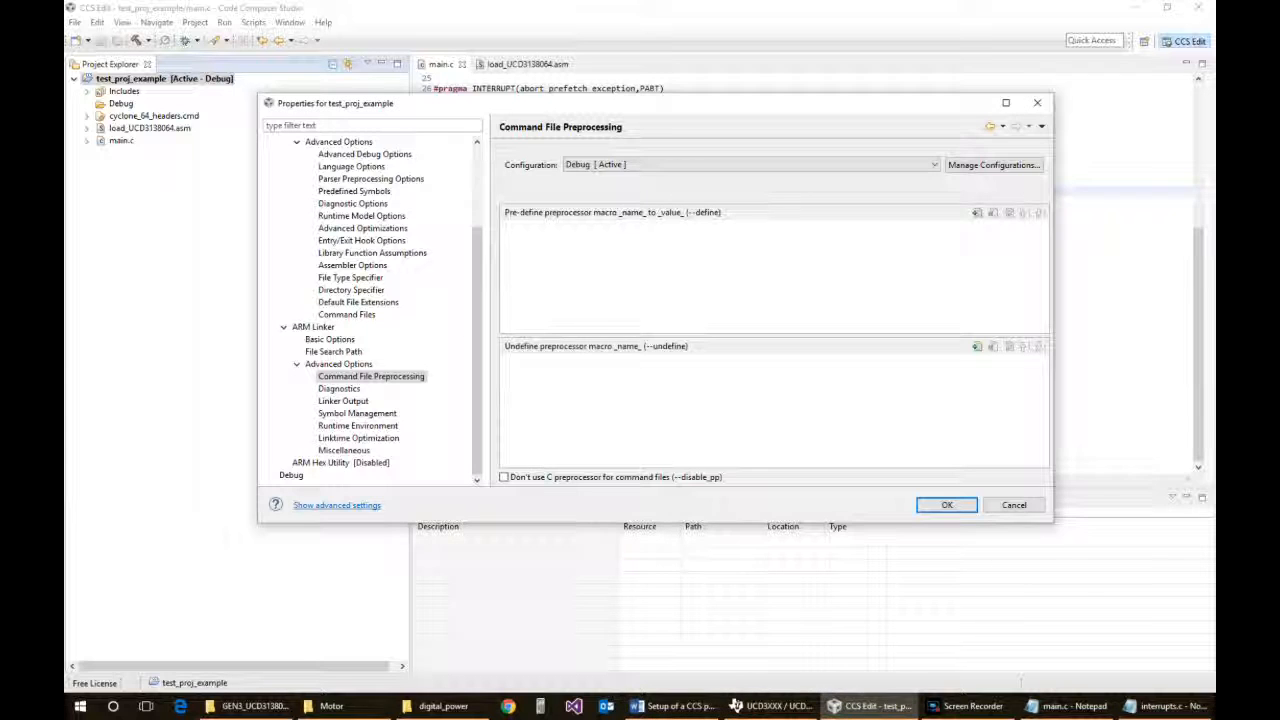
Add UCD3138064=1 as a pre-defined preprocessor macro for linker command file preprocessing
click(977, 212)
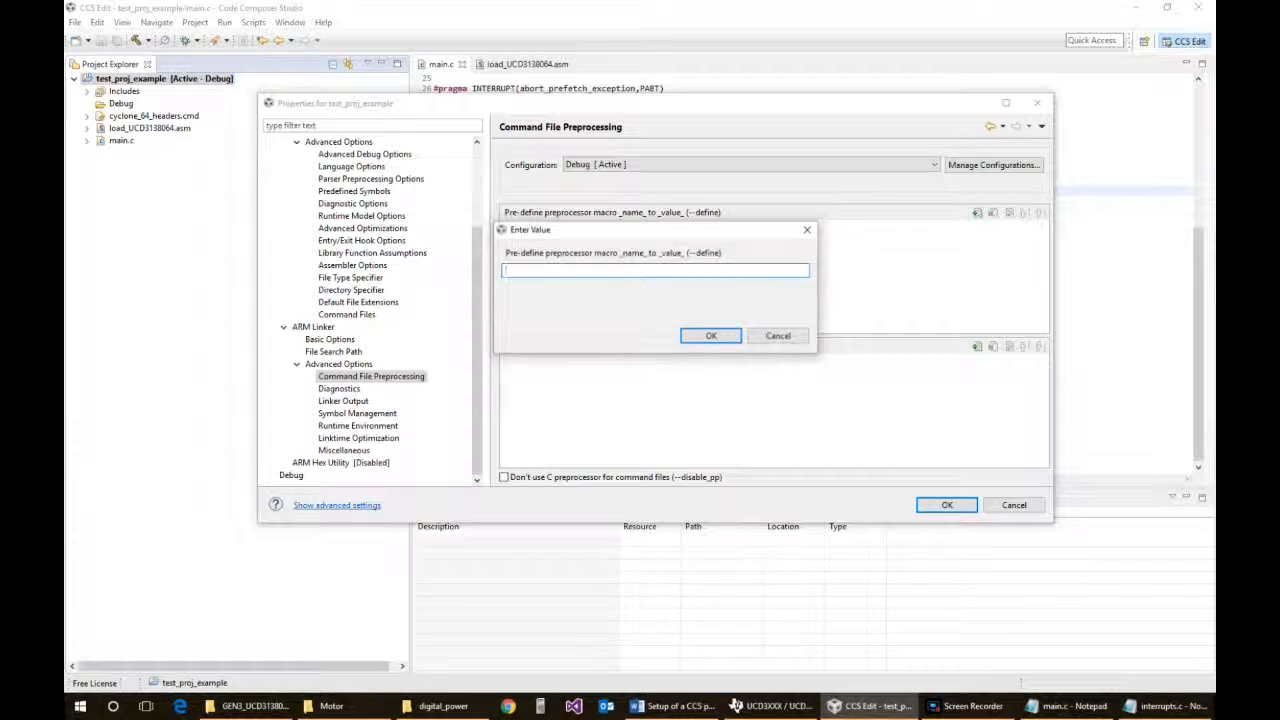
text(UCD3138064)
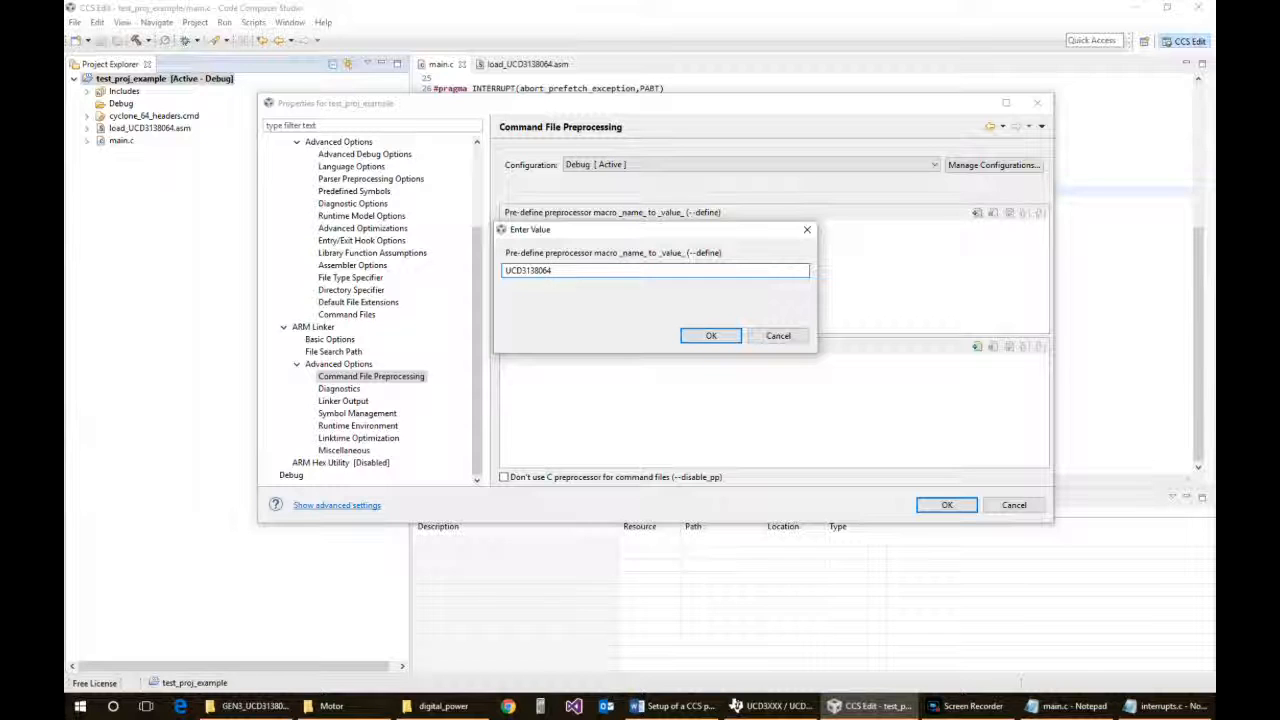
text(=1)
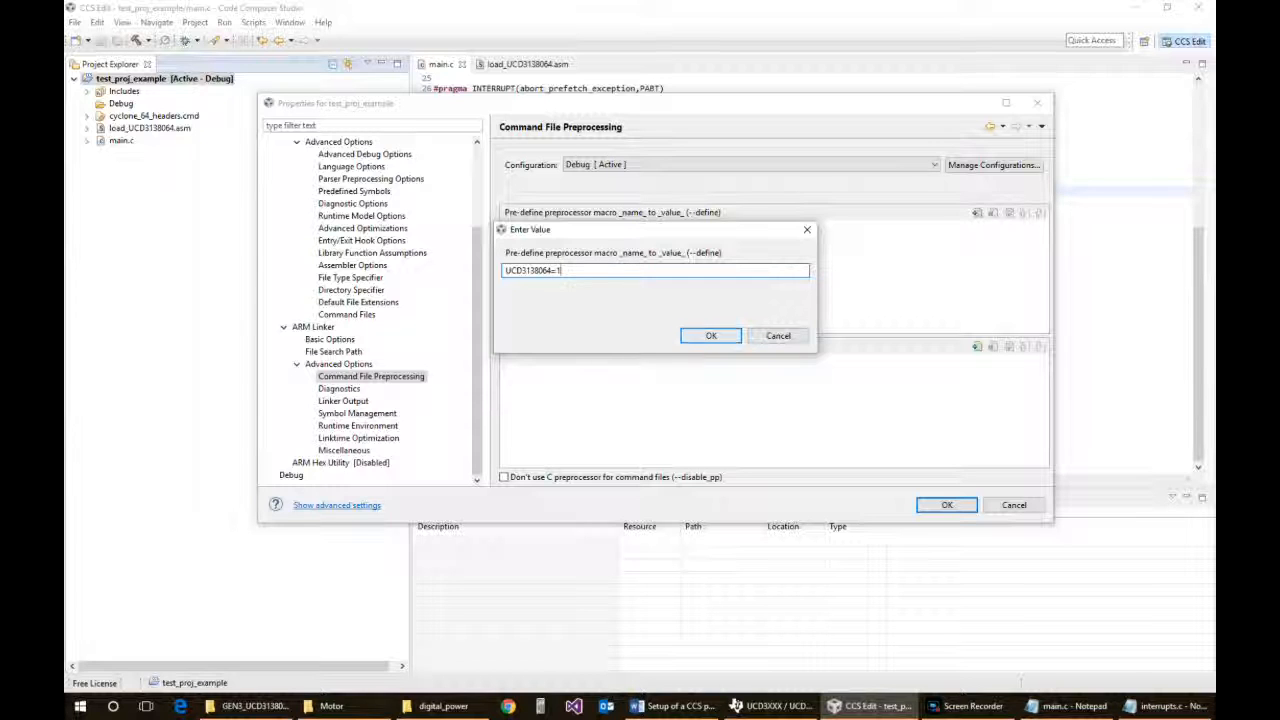
click(711, 335)
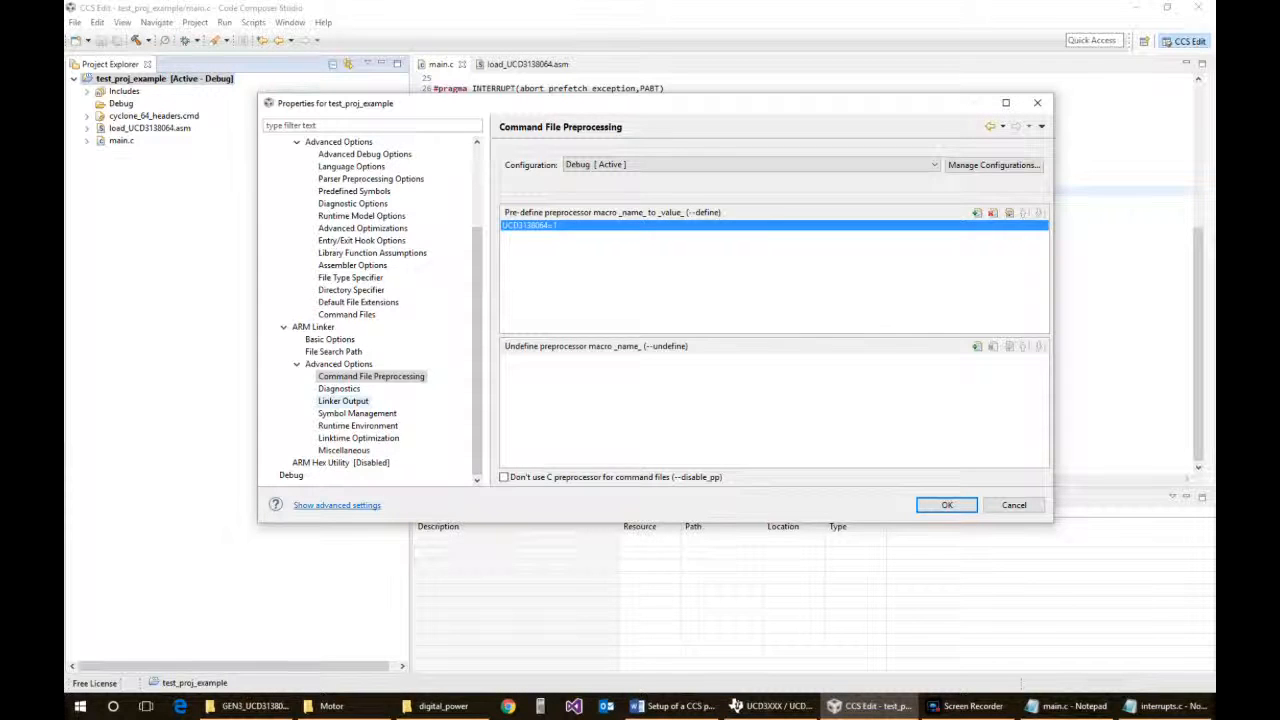
Set Generate far call trampolines to on under Runtime Environment and close project properties
click(343, 401)
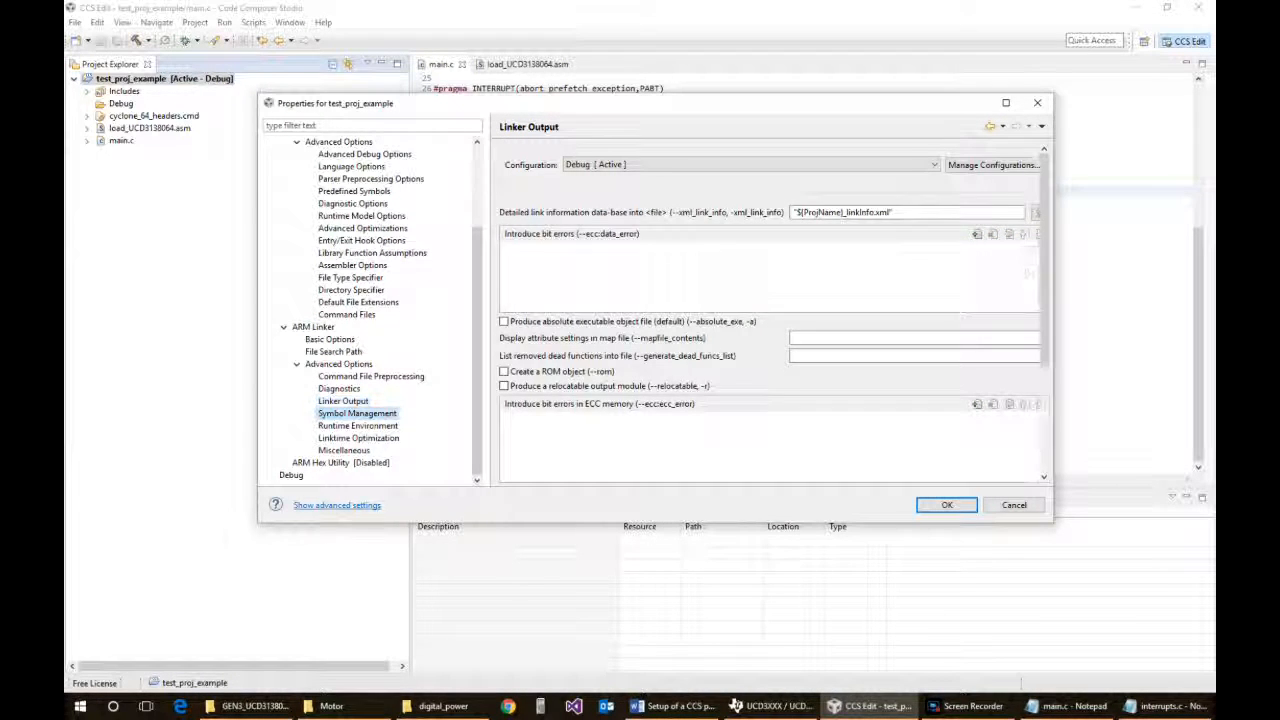
click(357, 425)
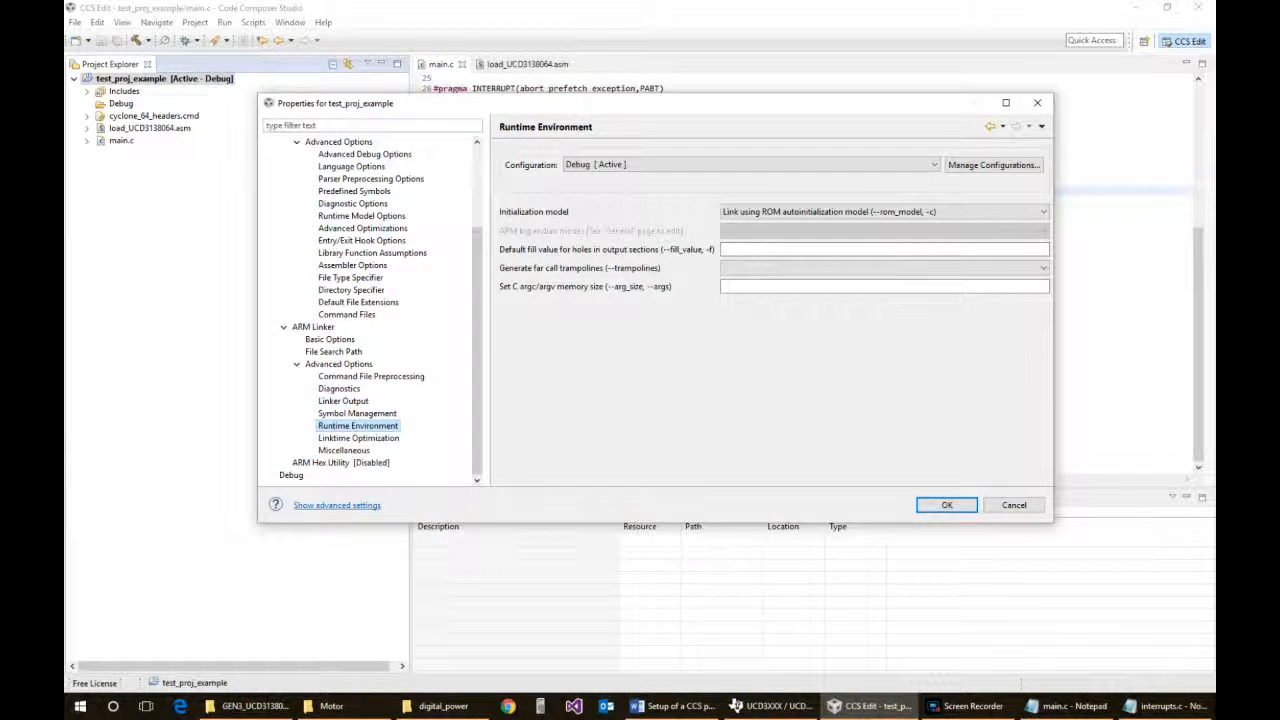
click(883, 267)
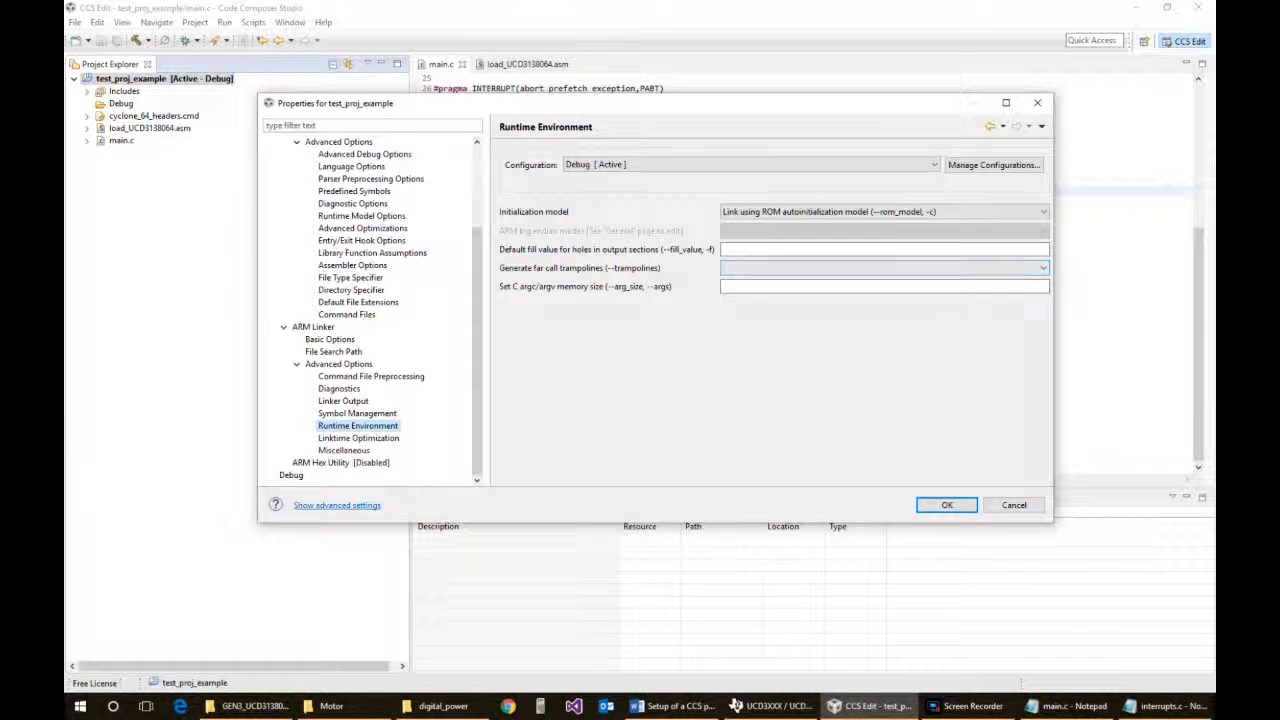
click(884, 249)
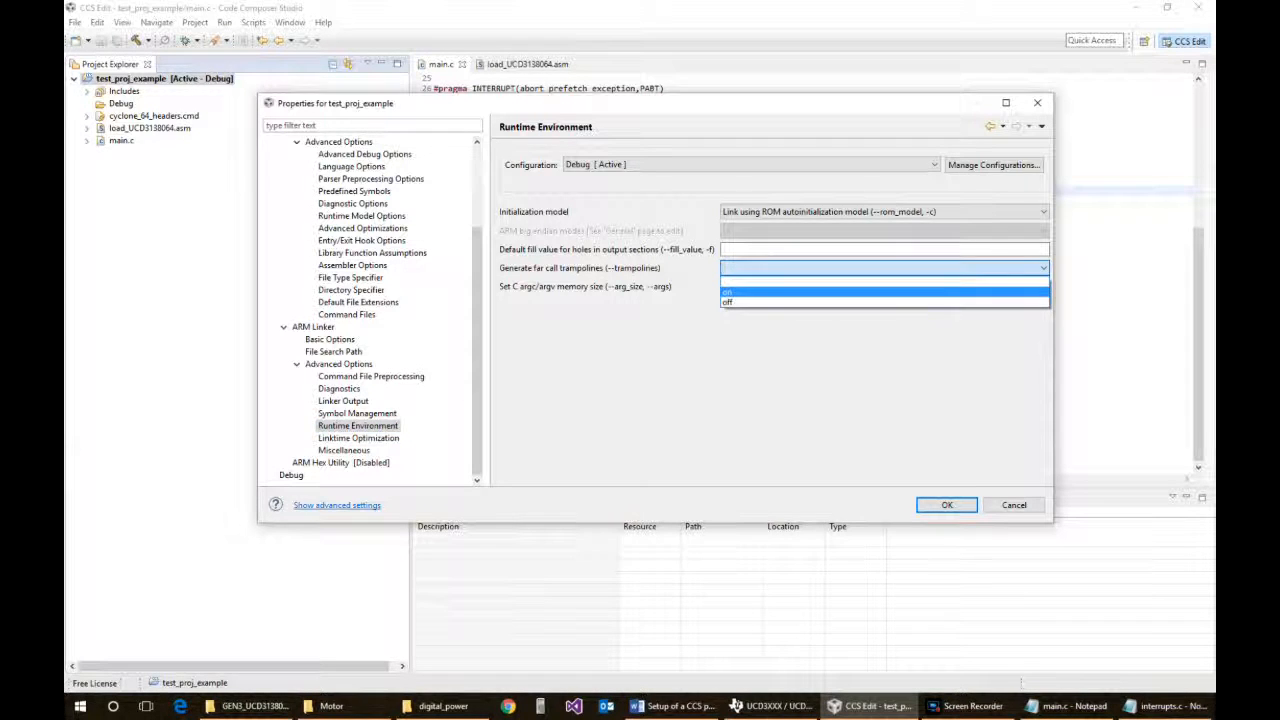
click(727, 292)
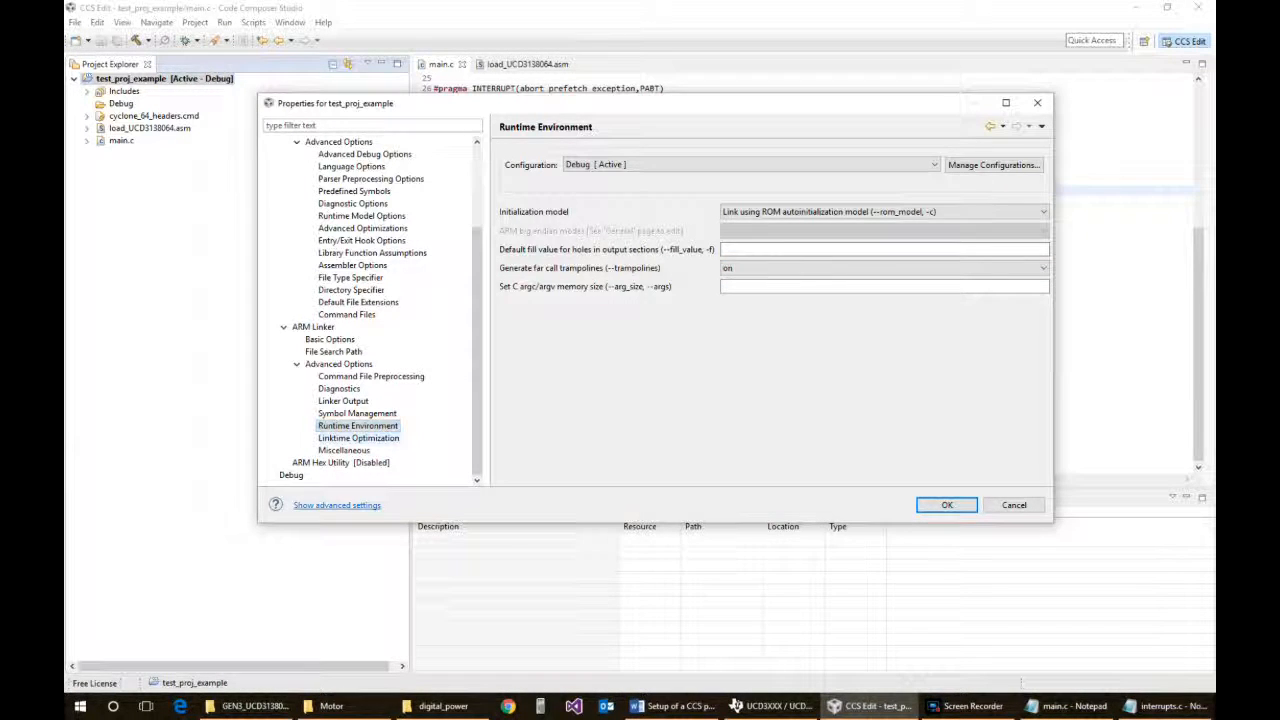
click(358, 437)
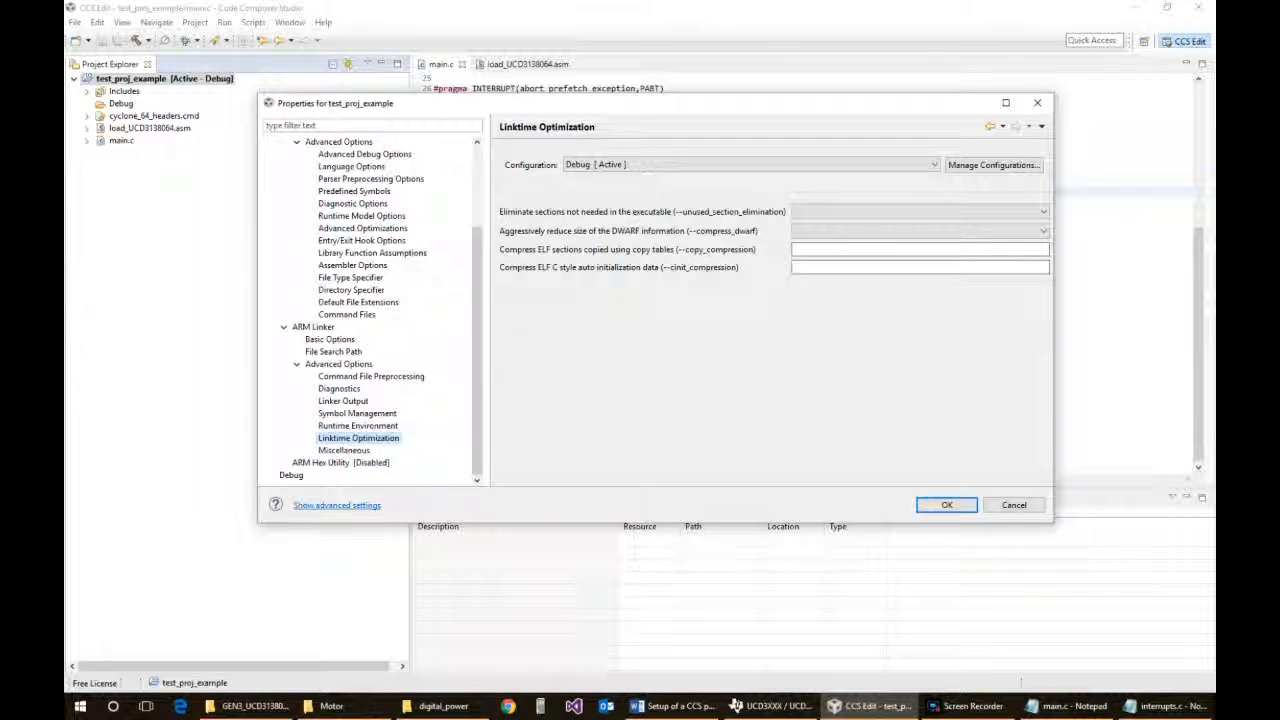
click(945, 504)
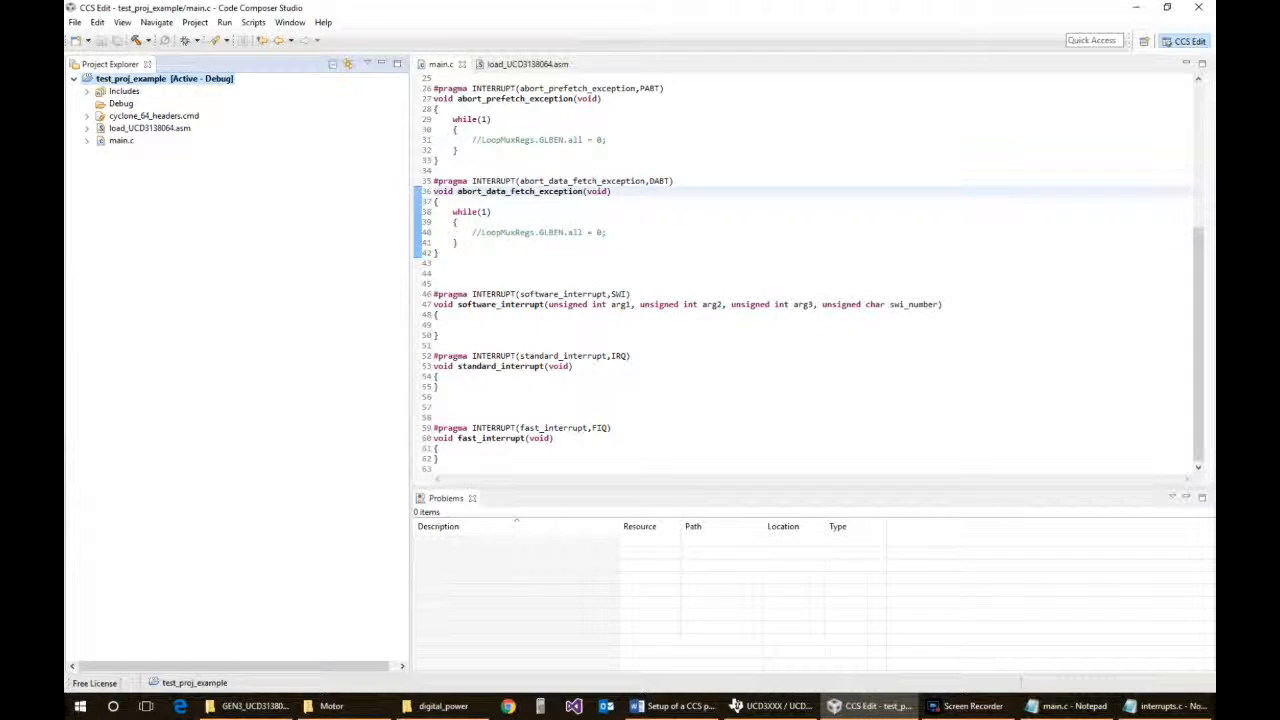
Build test_proj_example's Debug configuration, which fails with seven ARM-mode interrupt handler errors
right_click(131, 78)
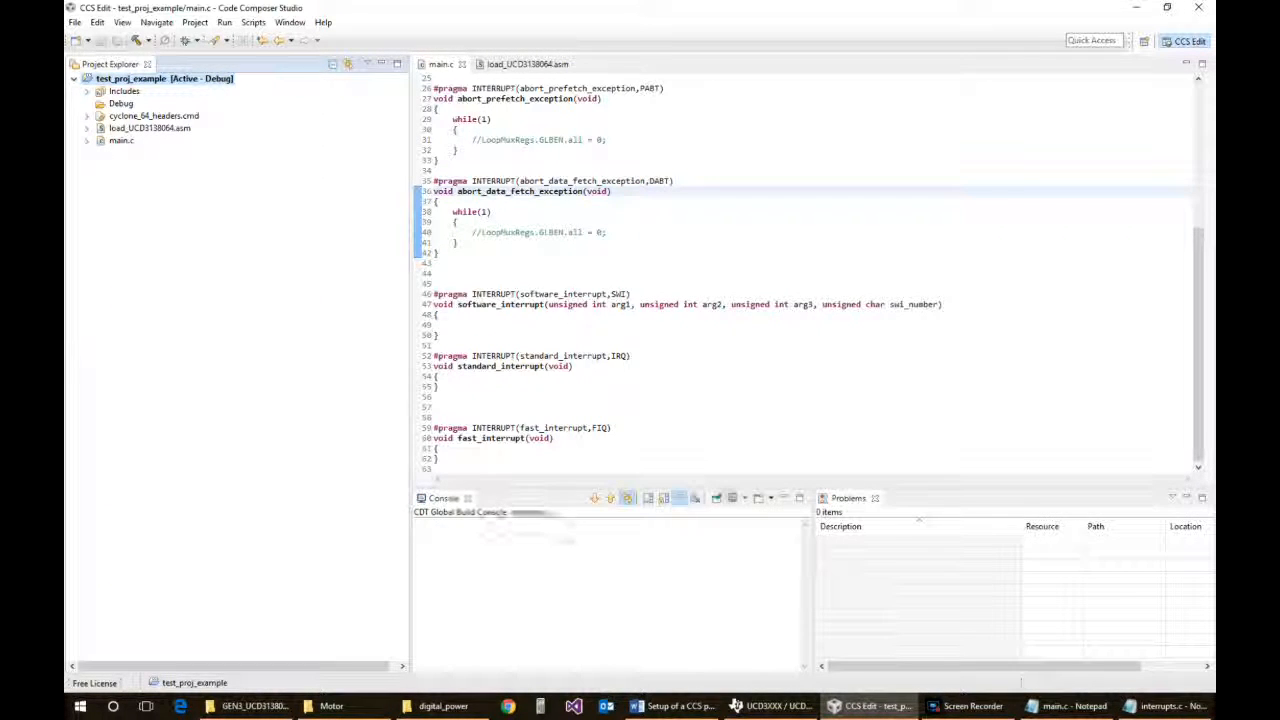
mouse_move(162, 40)
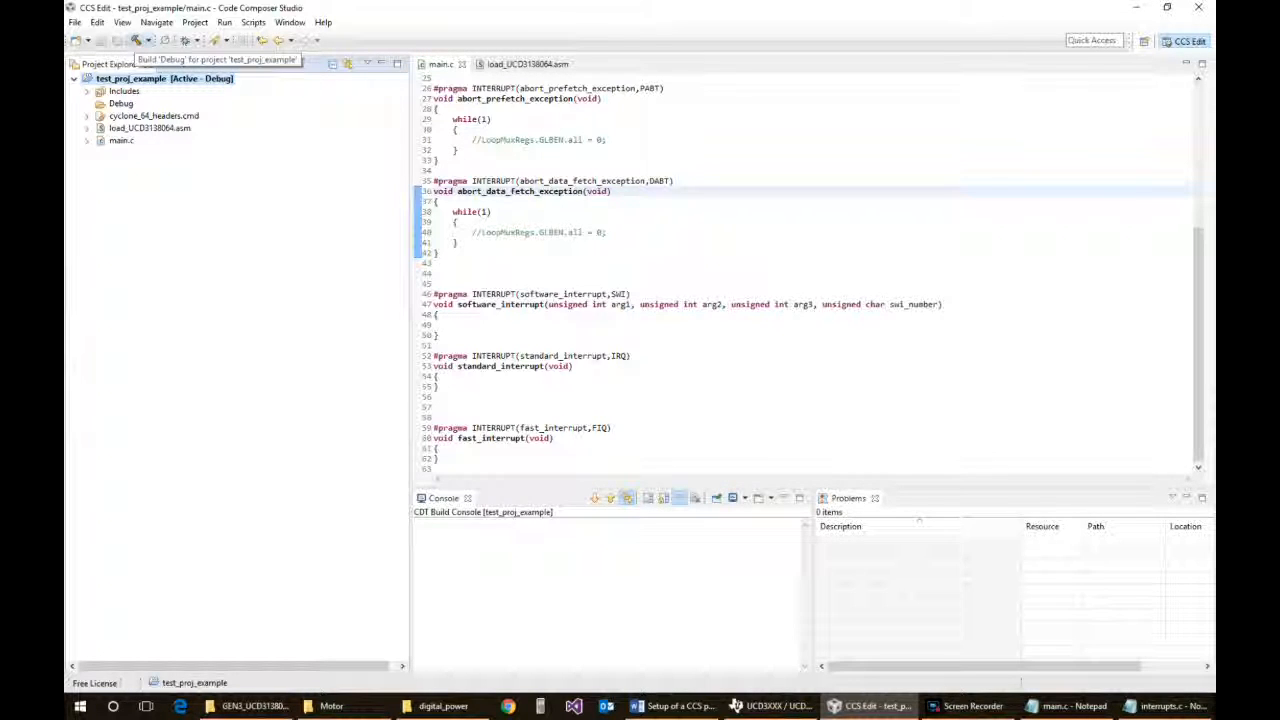
click(133, 40)
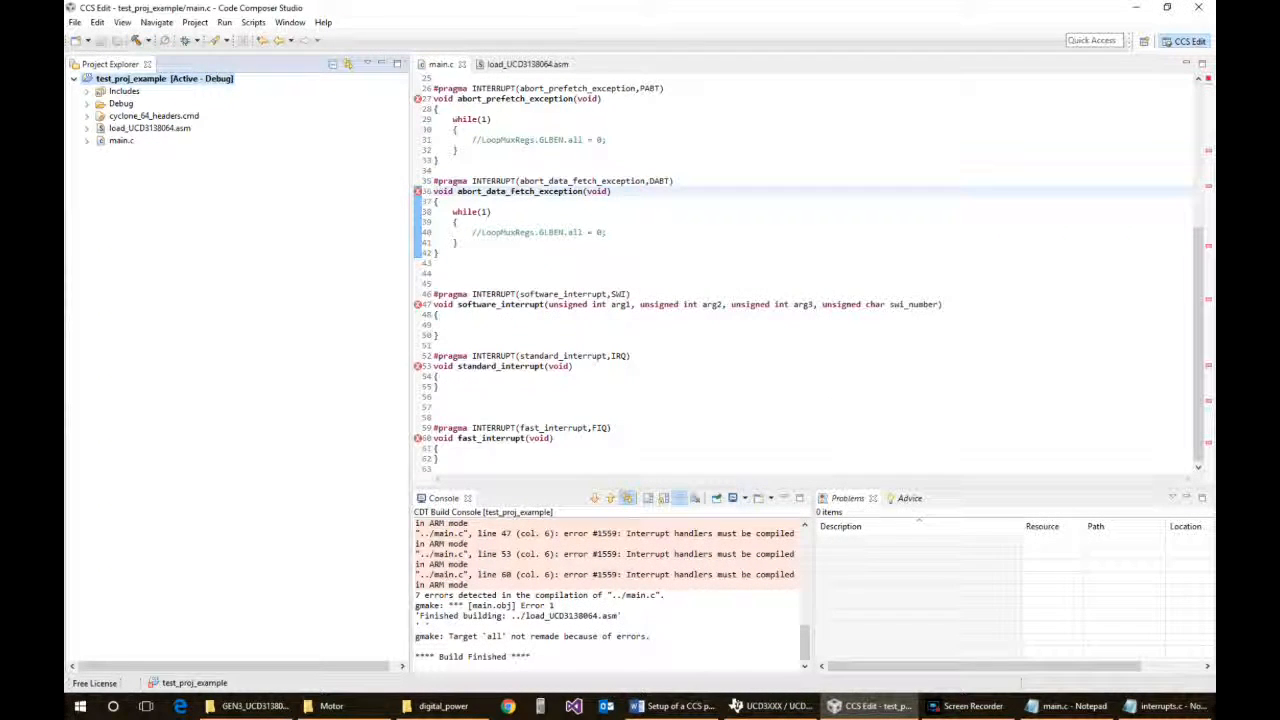
click(847, 498)
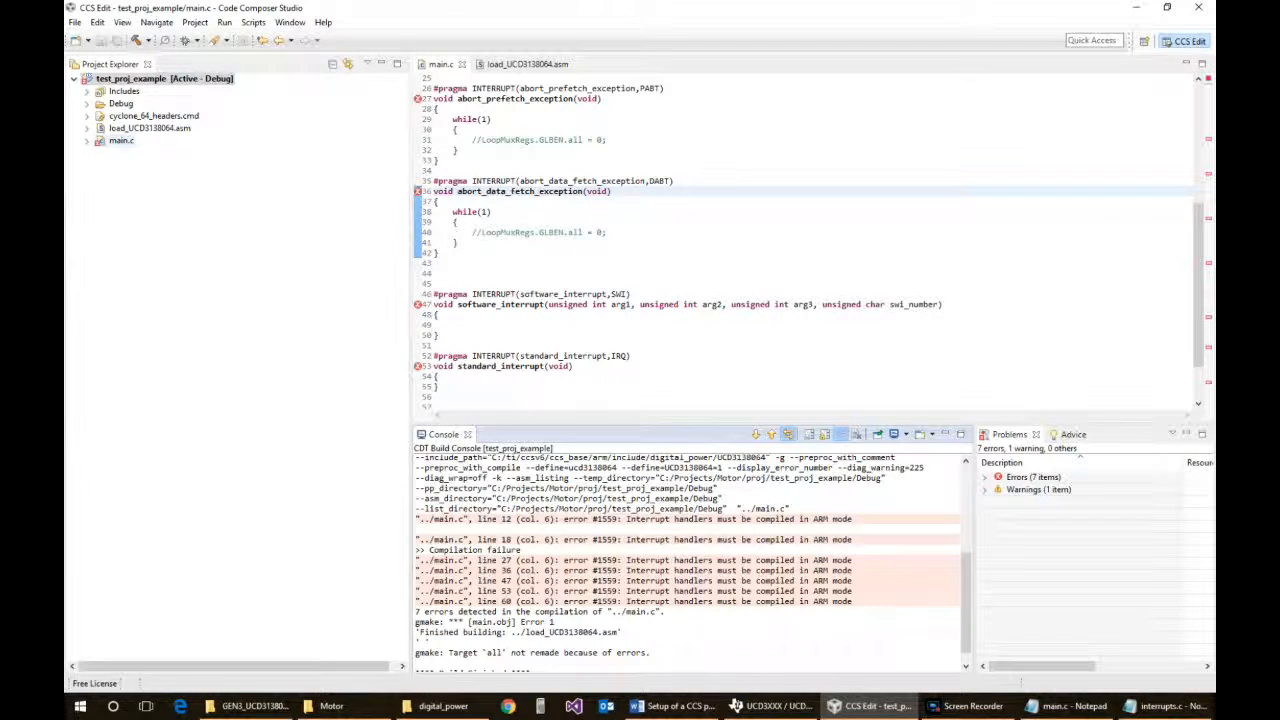
Set main.c's code state to 32-bit, rebuild, and find the 'won't fit into memory' link error
right_click(121, 140)
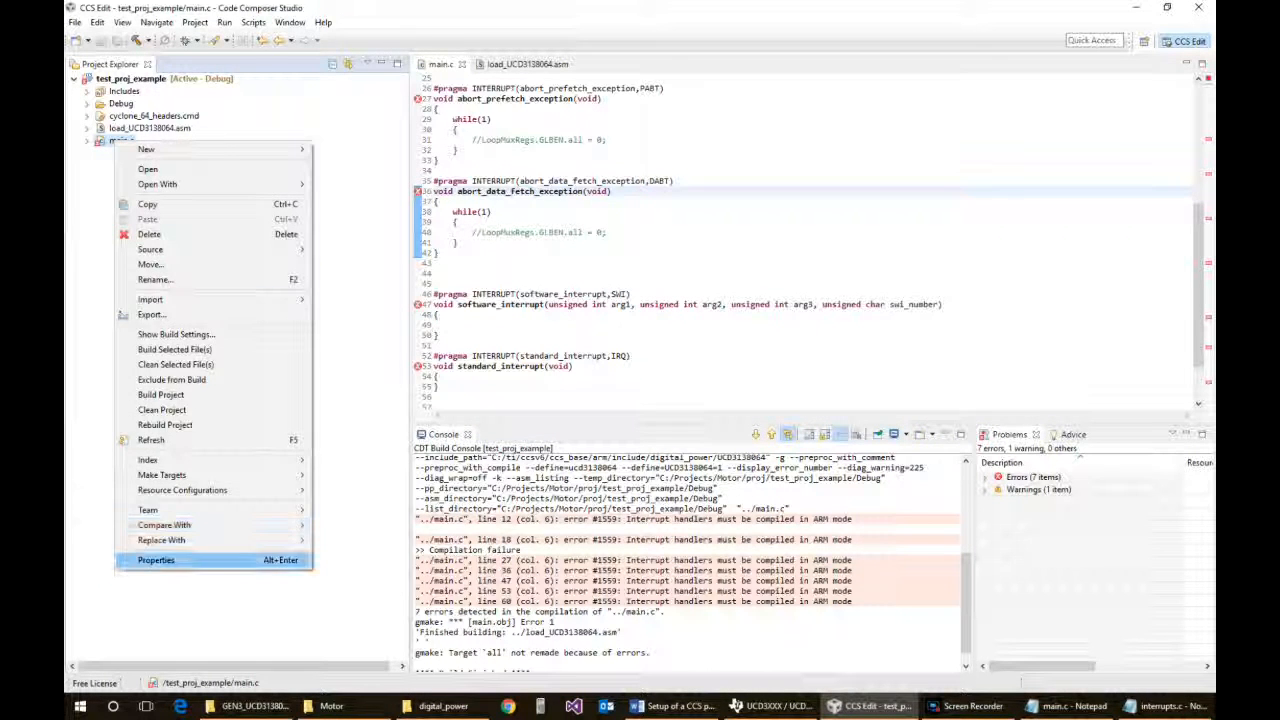
click(156, 560)
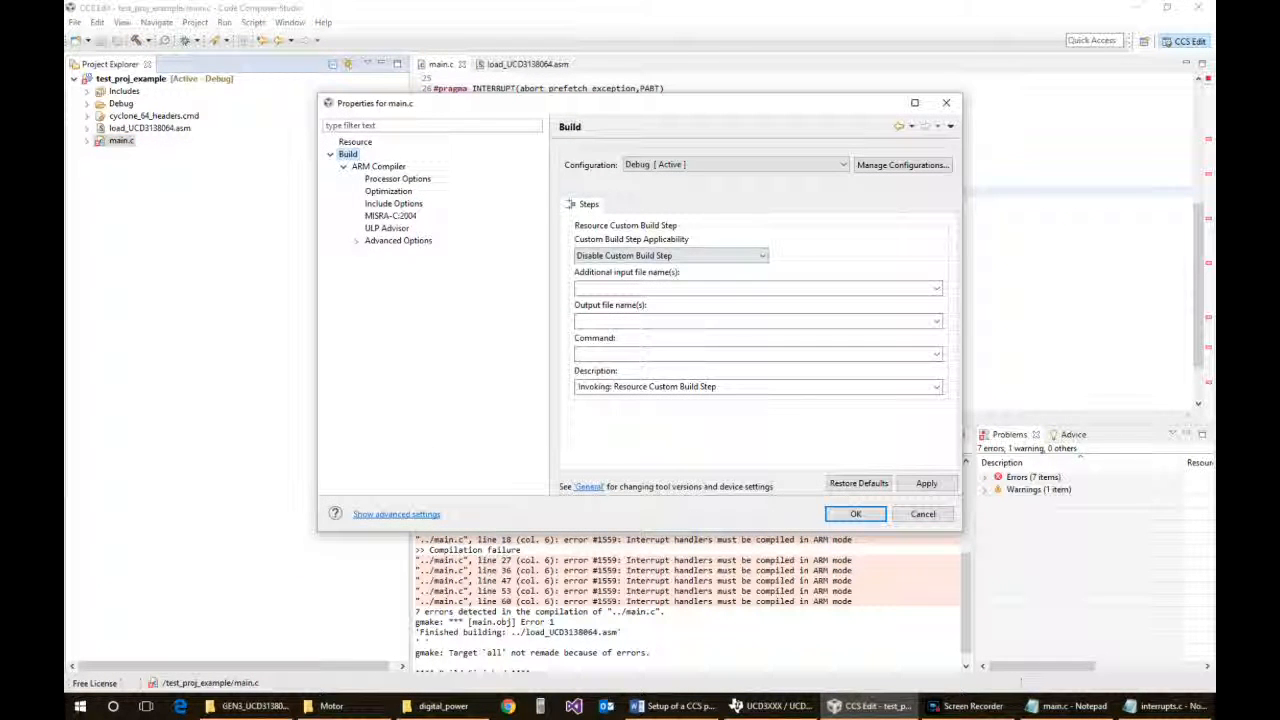
click(398, 178)
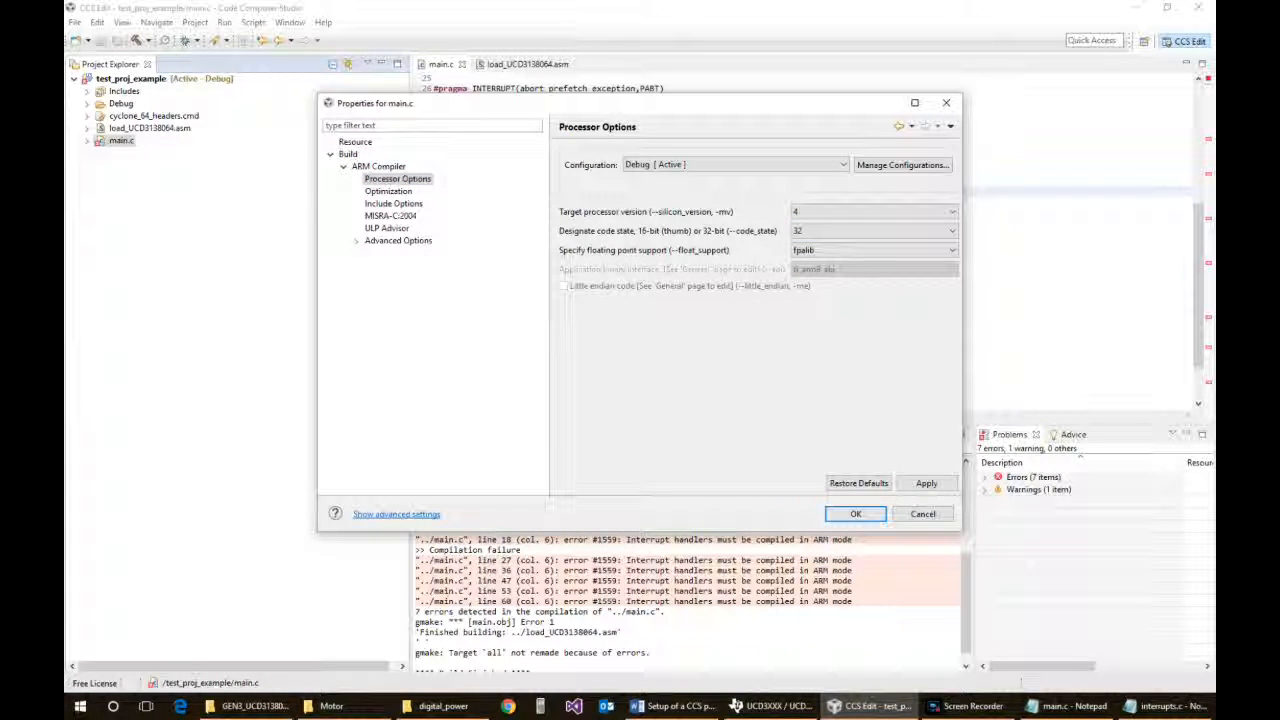
click(922, 513)
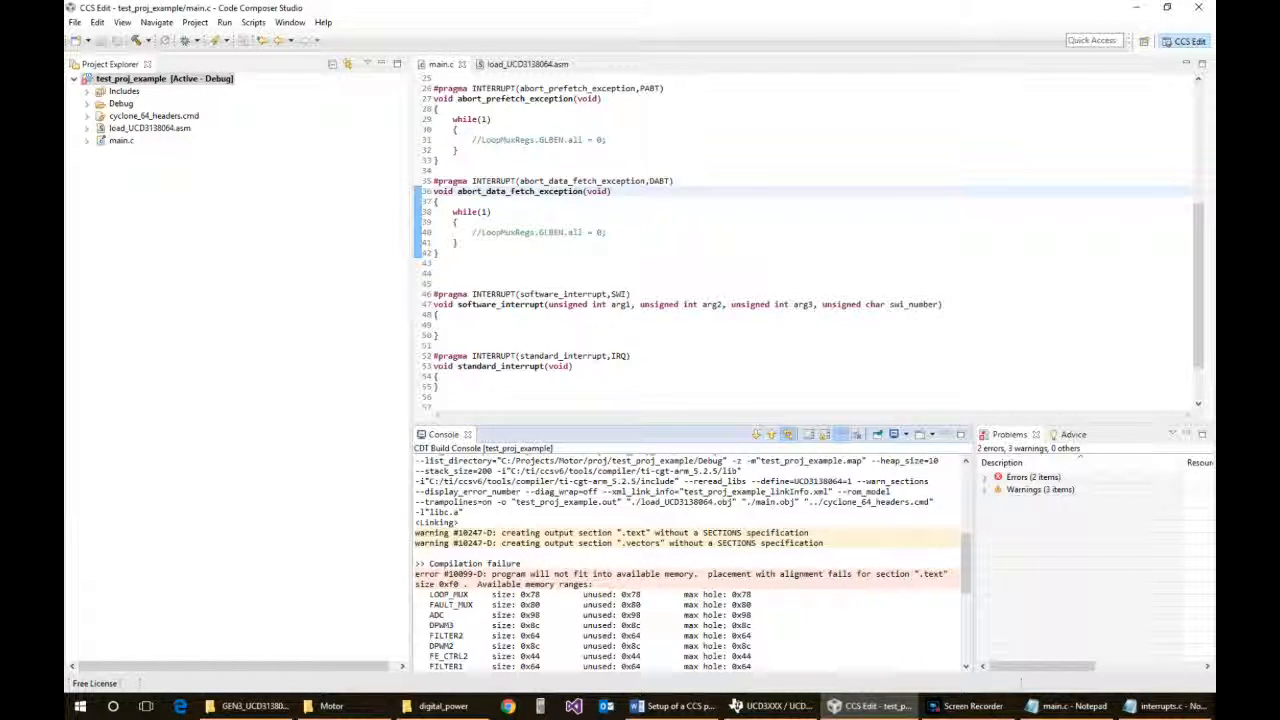
scroll(down, 3)
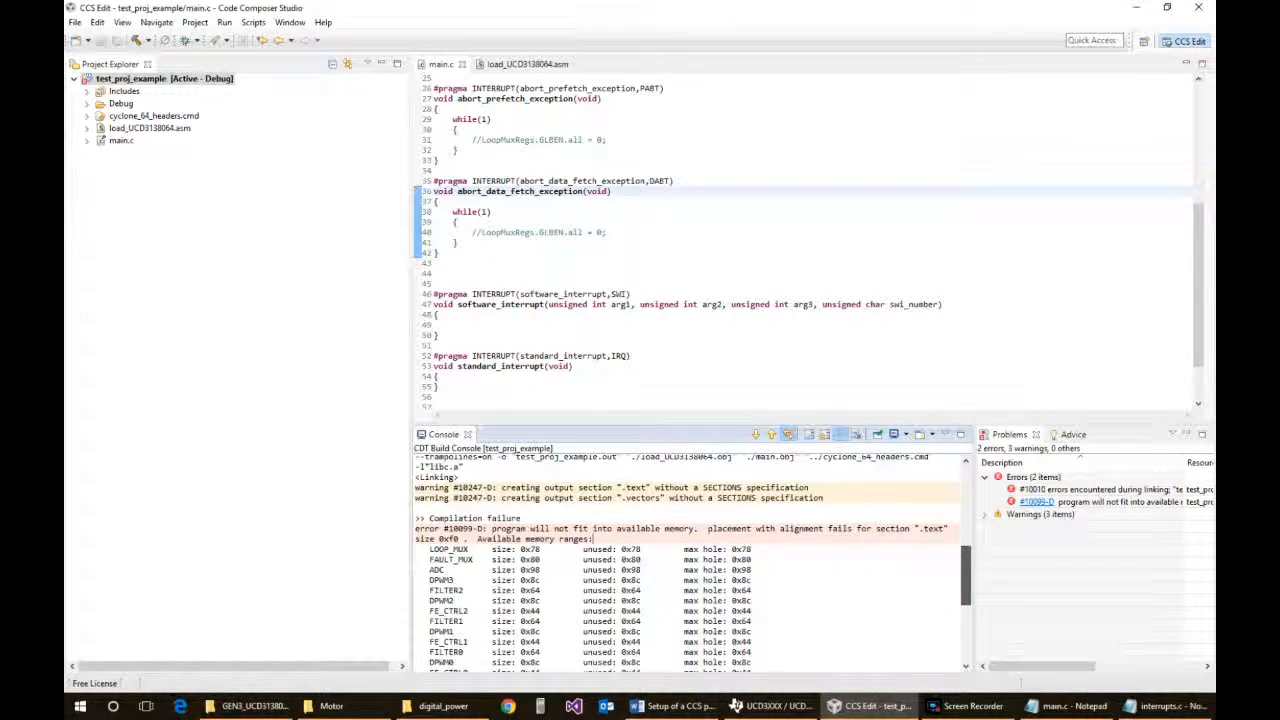
scroll(down, 3)
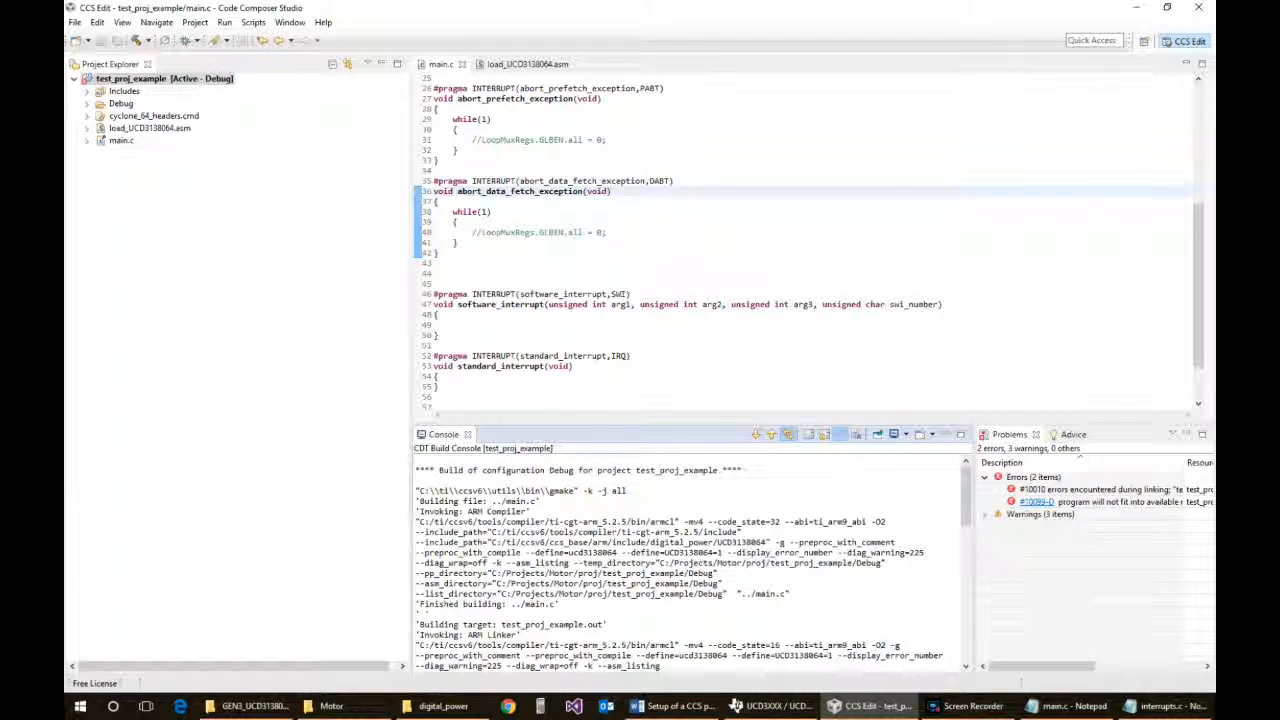
Choose cyclone_64.cmd as the project's linker command file in General settings and close properties
right_click(113, 78)
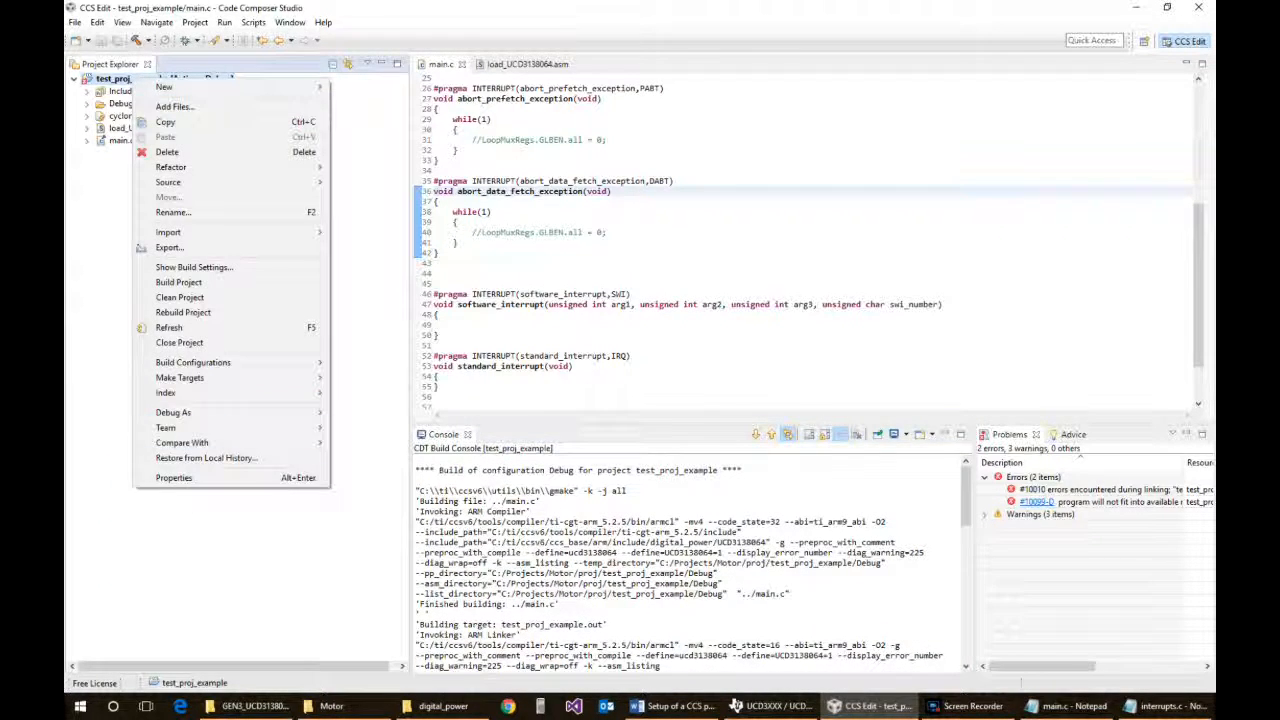
click(174, 477)
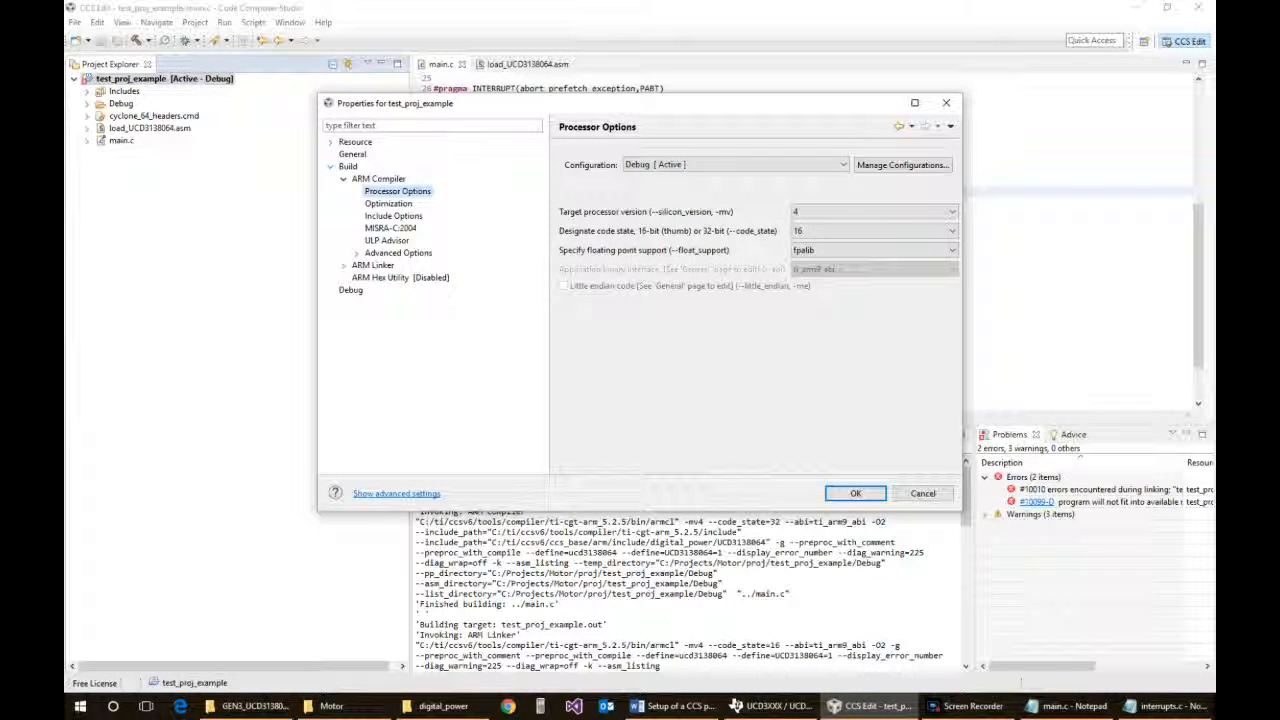
click(348, 166)
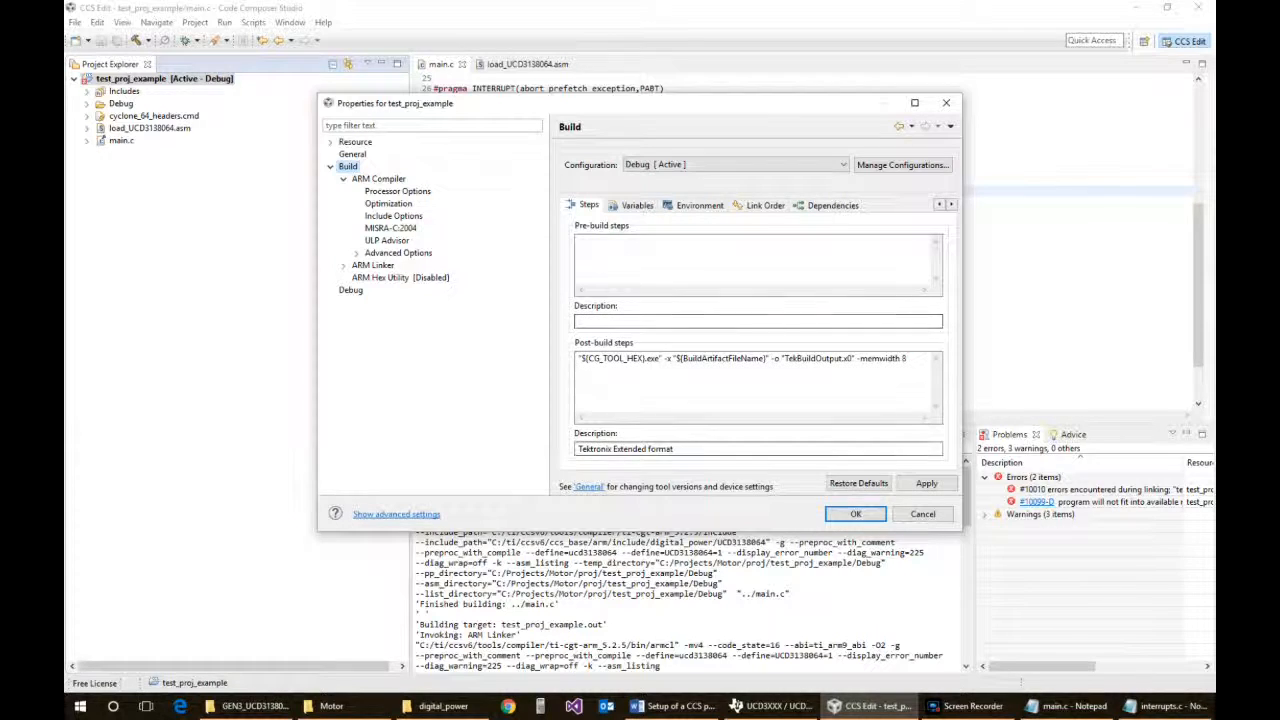
click(344, 178)
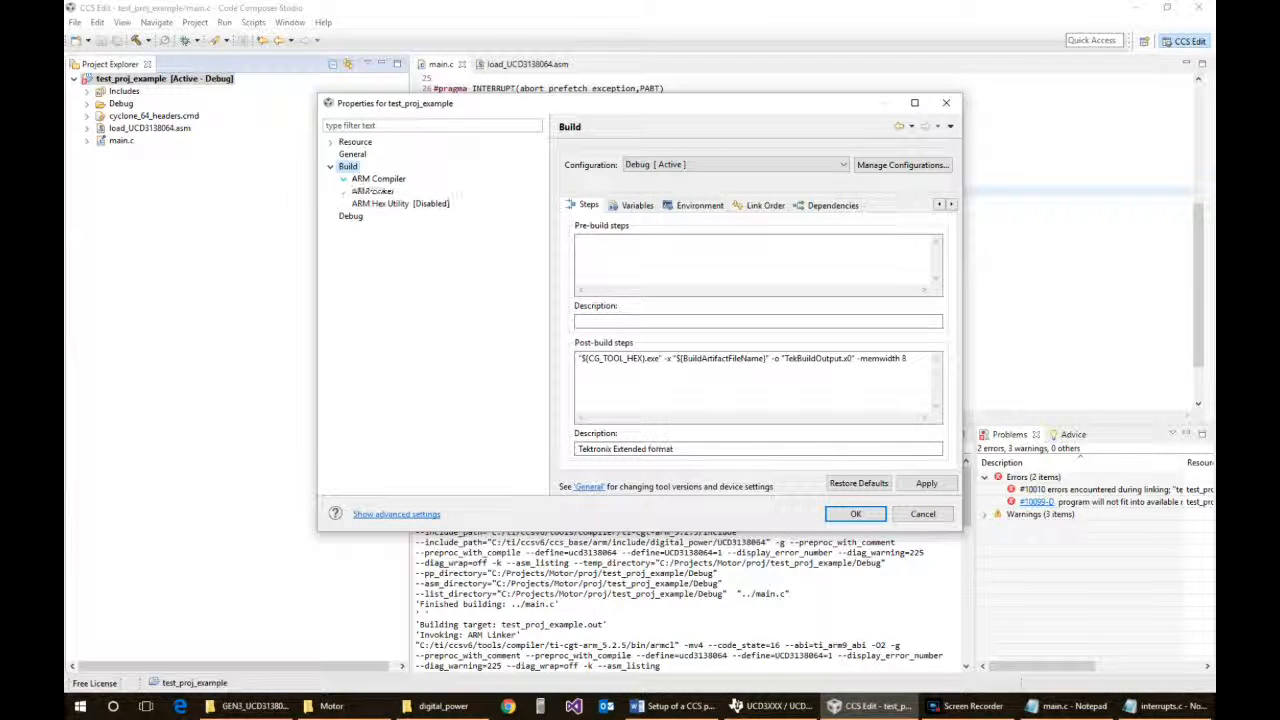
click(331, 166)
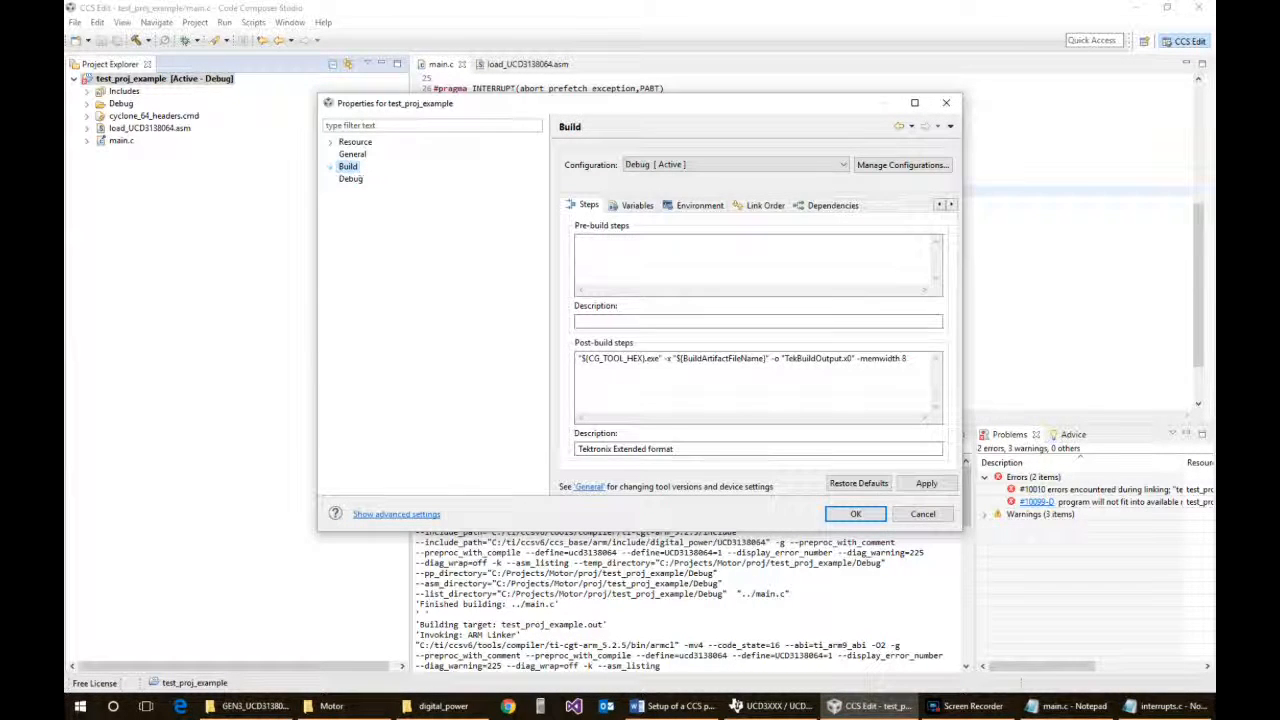
click(352, 154)
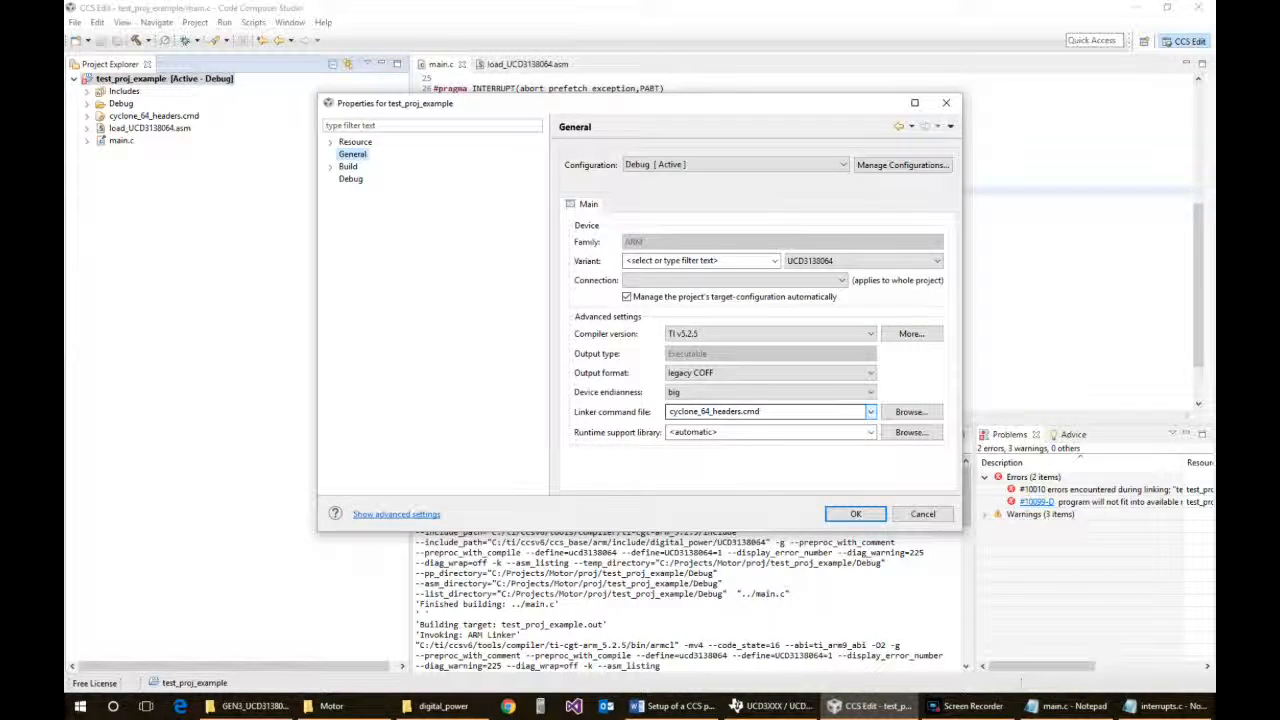
click(869, 411)
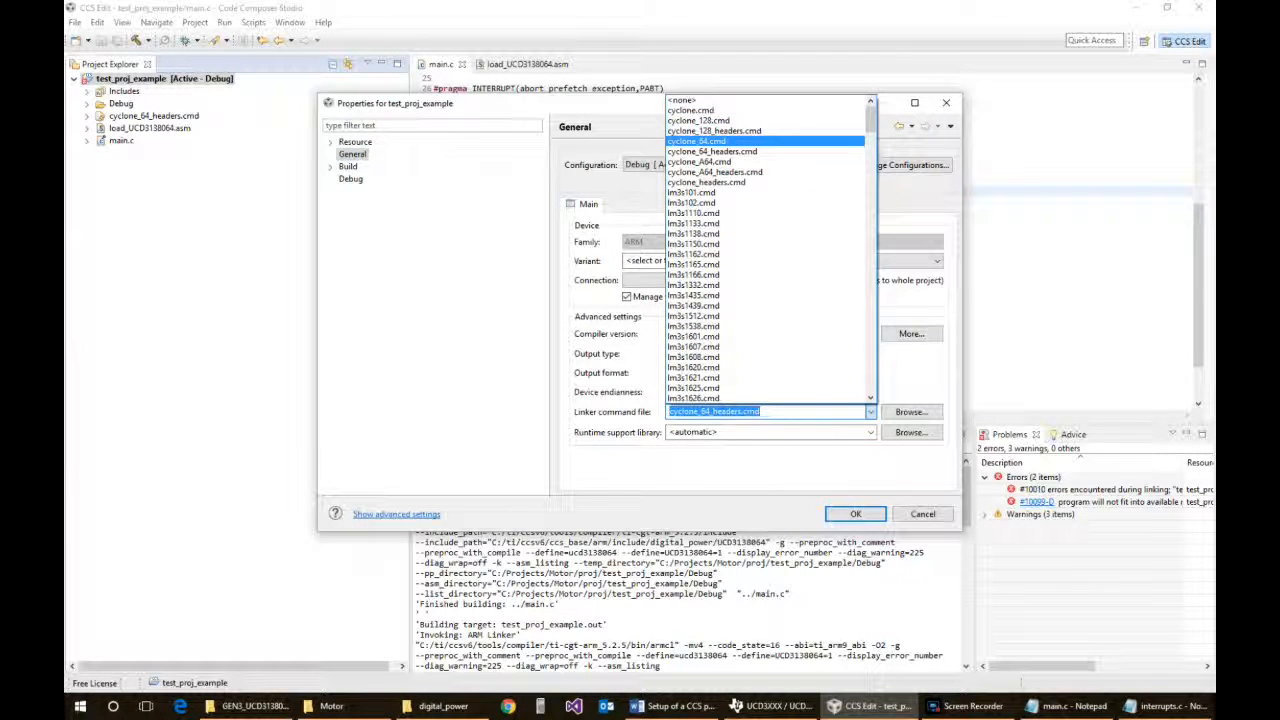
click(682, 141)
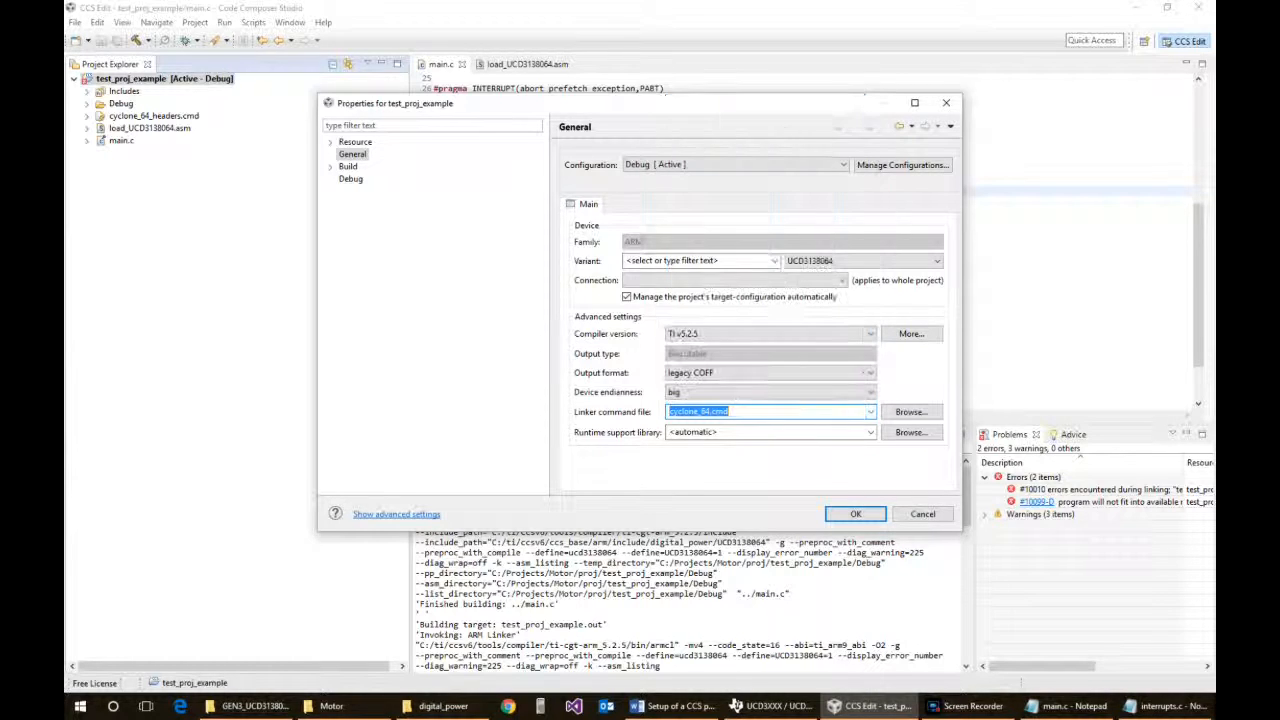
click(855, 513)
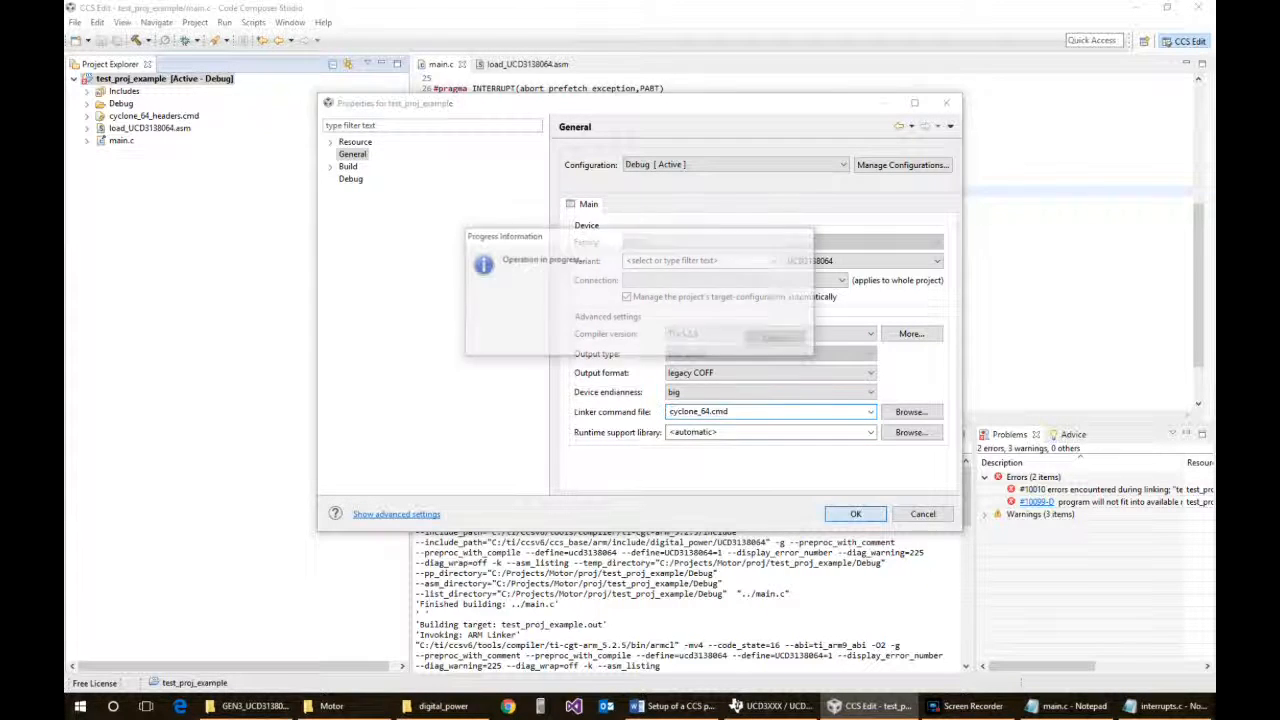
click(855, 513)
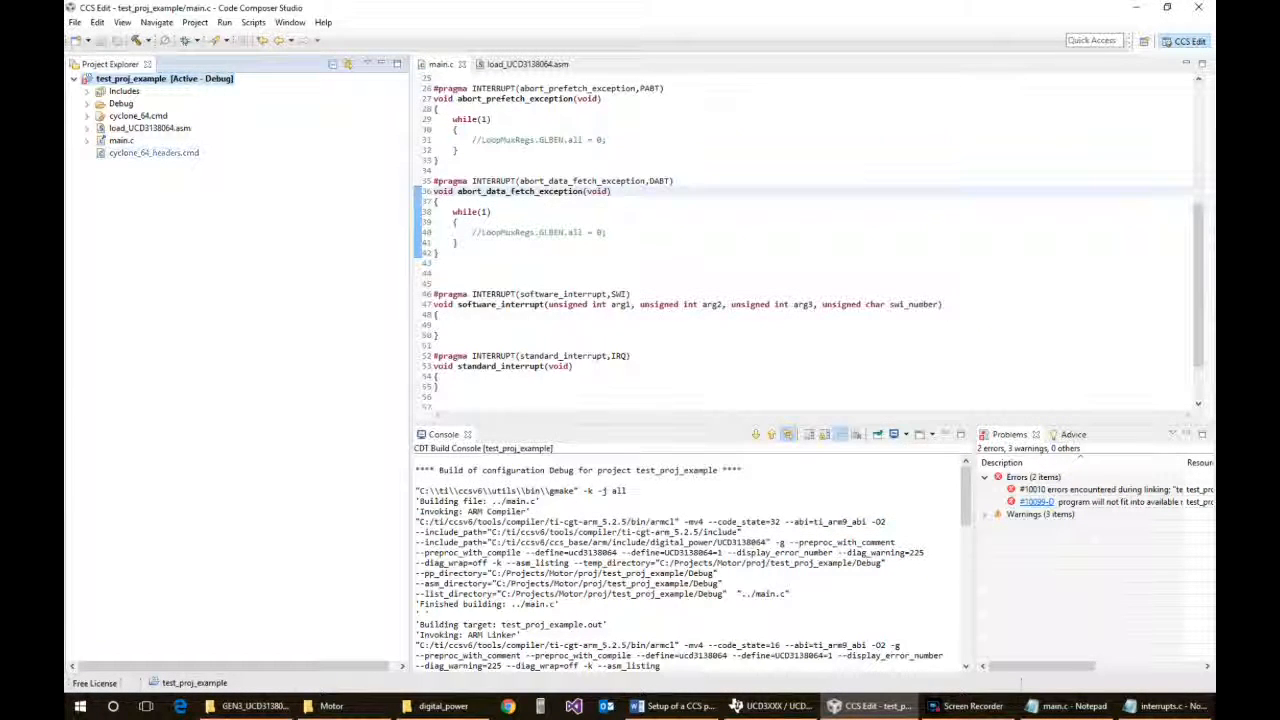
Rebuild the project, see the seven ARM-mode handler errors again, and open main.c's properties
right_click(130, 78)
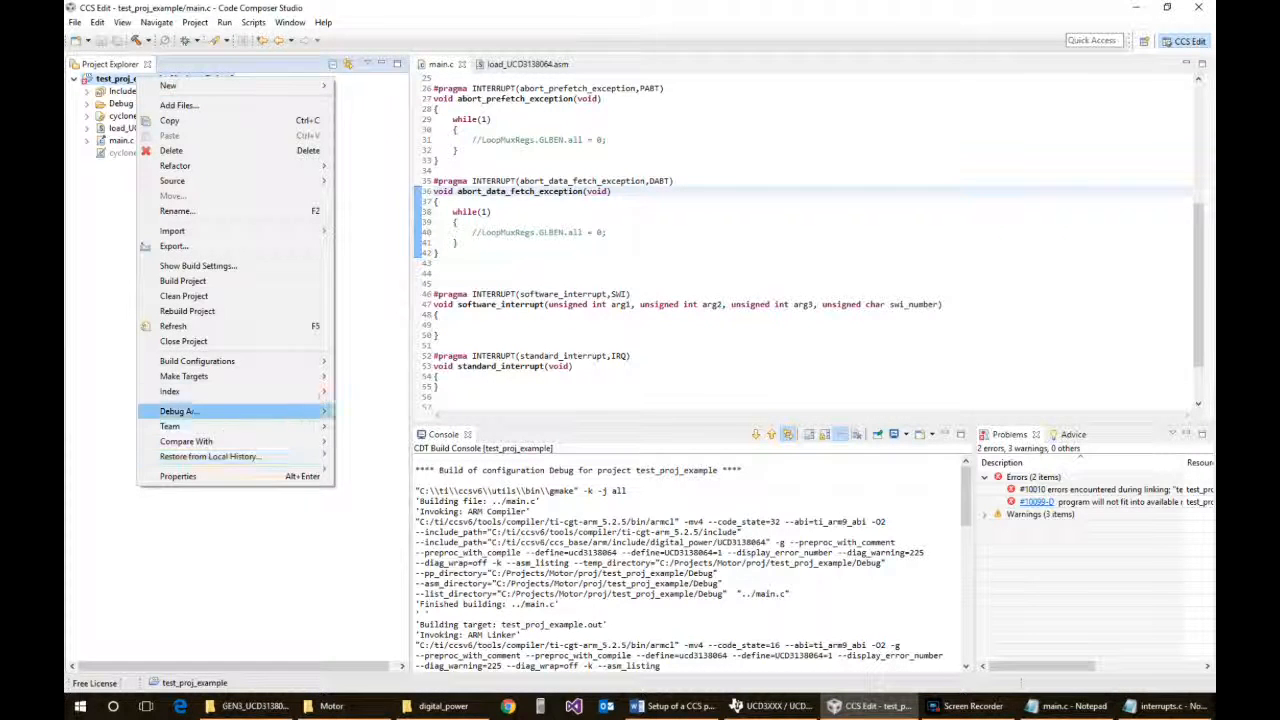
mouse_move(183, 280)
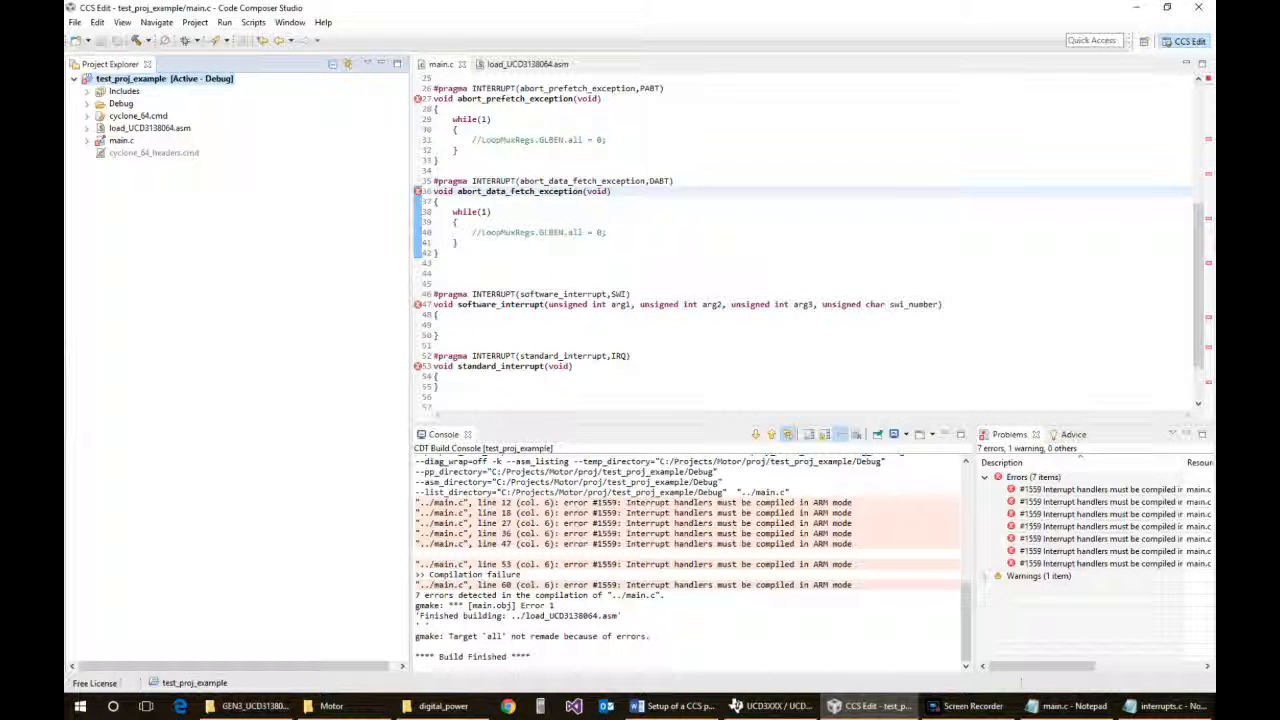
right_click(120, 140)
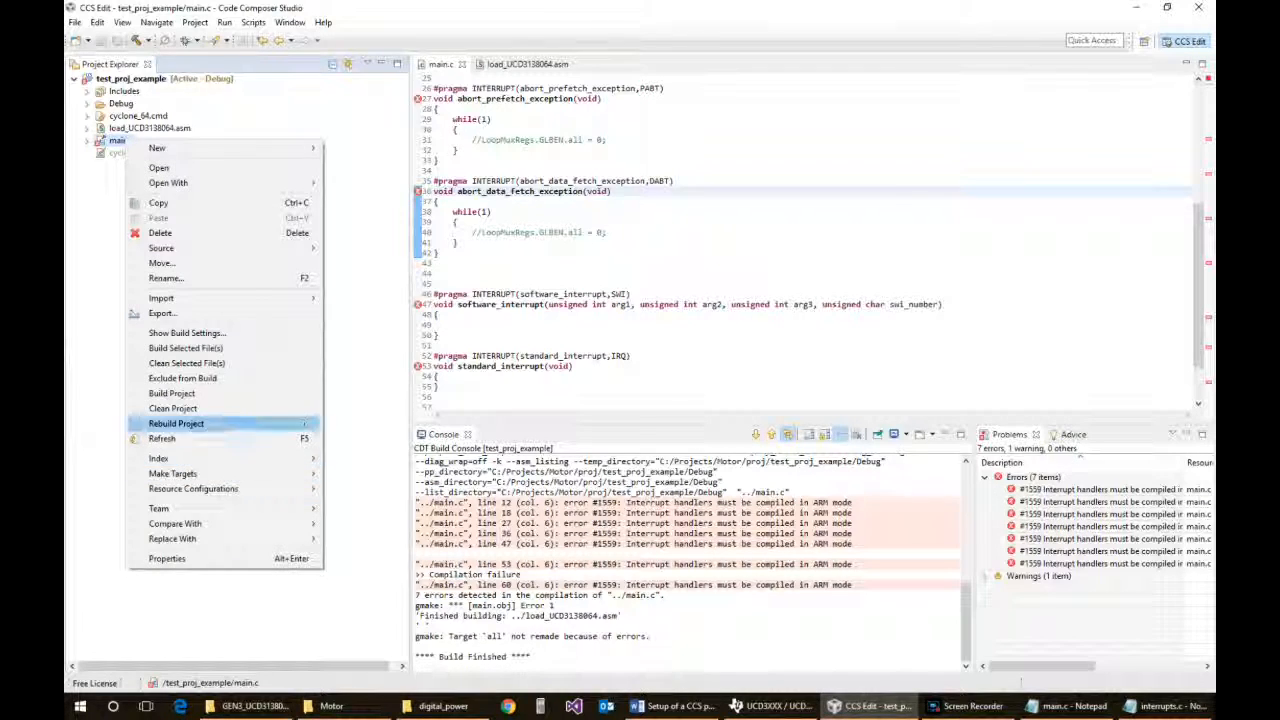
click(166, 558)
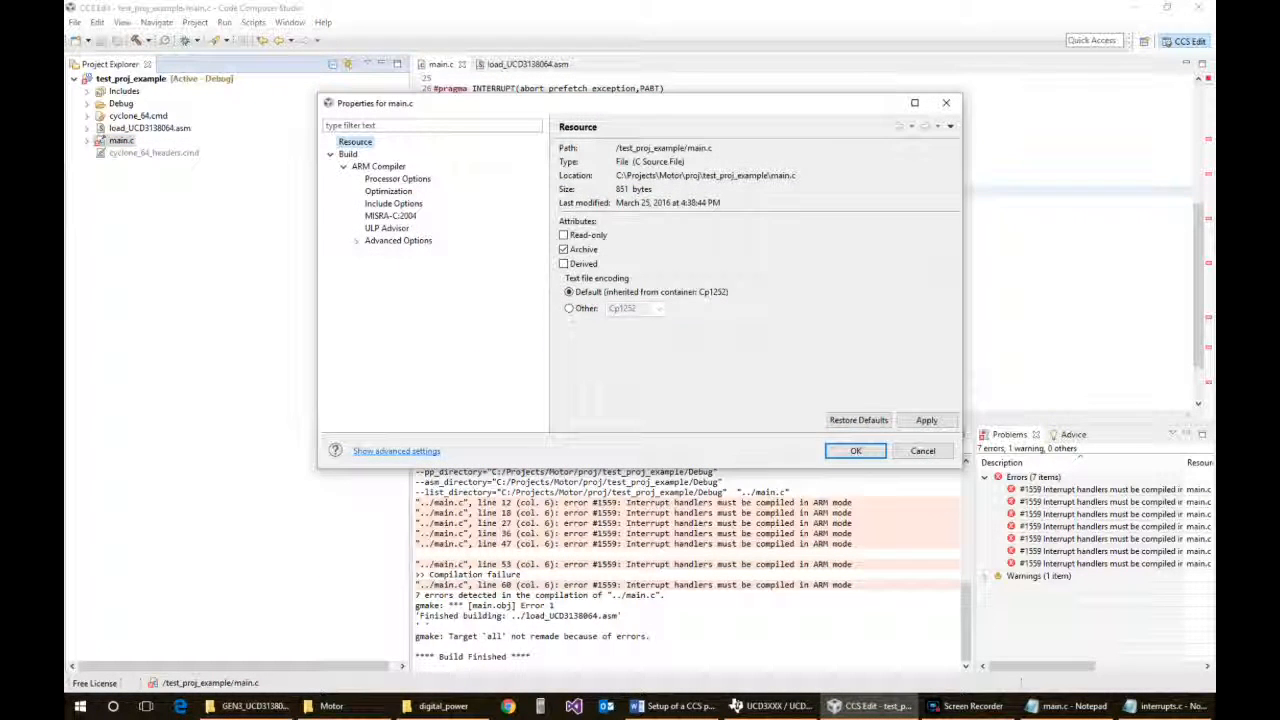